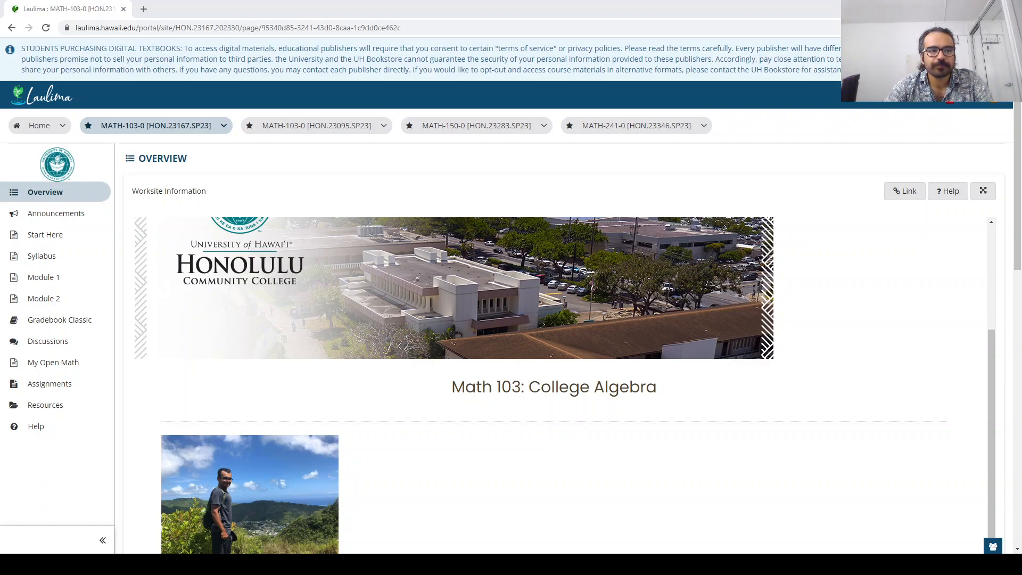
mouse_move(736, 419)
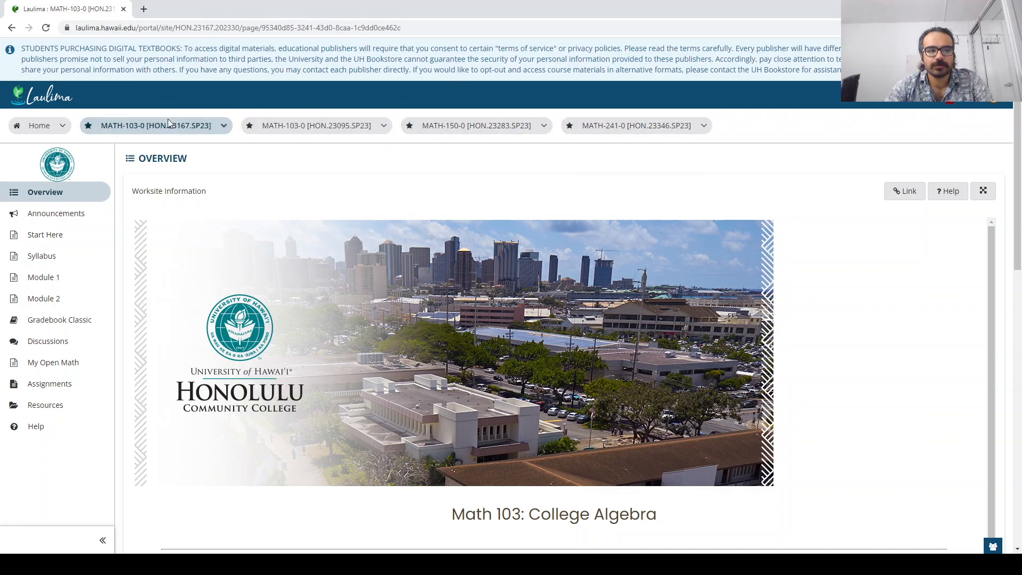
mouse_move(303, 204)
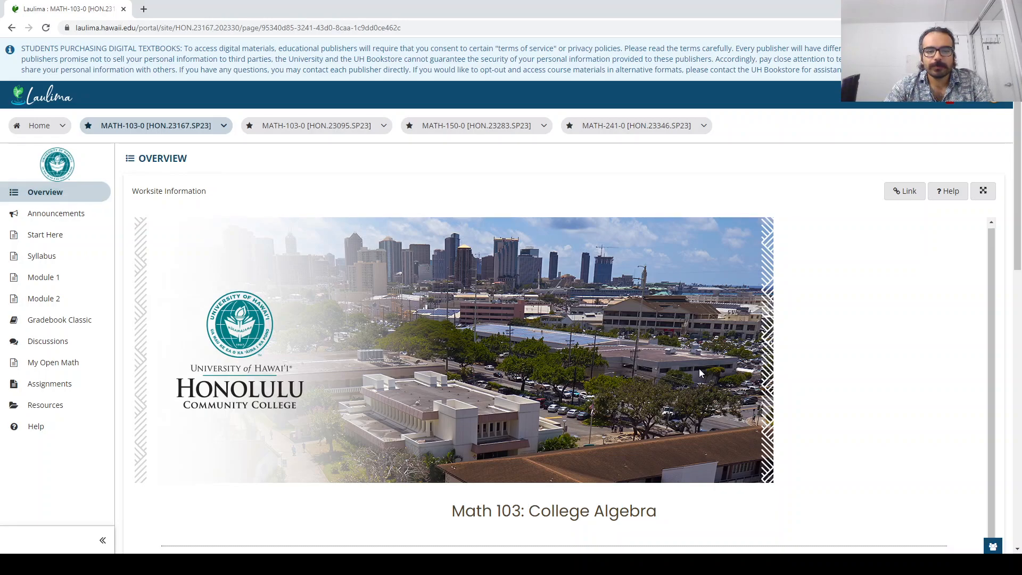
Step: Open Start Here and scroll through its welcome video, requirements and setup checklist
scroll("down", 3)
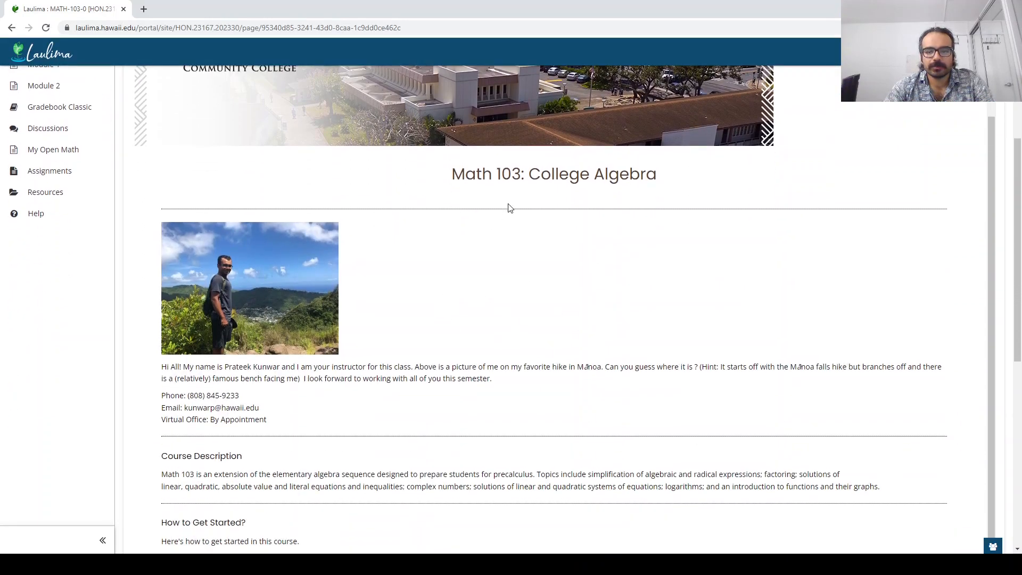
scroll("down", 3)
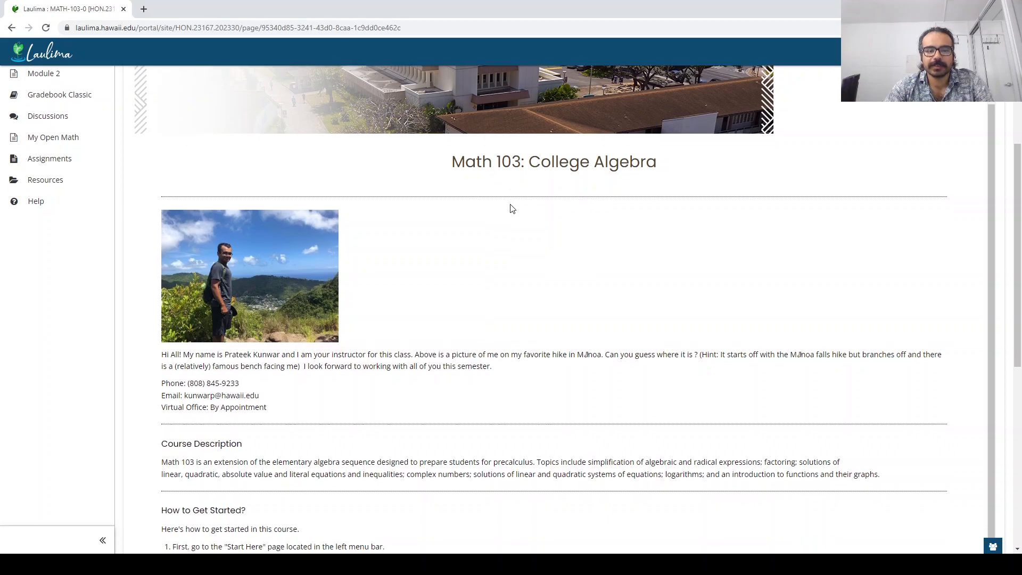
scroll("down", 3)
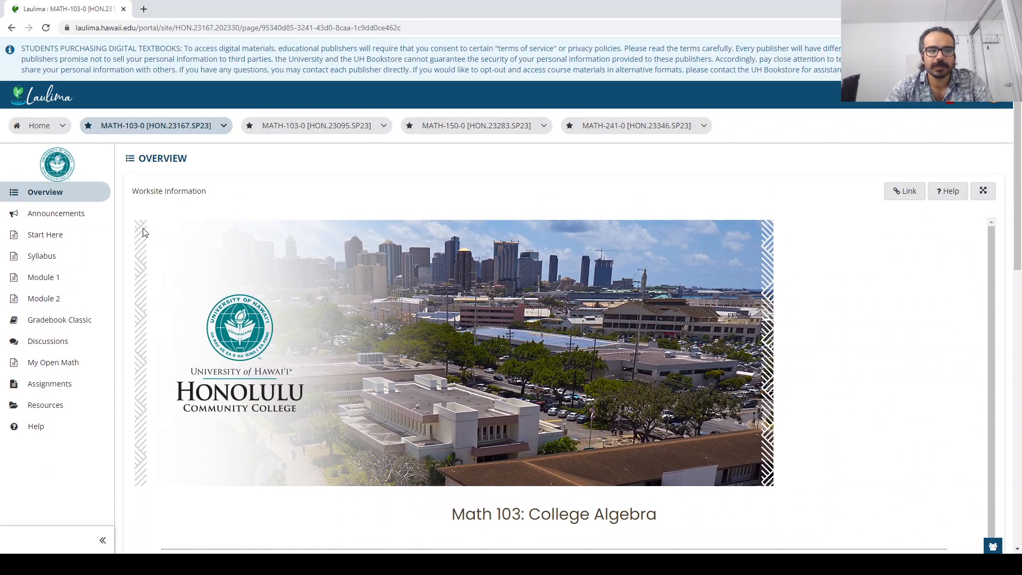
mouse_move(59, 238)
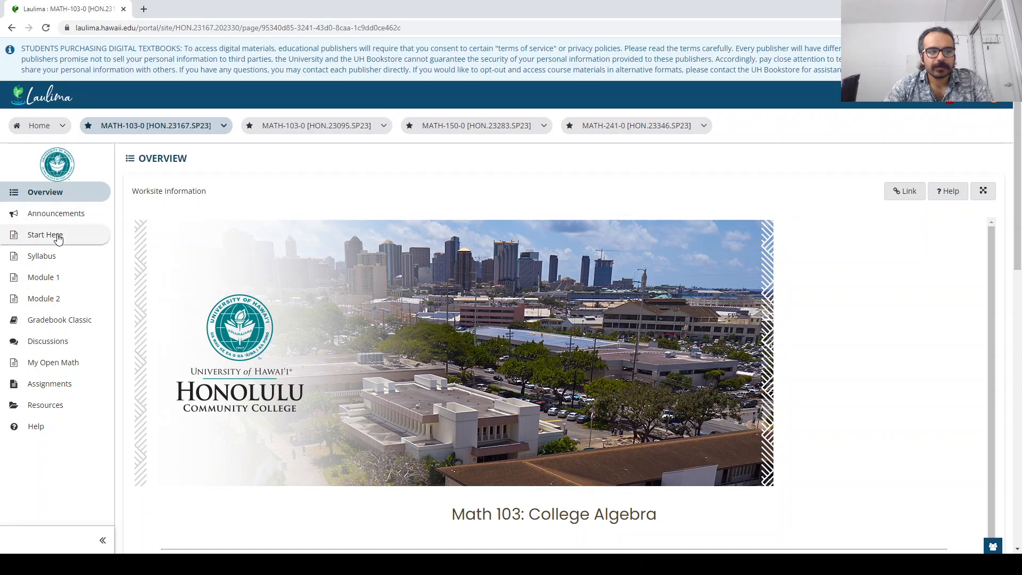
left_click(45, 235)
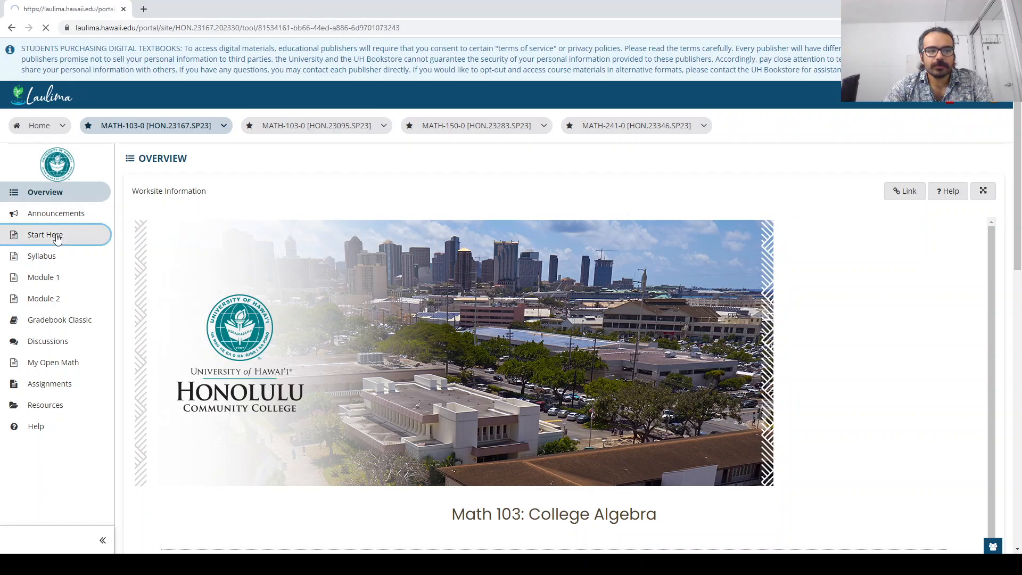
left_click(45, 234)
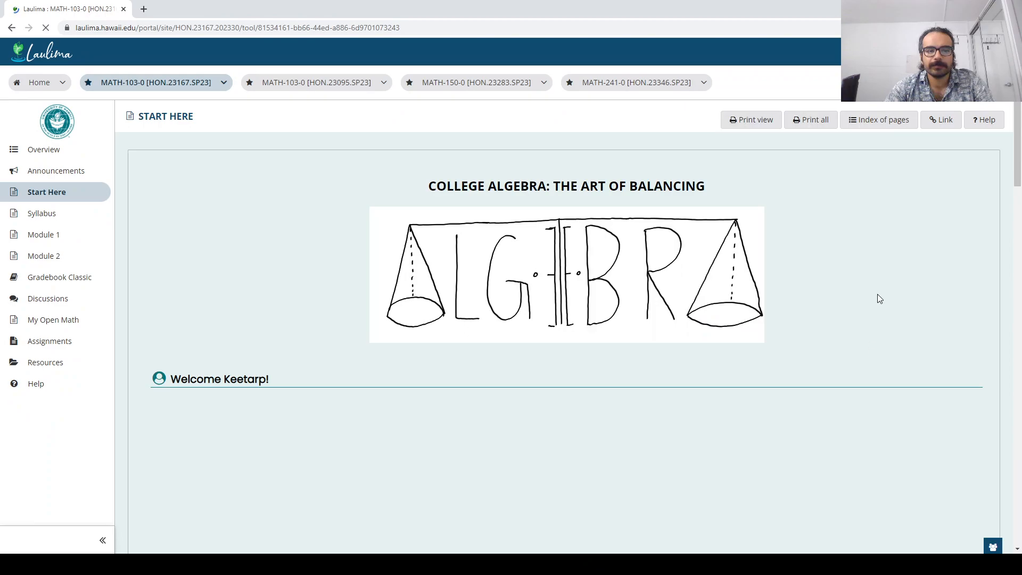
scroll("down", 3)
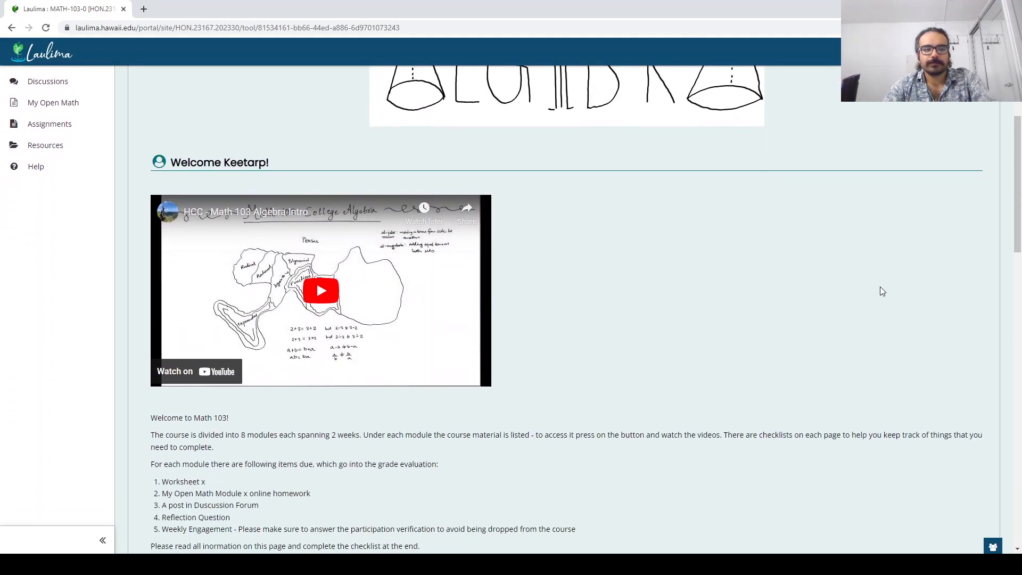
scroll("down", 3)
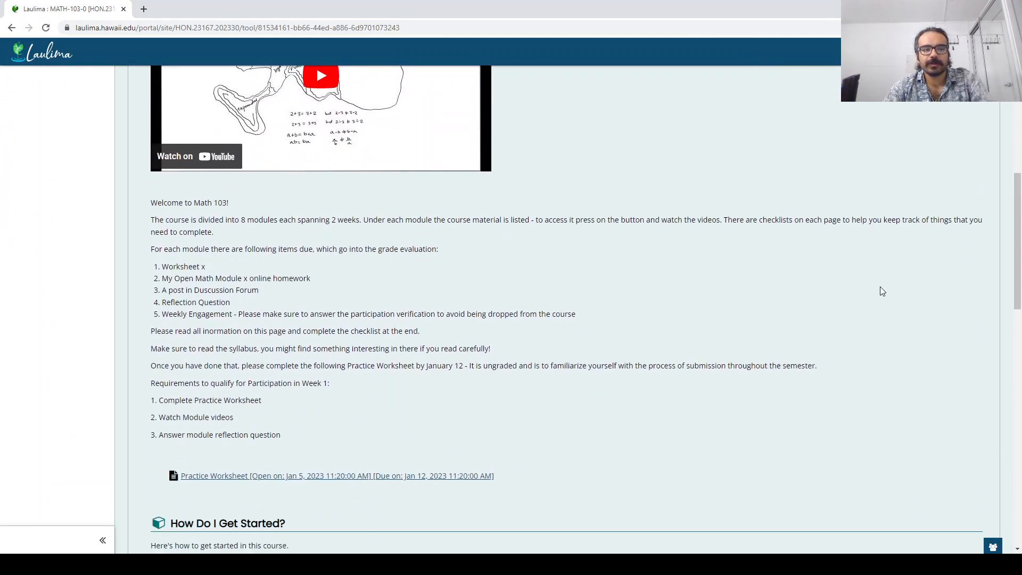
scroll("down", 3)
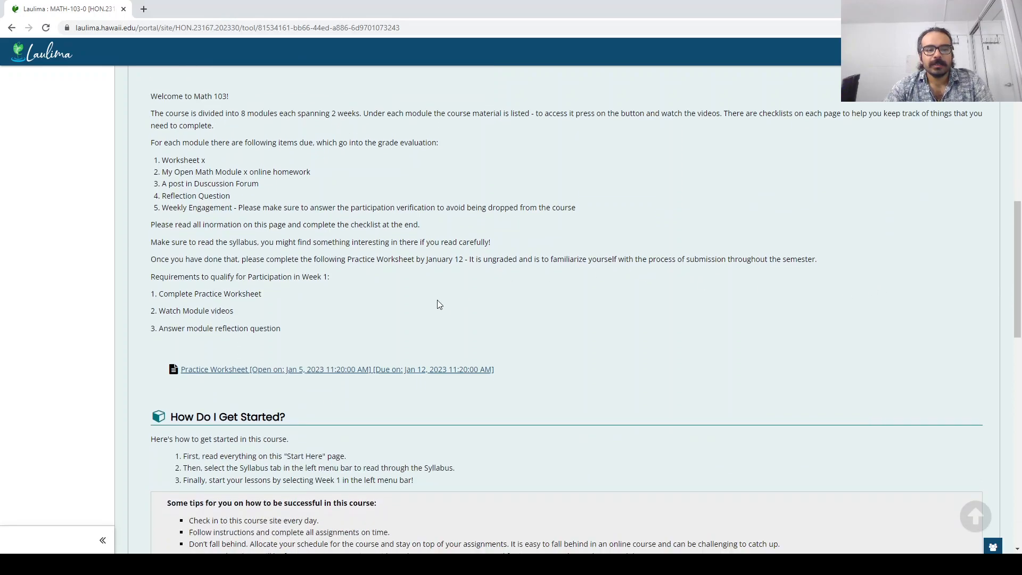
mouse_move(737, 334)
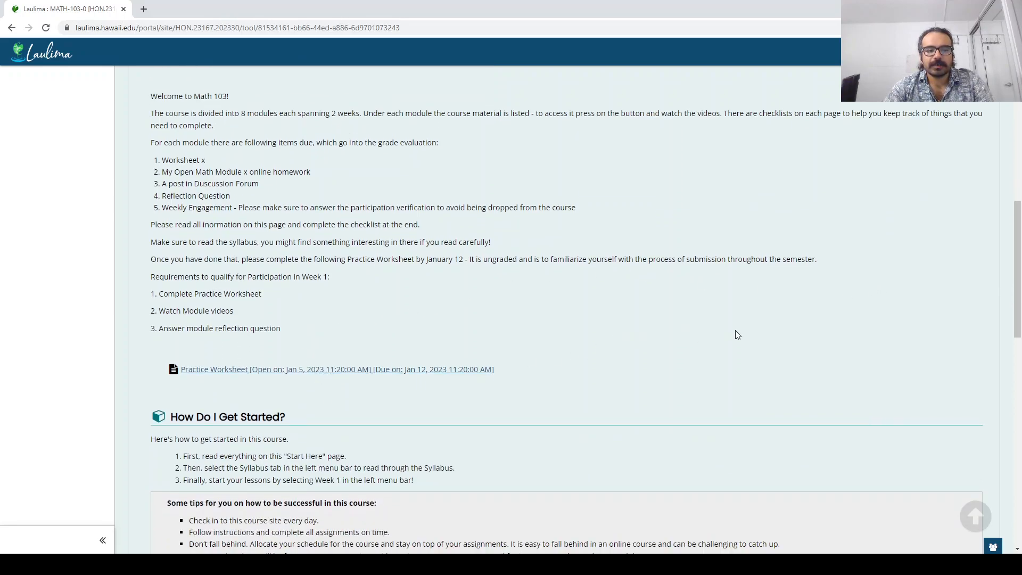
scroll("down", 3)
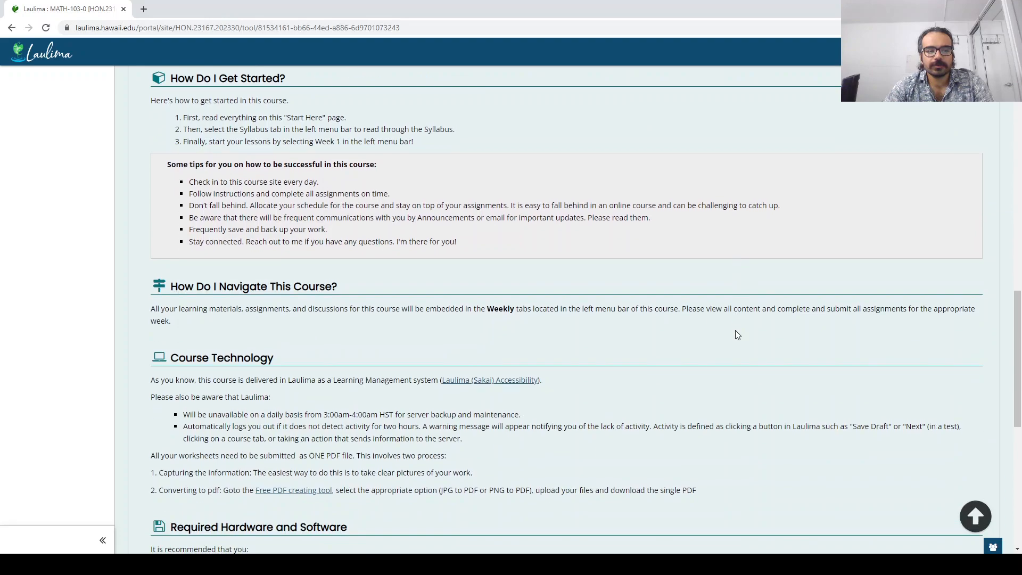
scroll("down", 3)
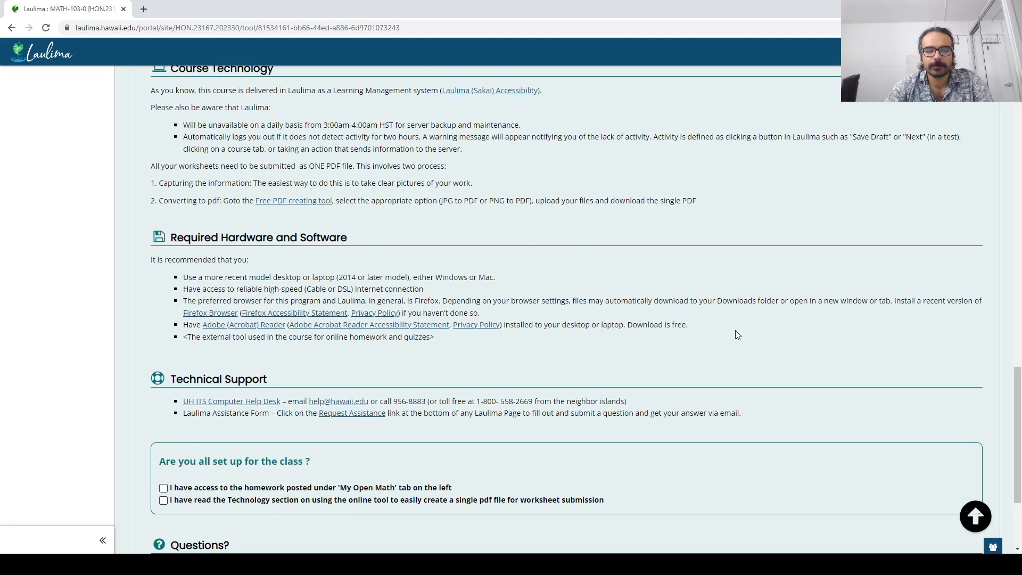
scroll("up", 3)
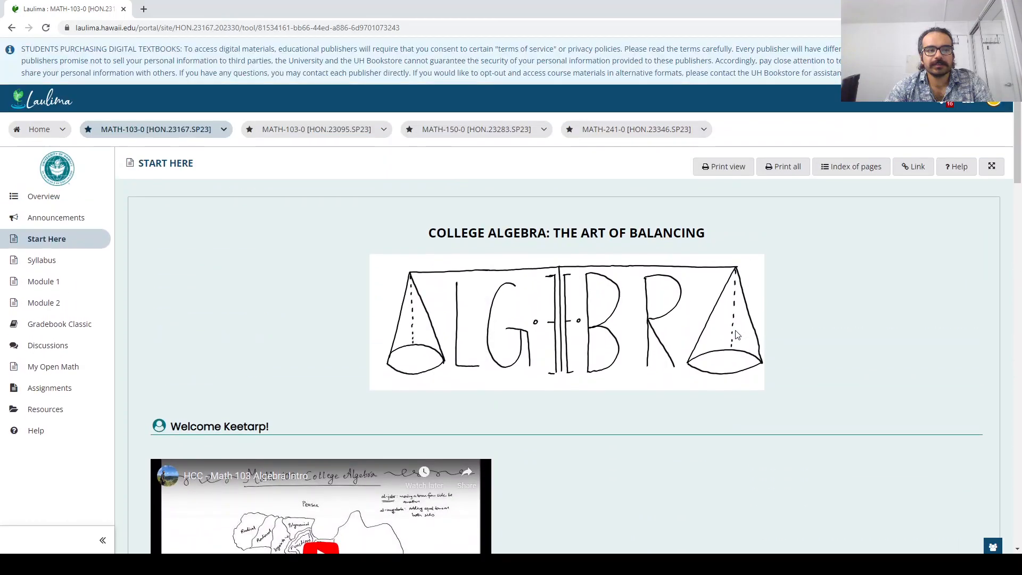
mouse_move(123, 257)
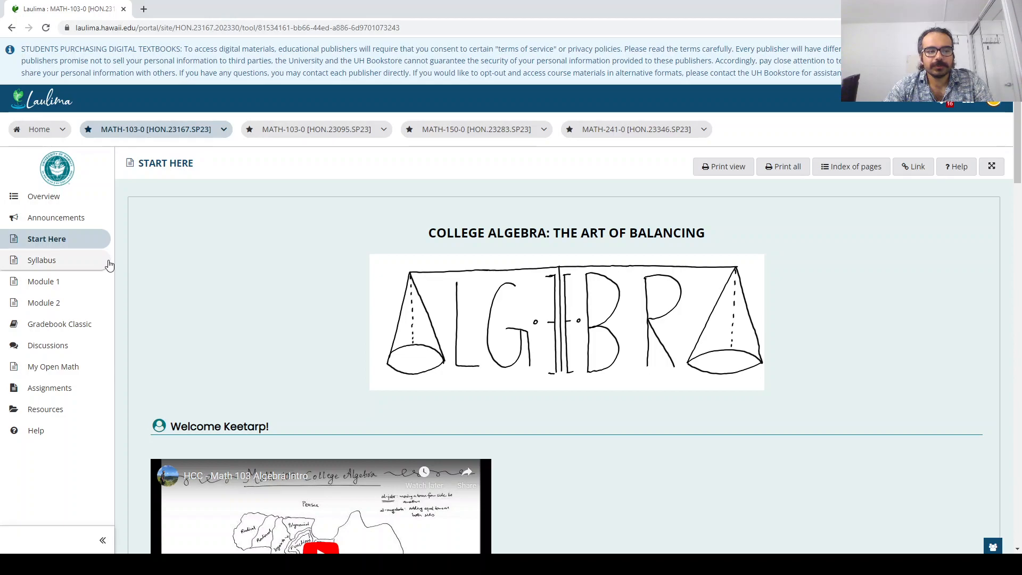
mouse_move(76, 367)
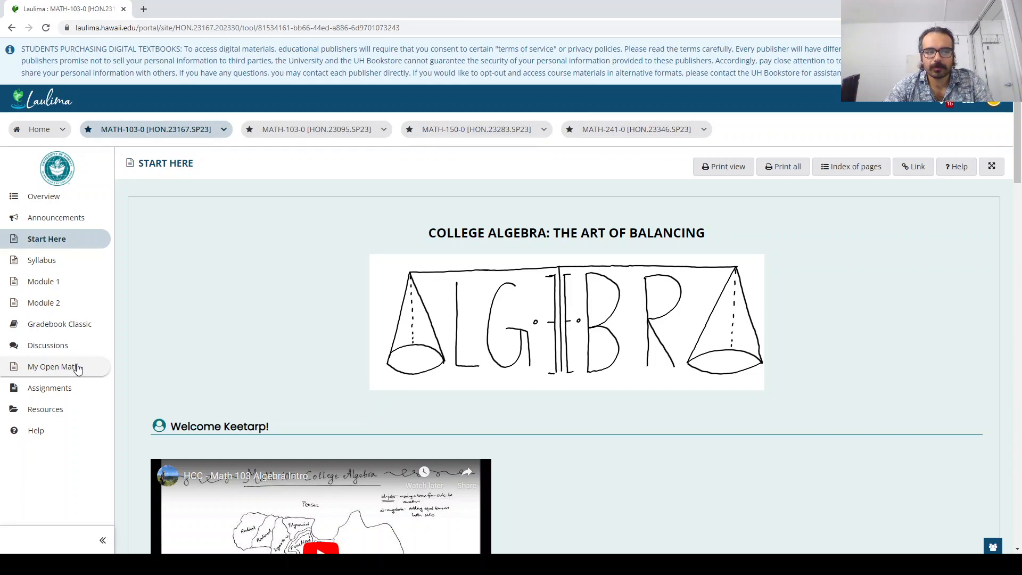
mouse_move(55, 375)
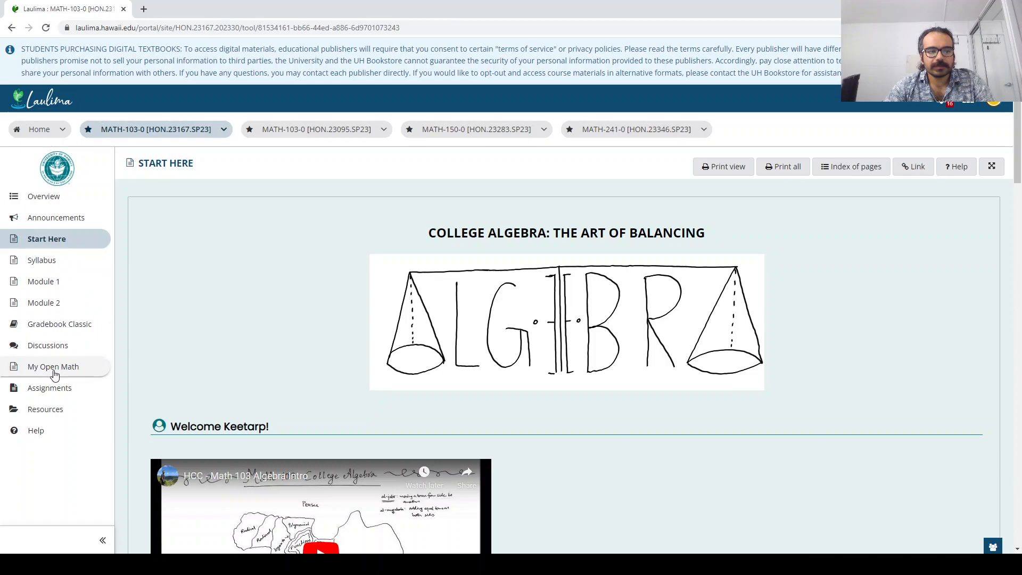
Step: Open My Open Math to list Factoring Practice and Modules 1 through 7
left_click(53, 367)
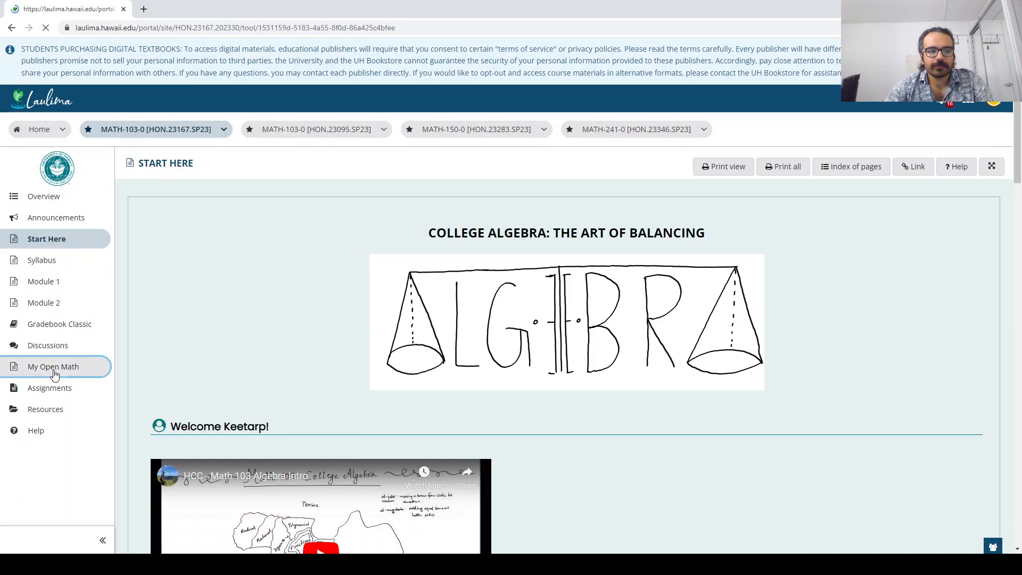
left_click(53, 367)
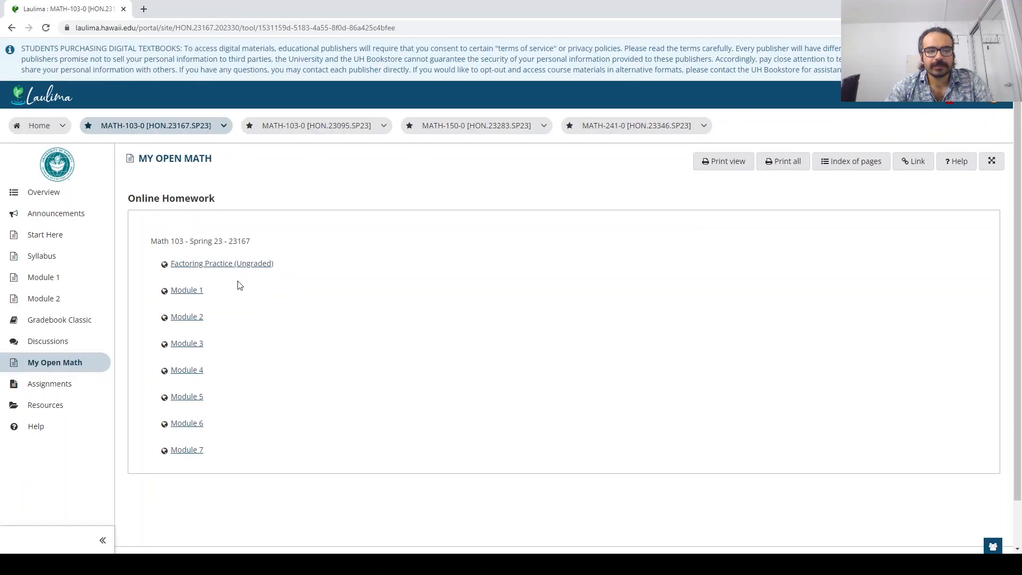
mouse_move(216, 349)
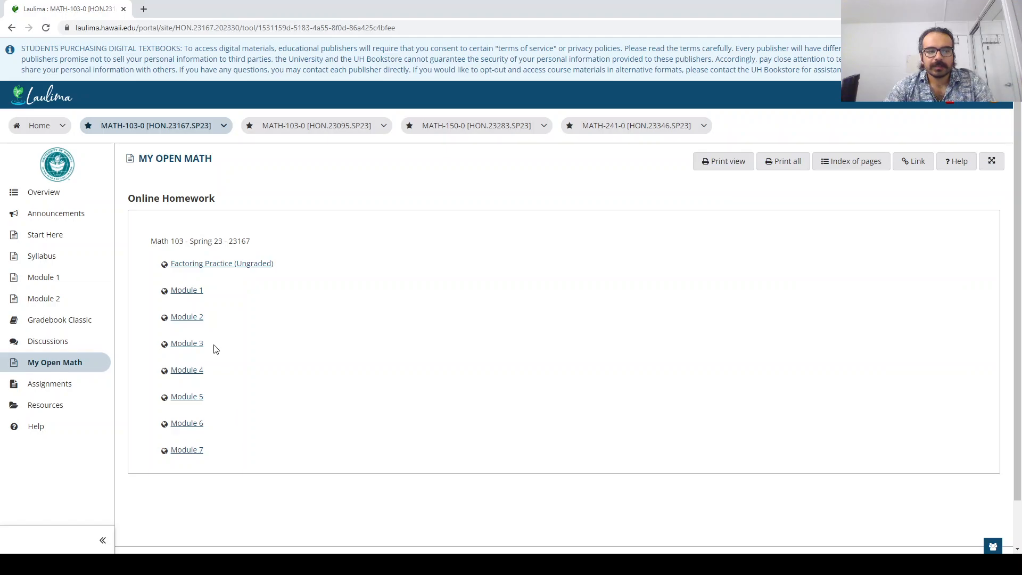
mouse_move(194, 464)
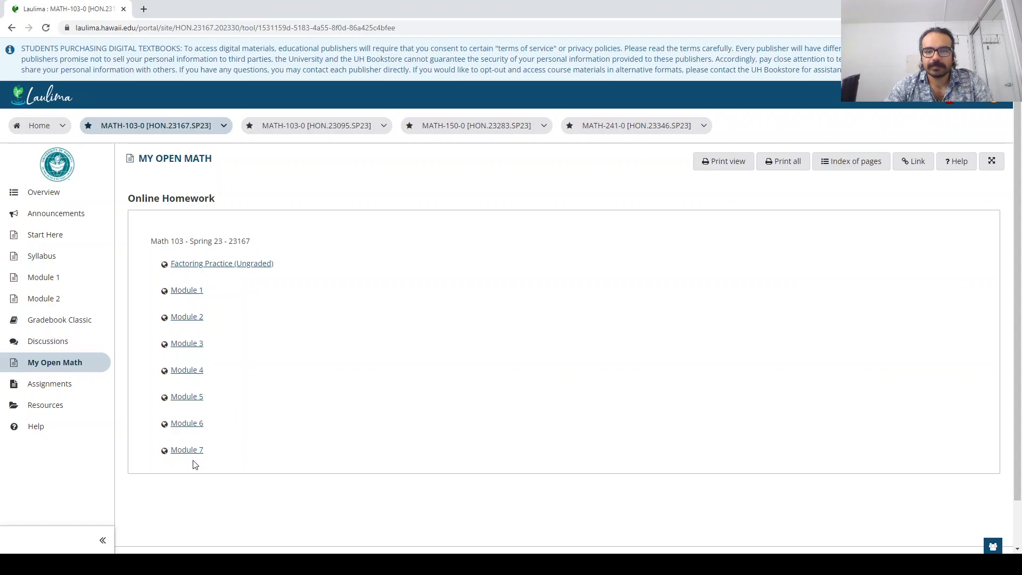
mouse_move(226, 446)
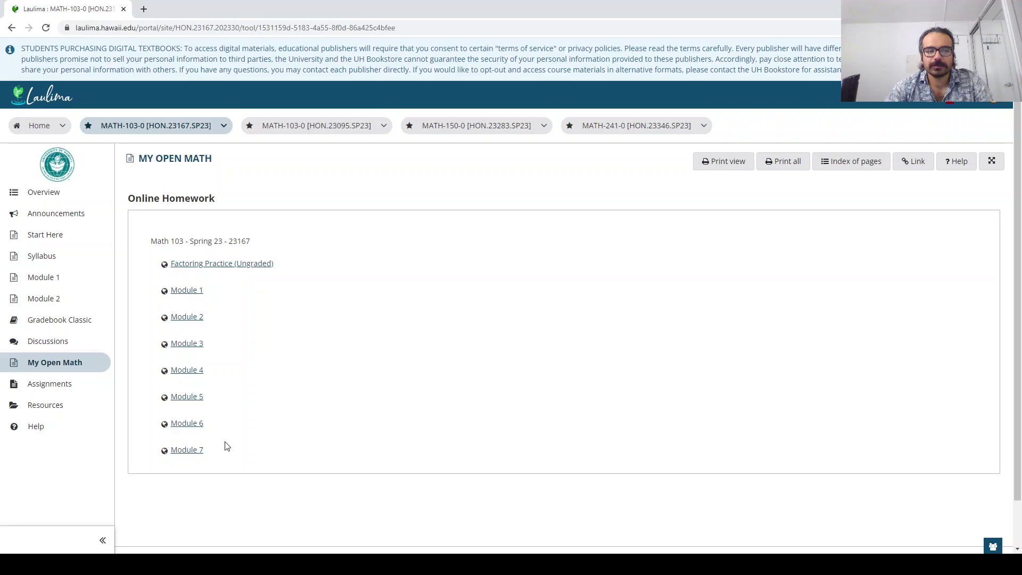
mouse_move(228, 310)
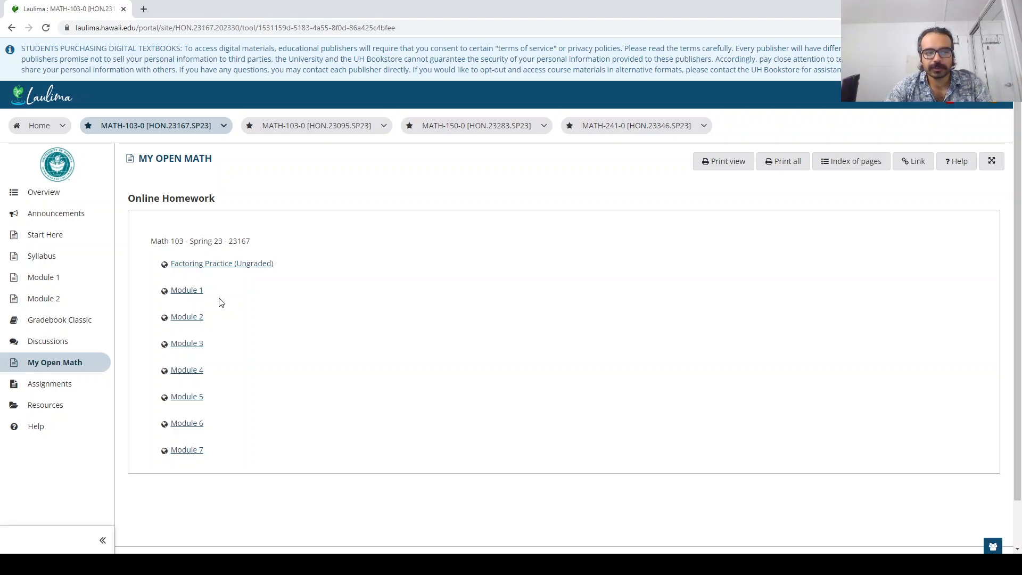
Step: Open the Module 1 homework link to see its 46-point summary
left_click(186, 290)
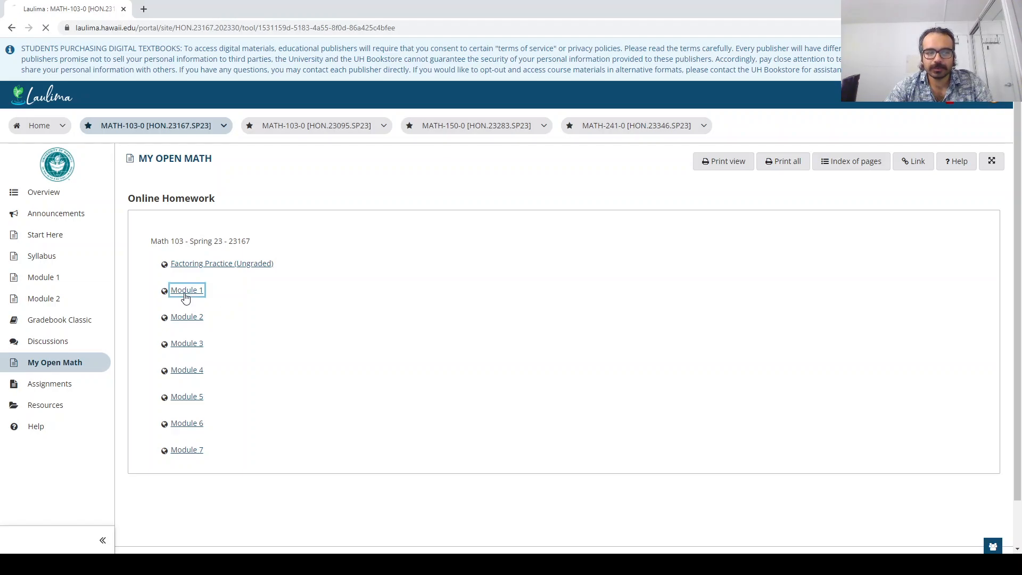
left_click(187, 290)
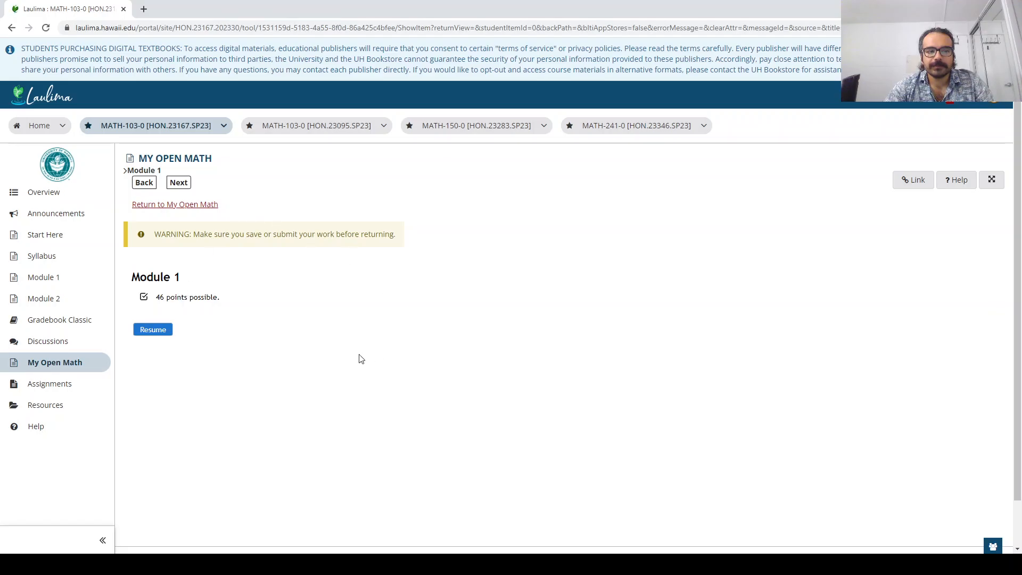
mouse_move(195, 307)
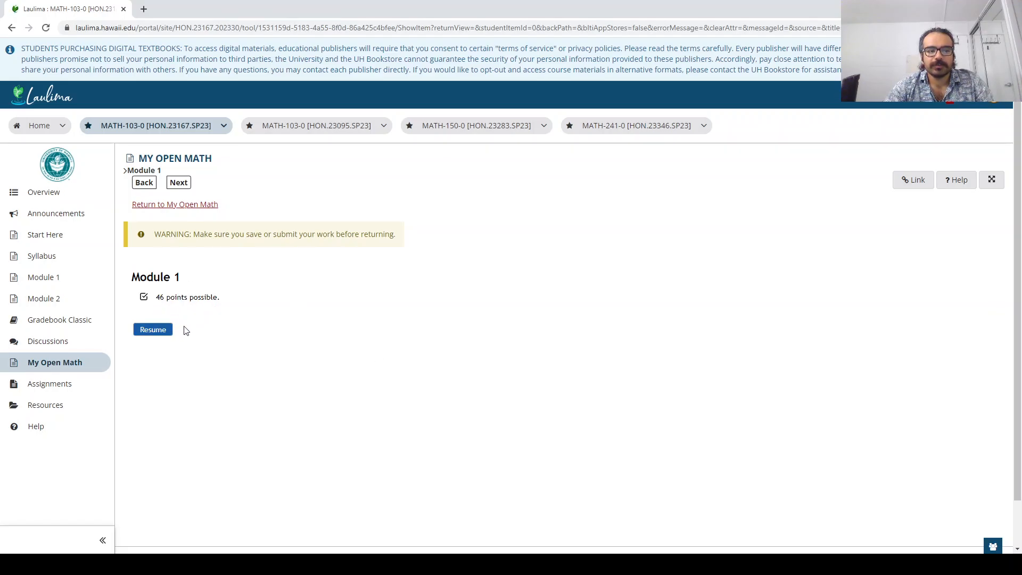
left_click(152, 329)
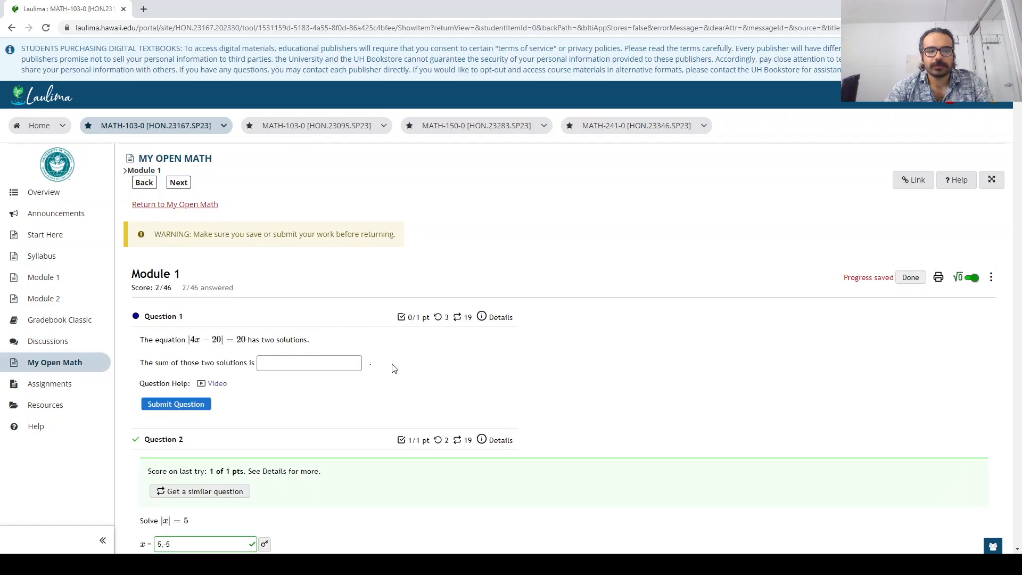
scroll("down", 3)
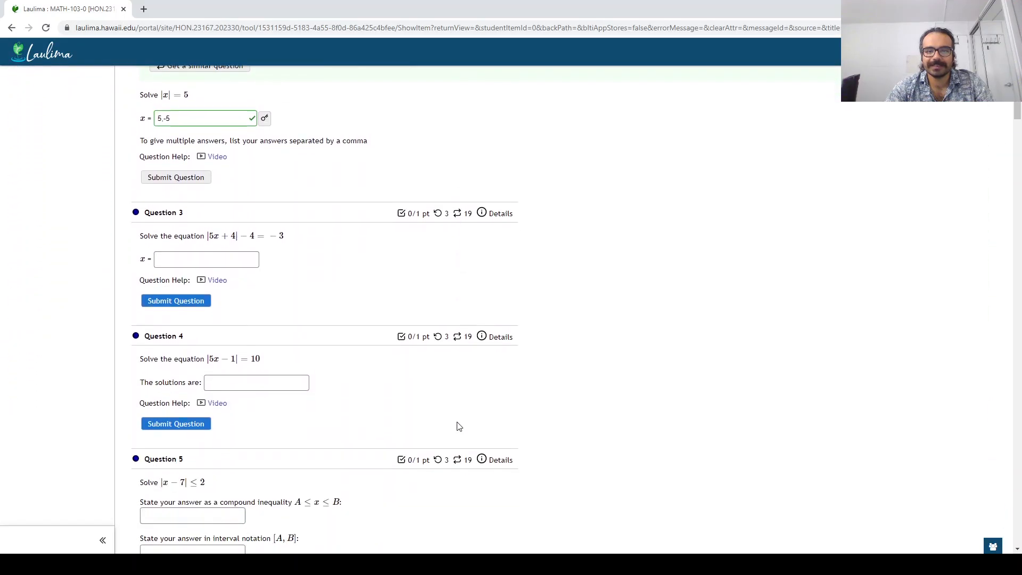
scroll("down", 3)
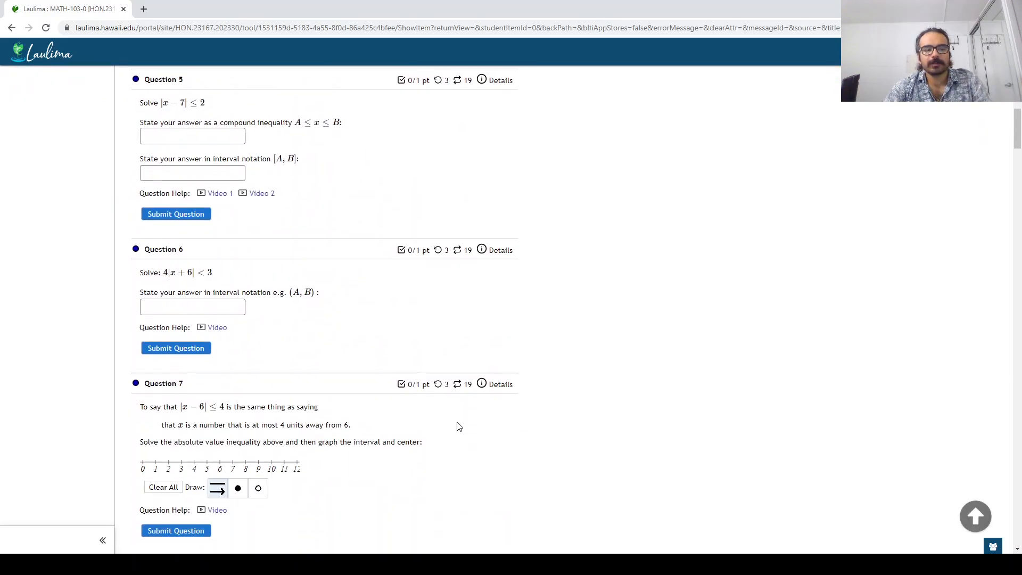
scroll("down", 3)
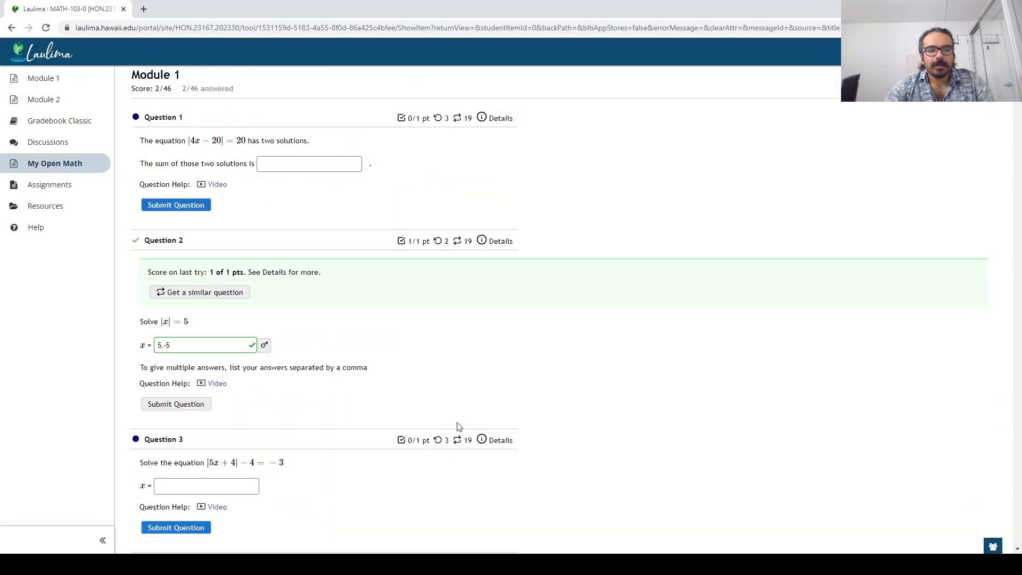
scroll("down", 3)
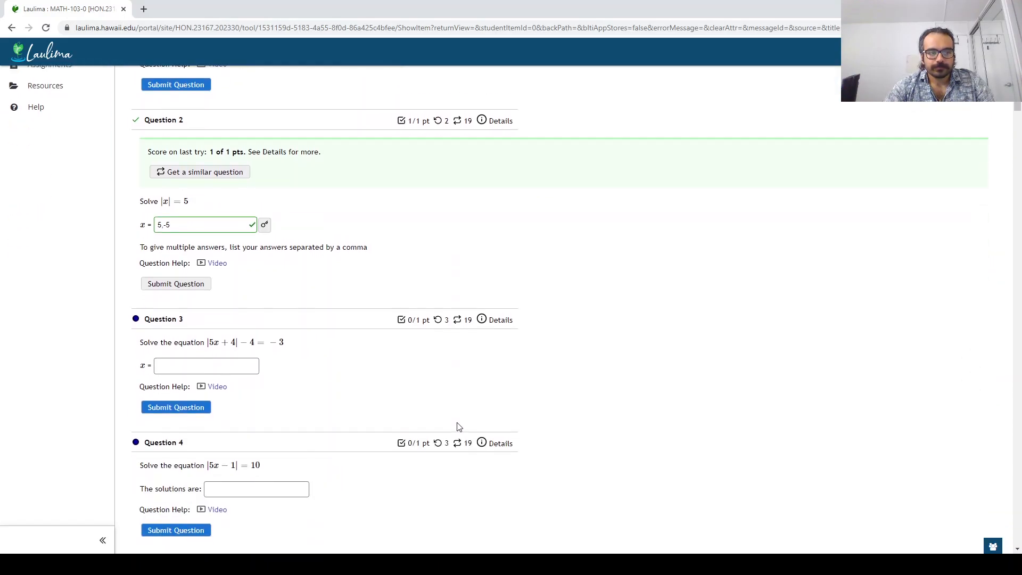
scroll("down", 3)
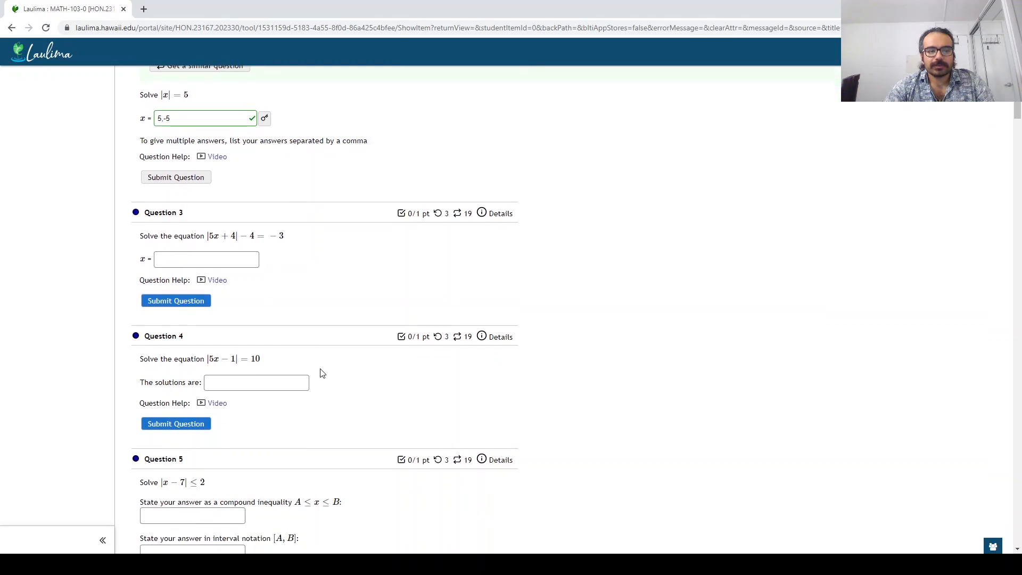
scroll("down", 3)
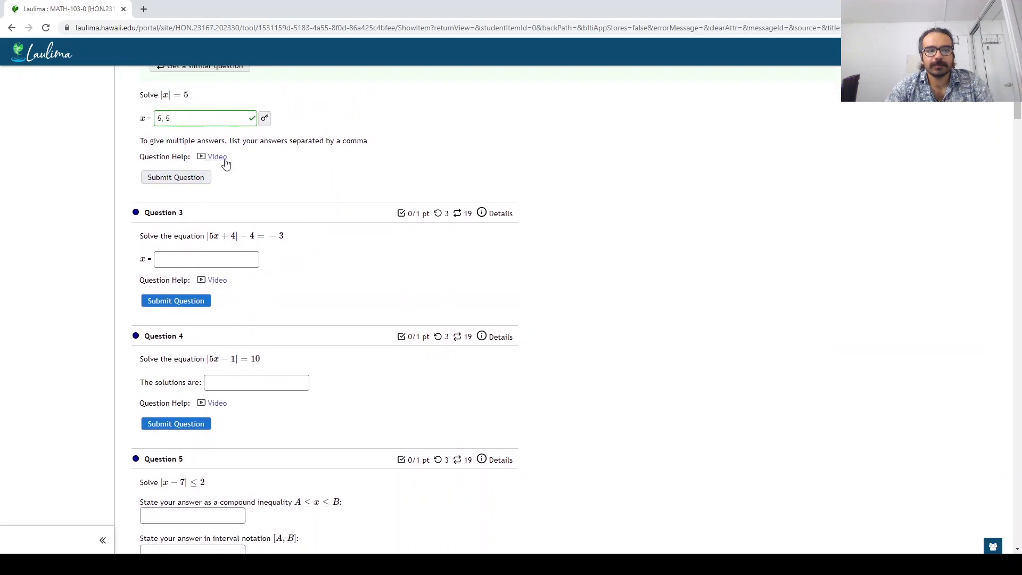
scroll("down", 3)
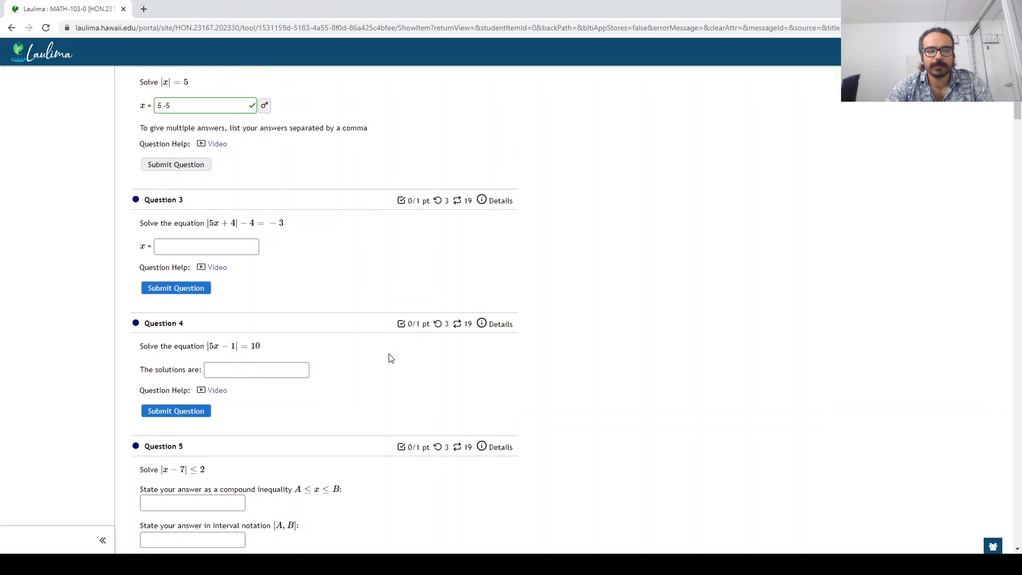
scroll("down", 3)
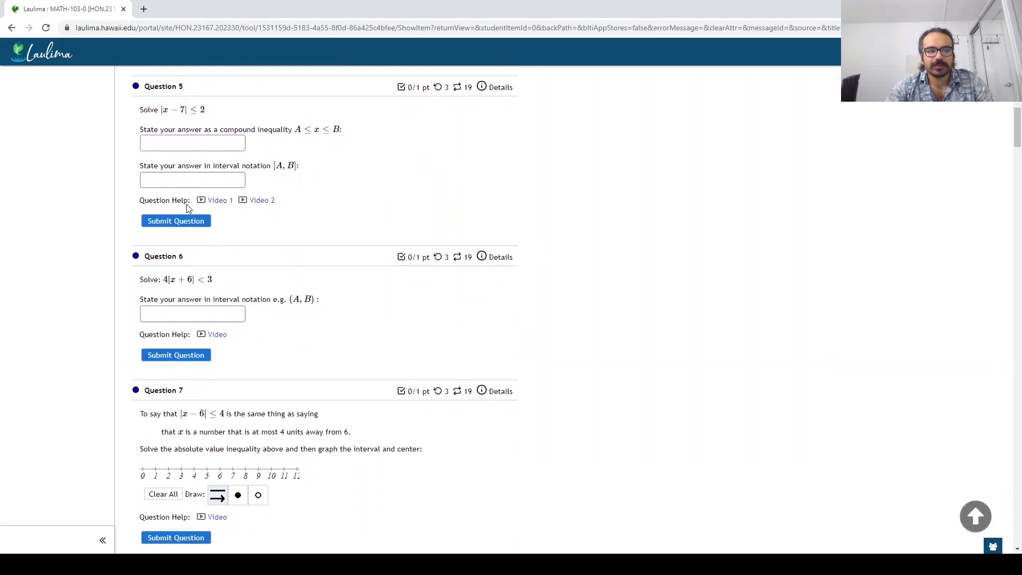
scroll("down", 3)
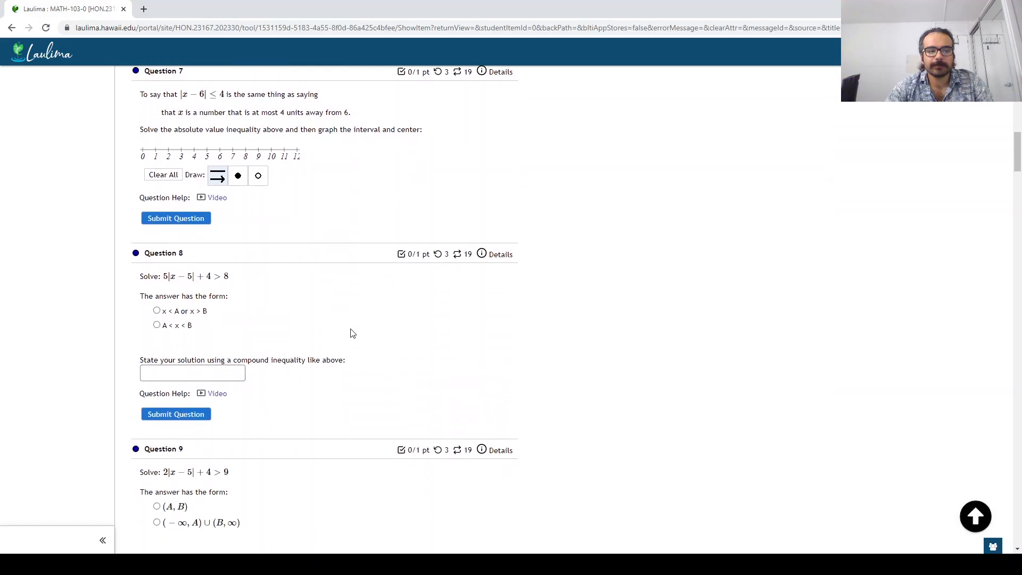
scroll("down", 3)
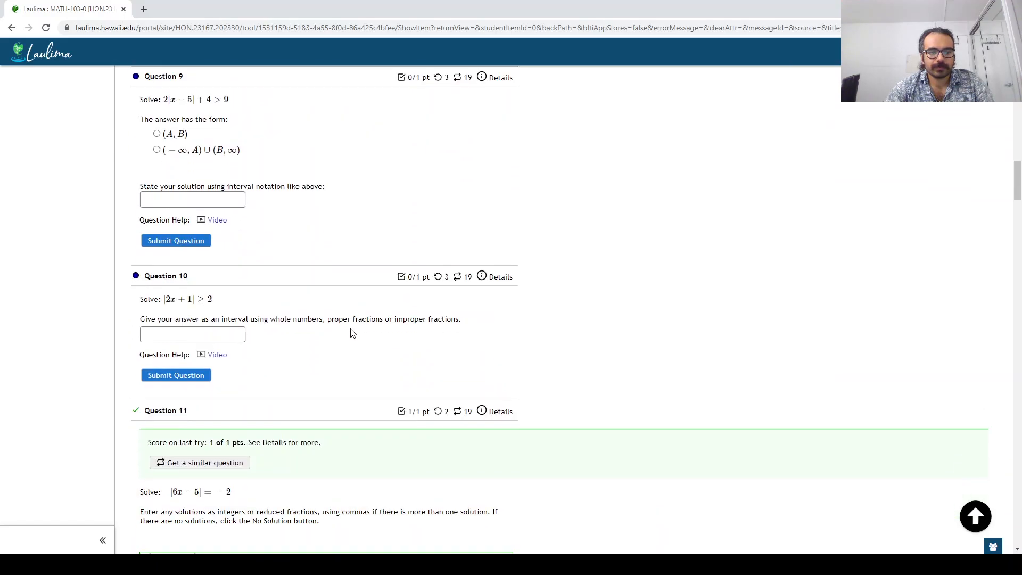
scroll("down", 3)
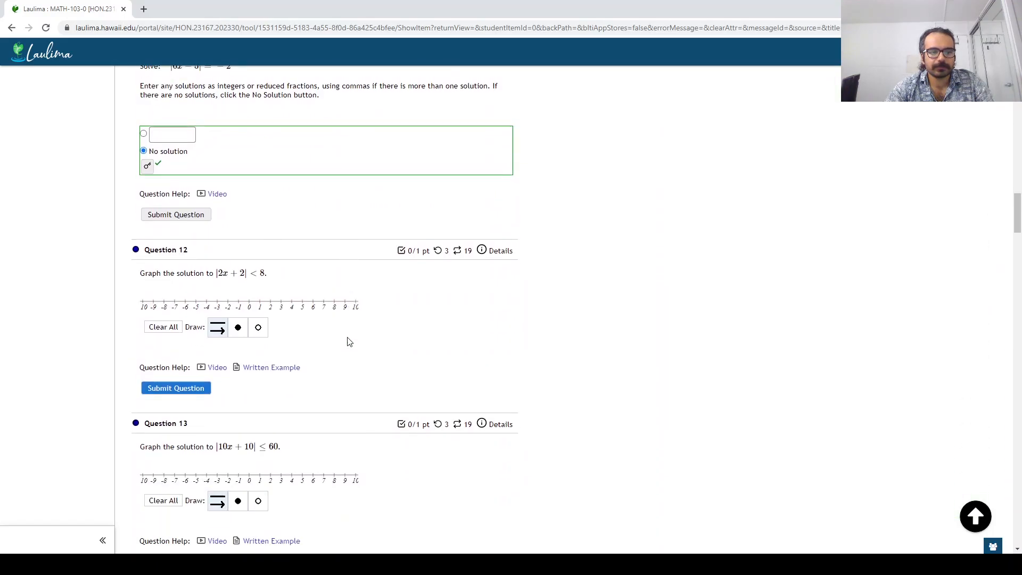
scroll("down", 3)
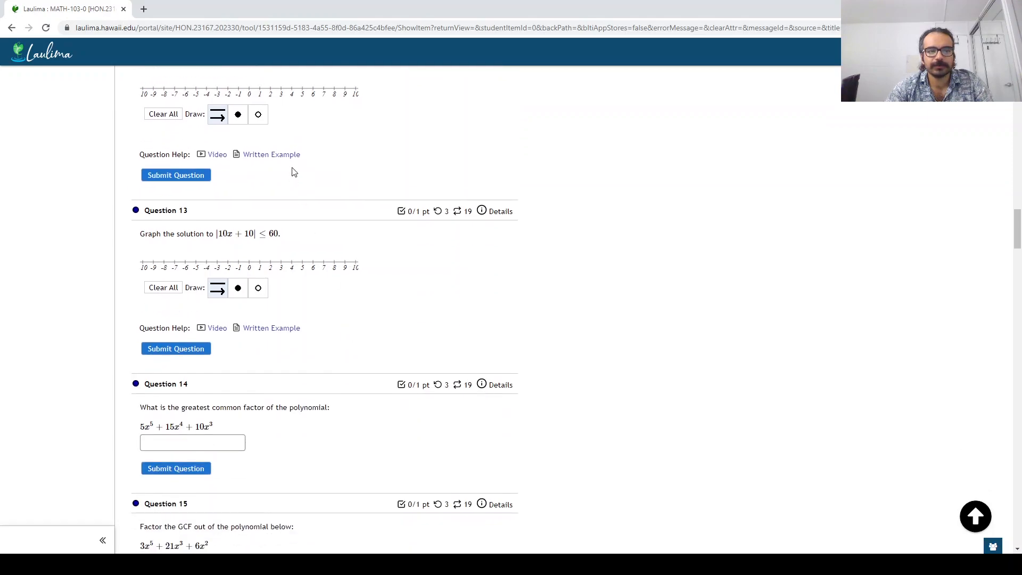
mouse_move(349, 300)
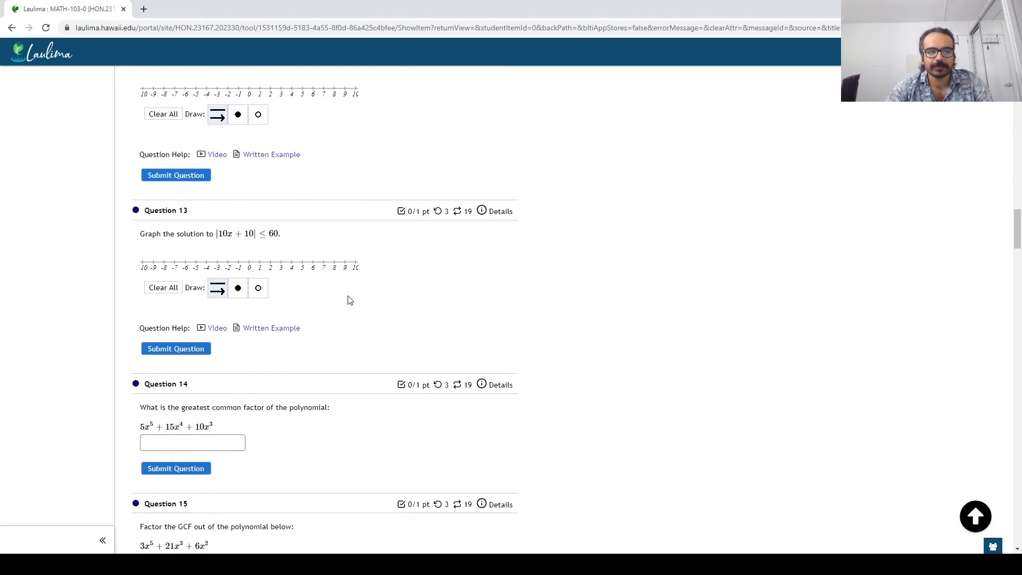
scroll("down", 3)
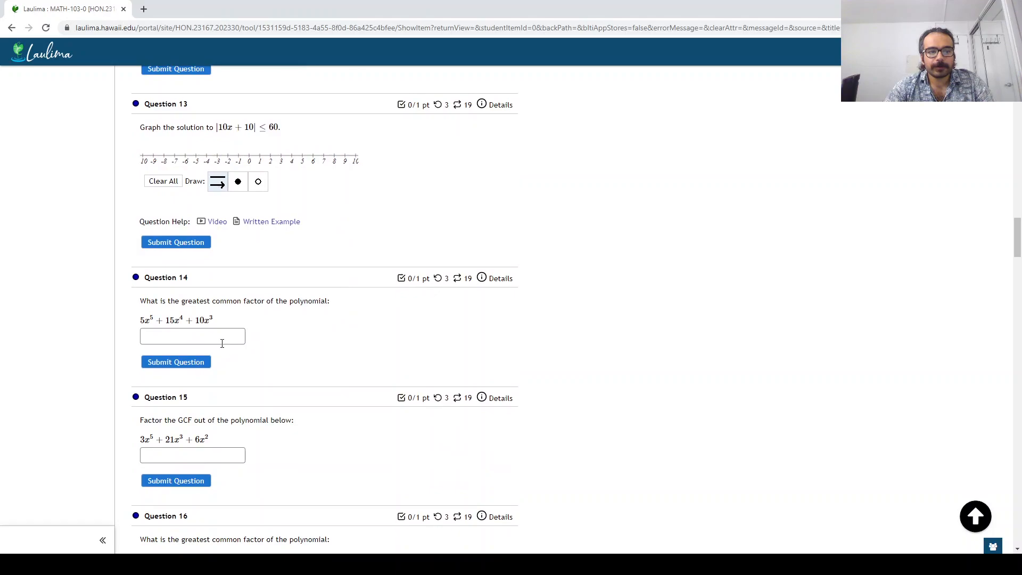
Step: Answer Question 14 with 5x³ and submit it for grading
left_click(192, 336)
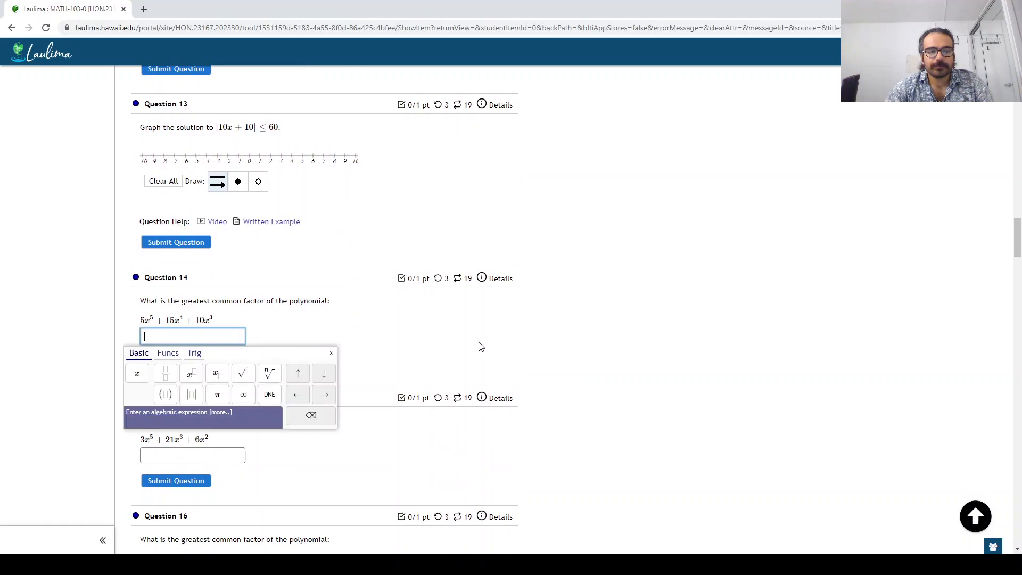
mouse_move(482, 342)
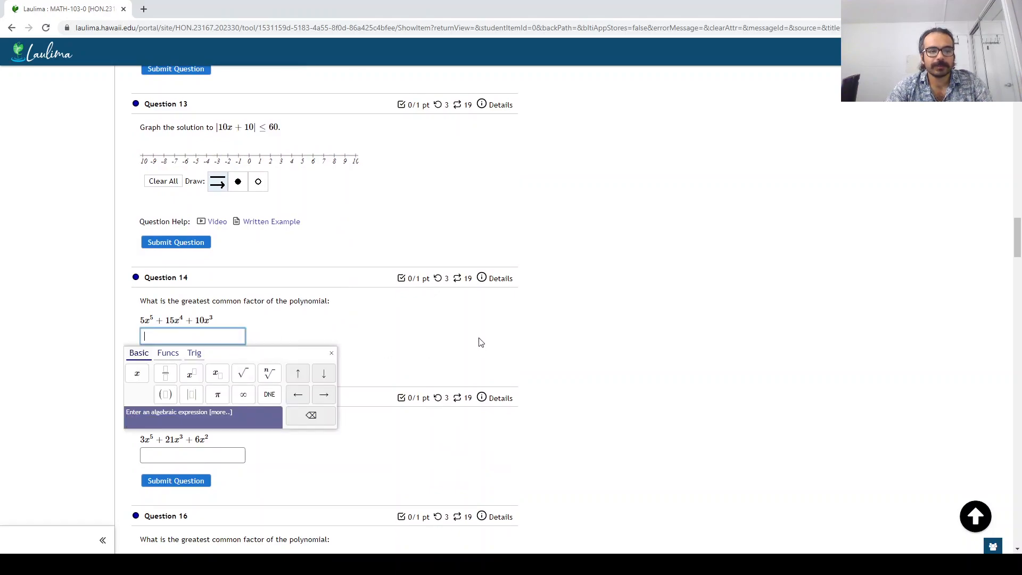
type("5x^3")
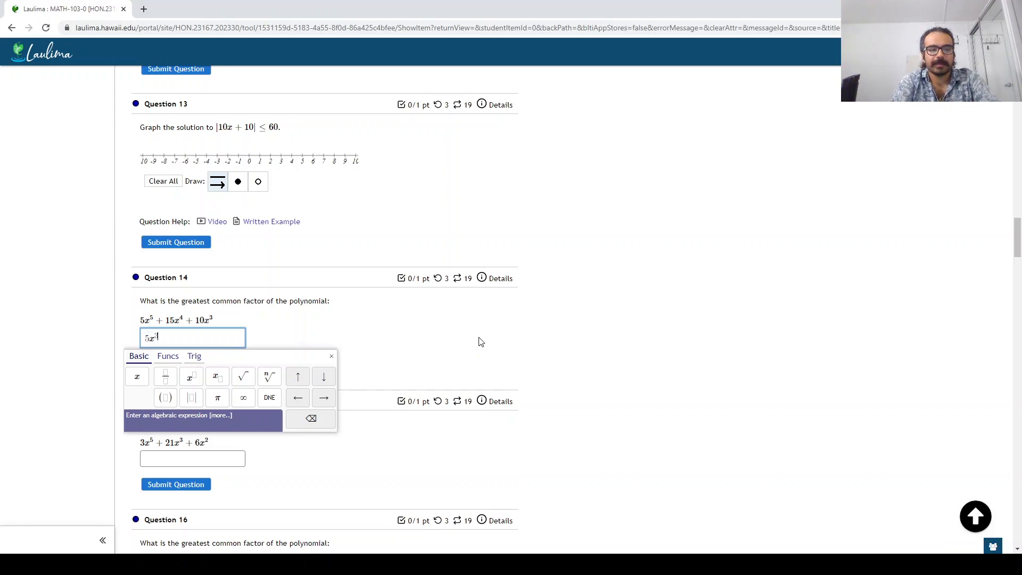
mouse_move(767, 336)
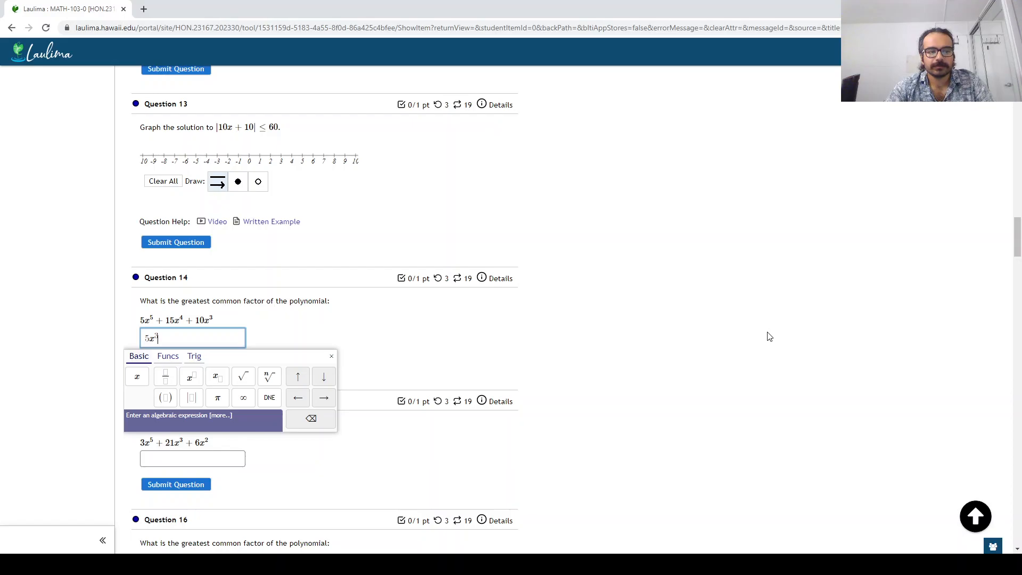
left_click(176, 242)
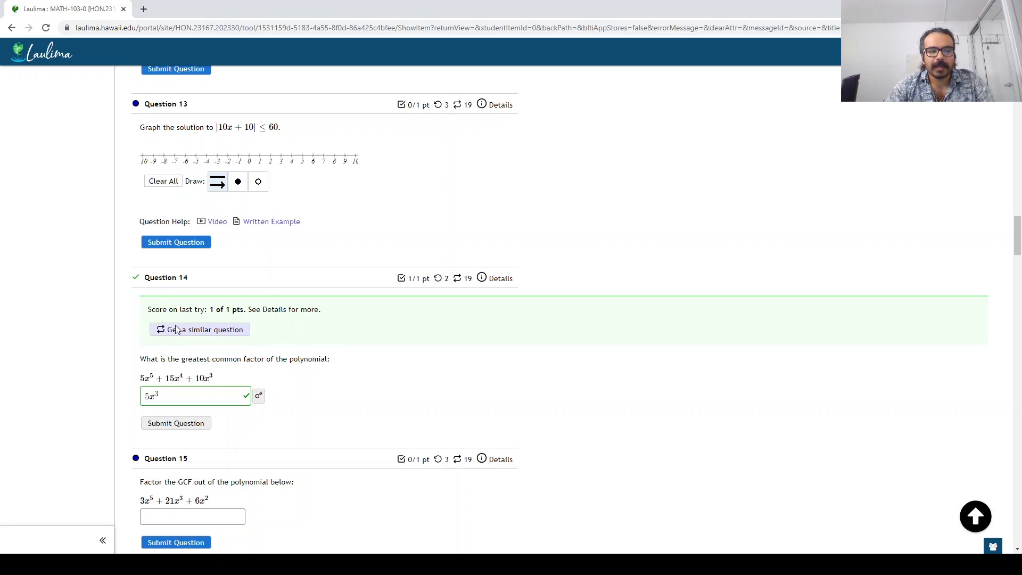
mouse_move(215, 337)
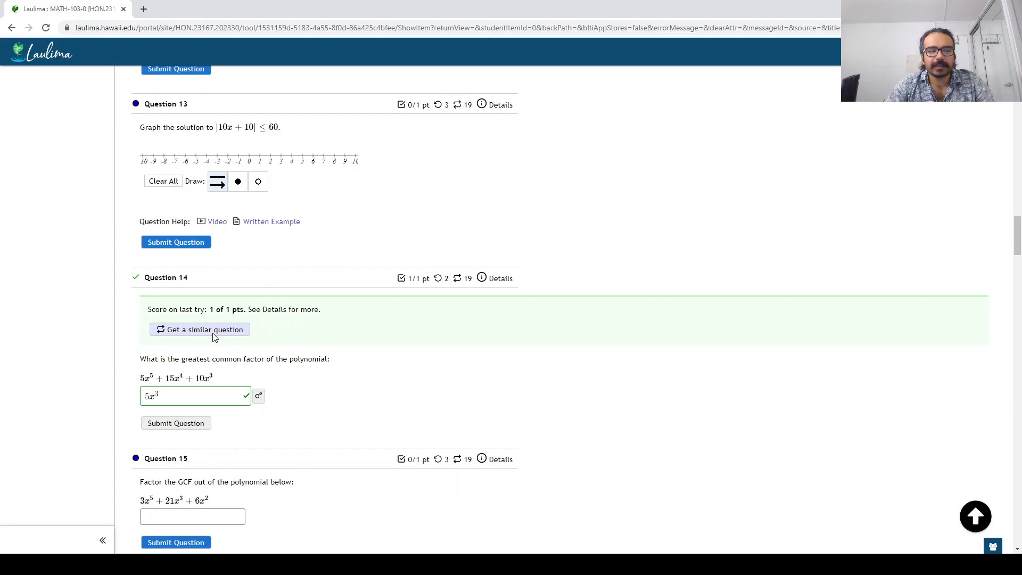
Step: Load a similar Question 14 and submit 4x³ as its answer
left_click(199, 330)
type("4x^")
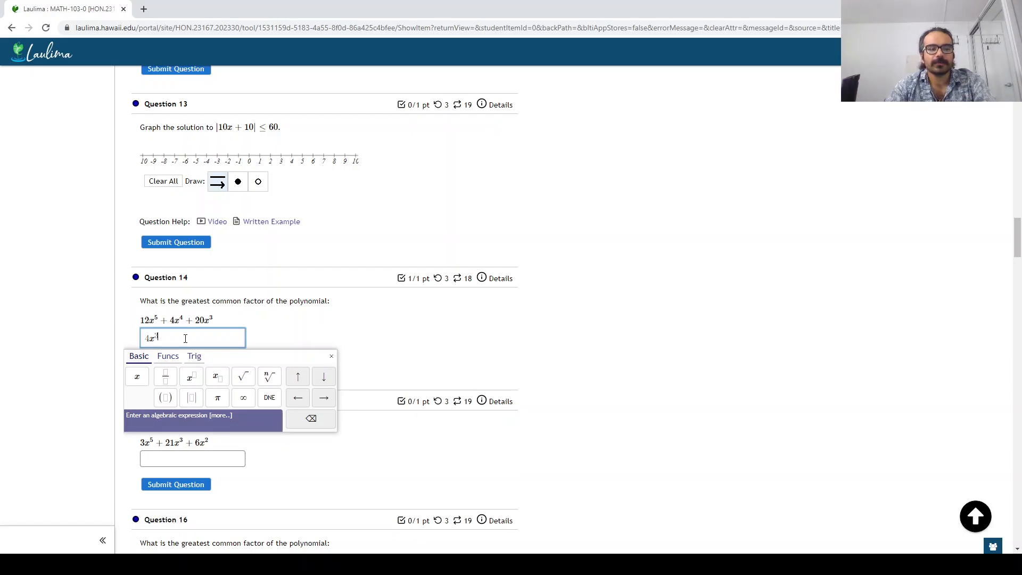
left_click(176, 365)
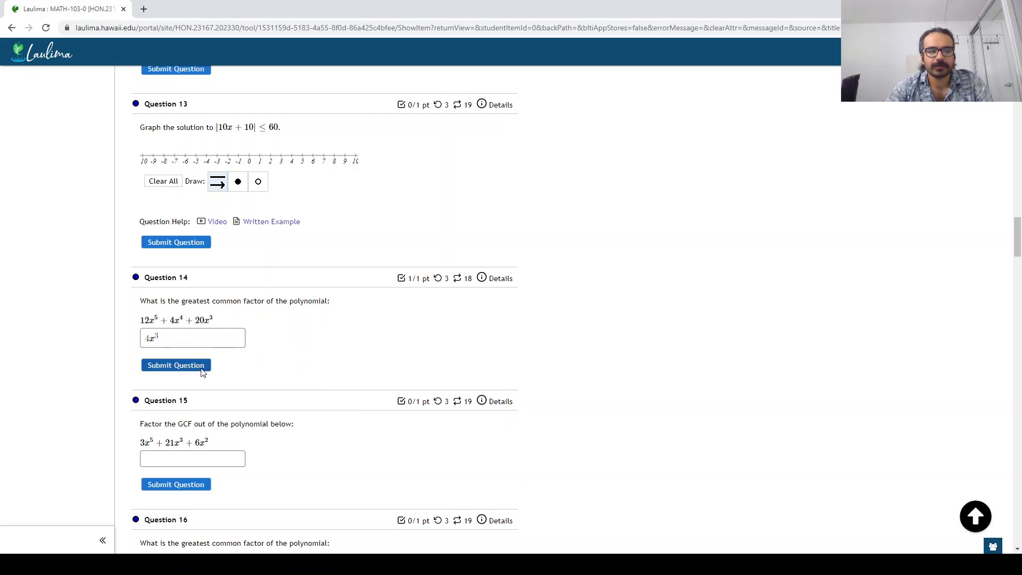
left_click(176, 365)
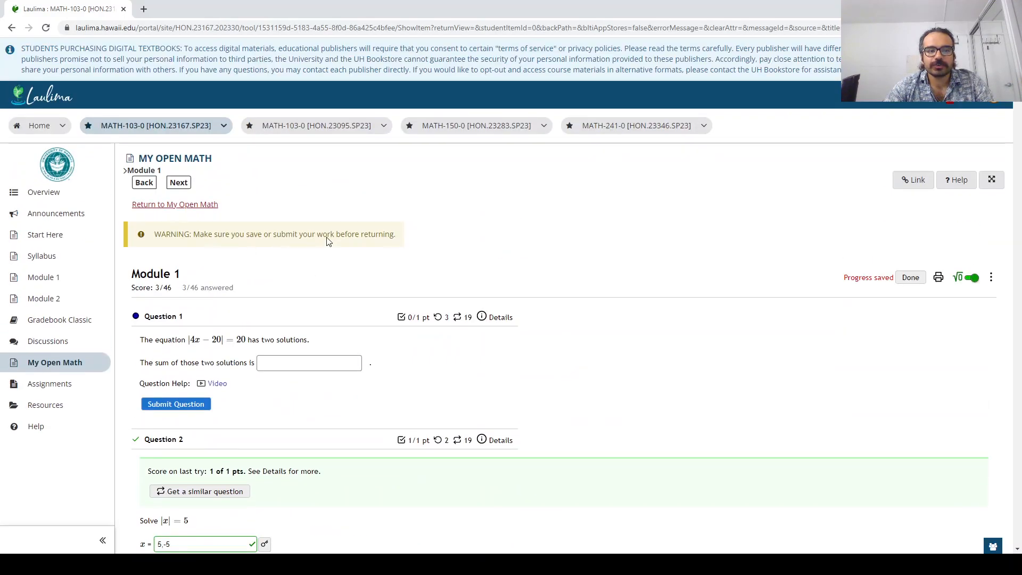
mouse_move(875, 291)
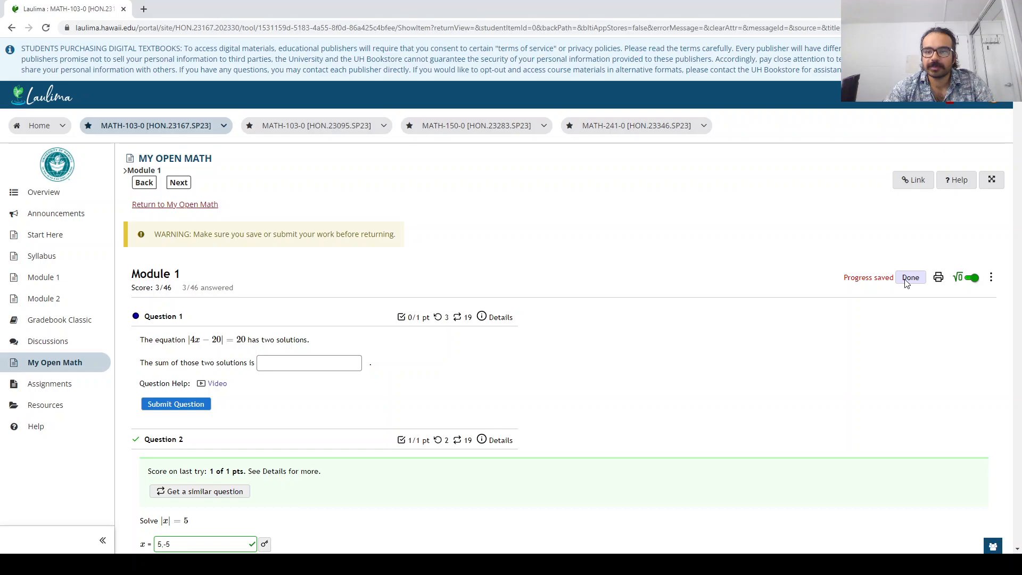
left_click(911, 277)
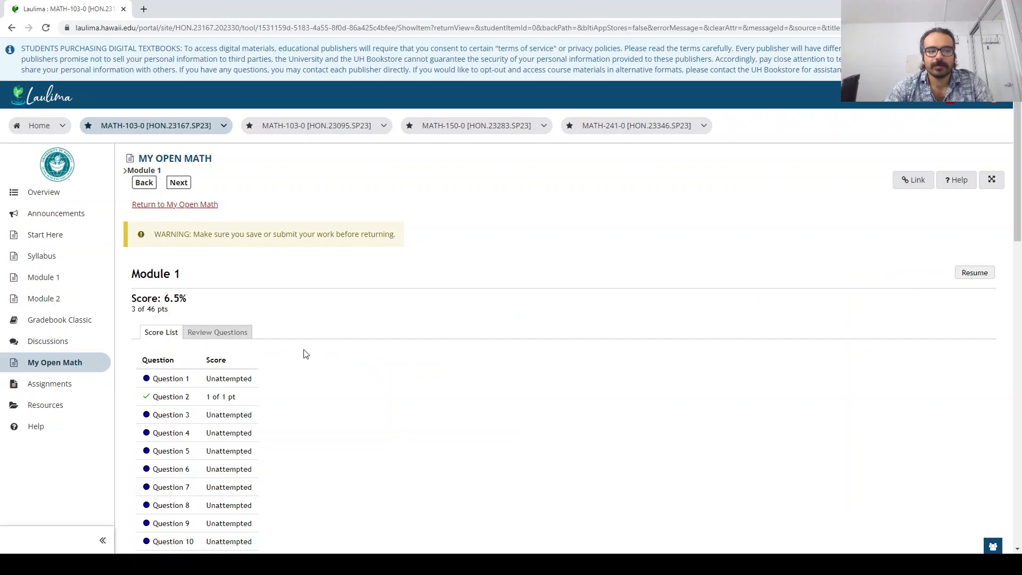
scroll("down", 3)
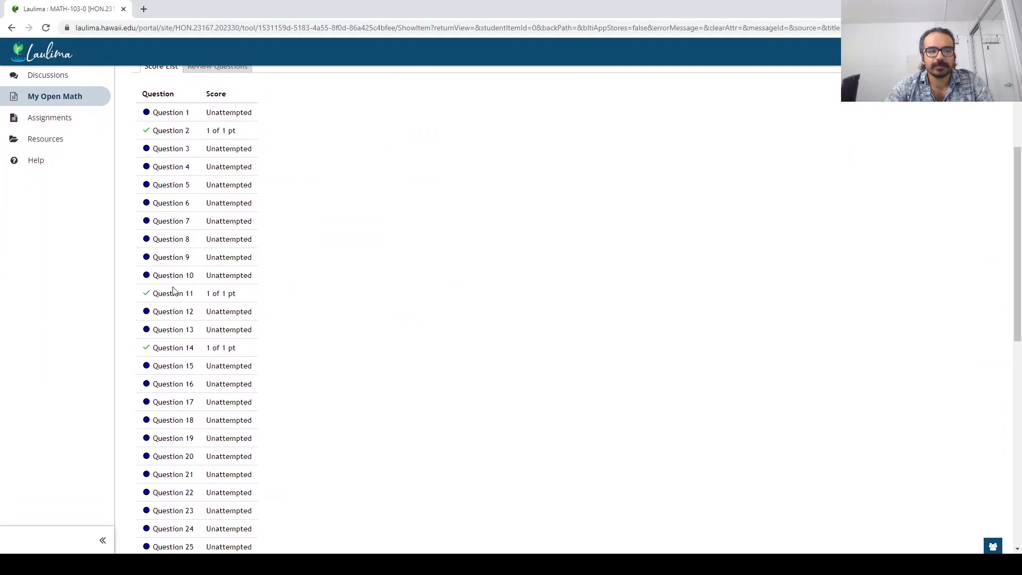
scroll("down", 3)
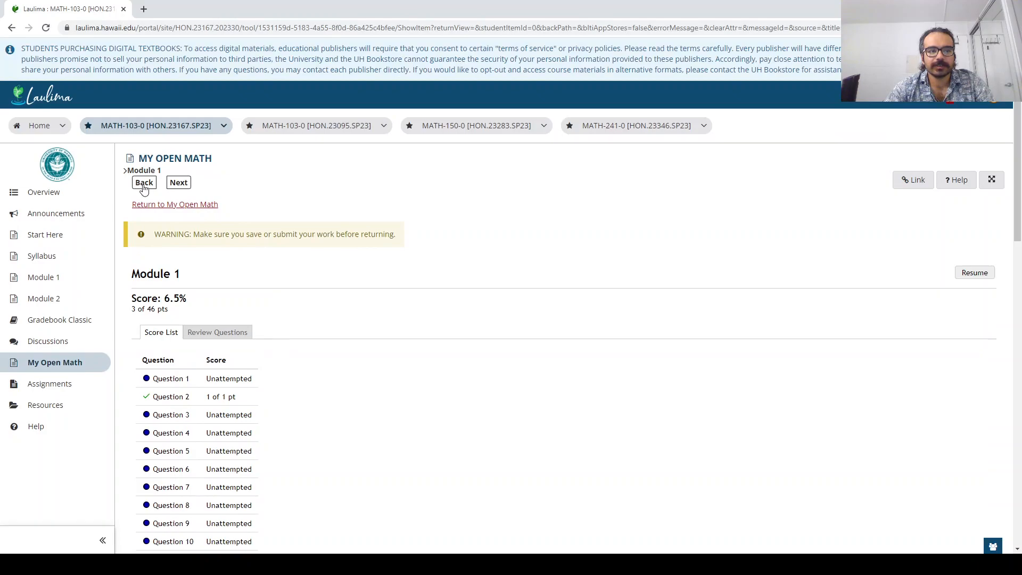
left_click(143, 182)
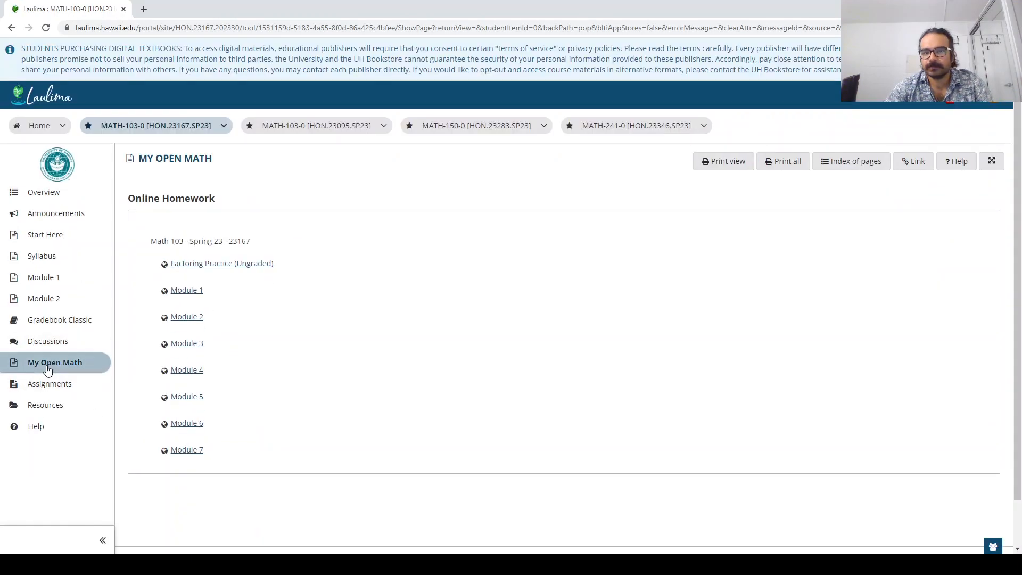
mouse_move(63, 357)
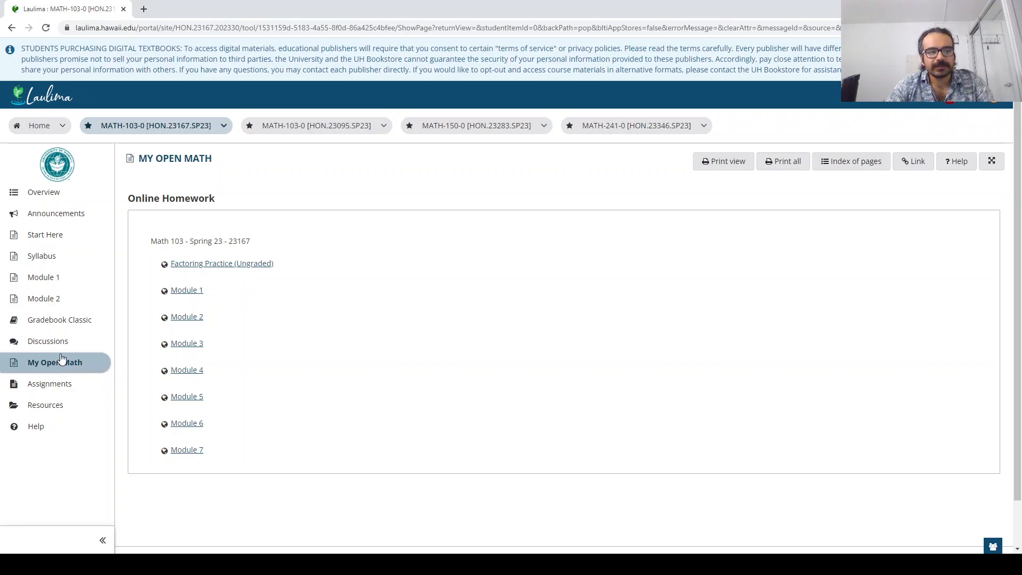
mouse_move(73, 389)
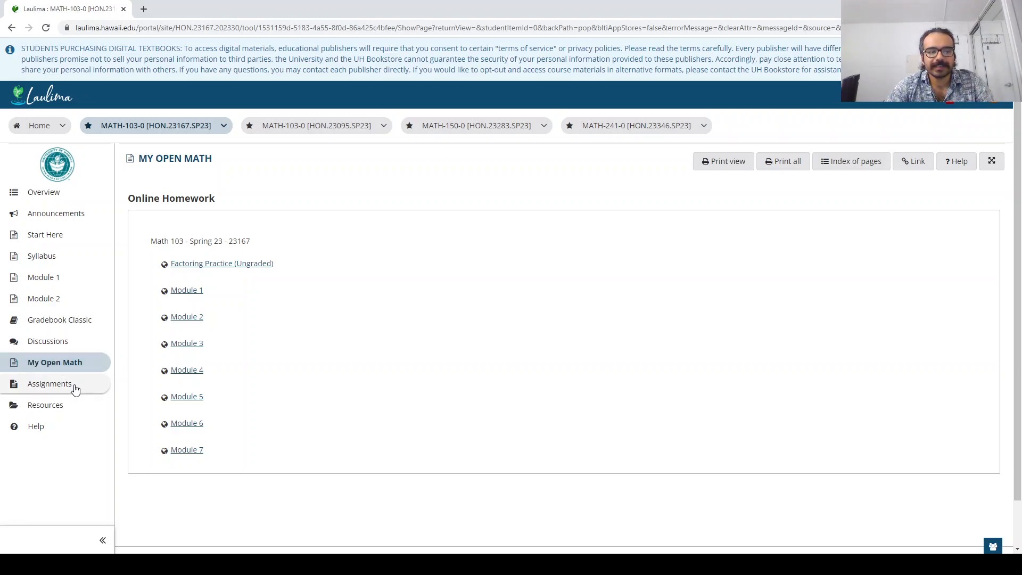
Step: Open Assignments to list the Module 1 and Practice Worksheets
left_click(50, 384)
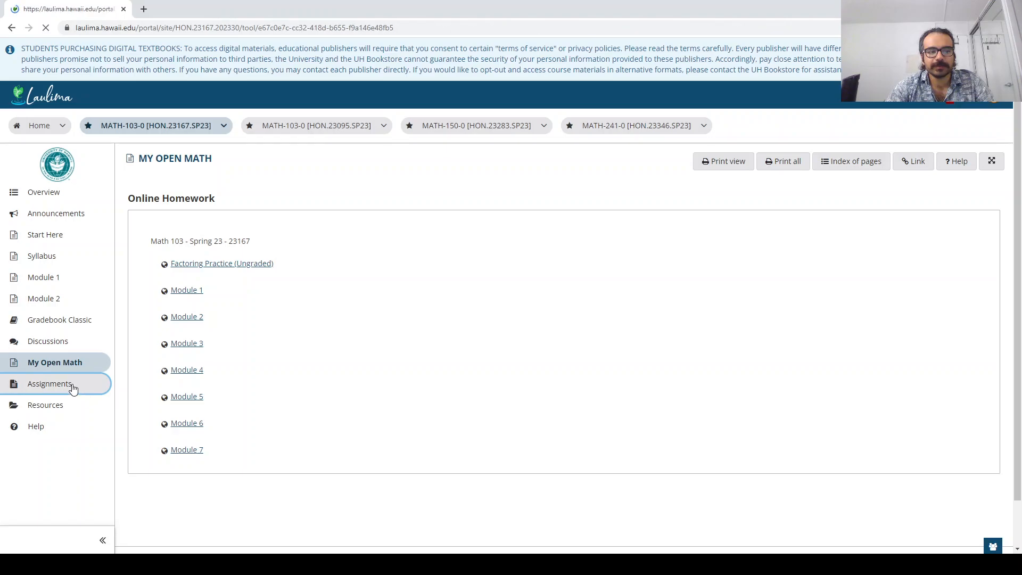
left_click(49, 384)
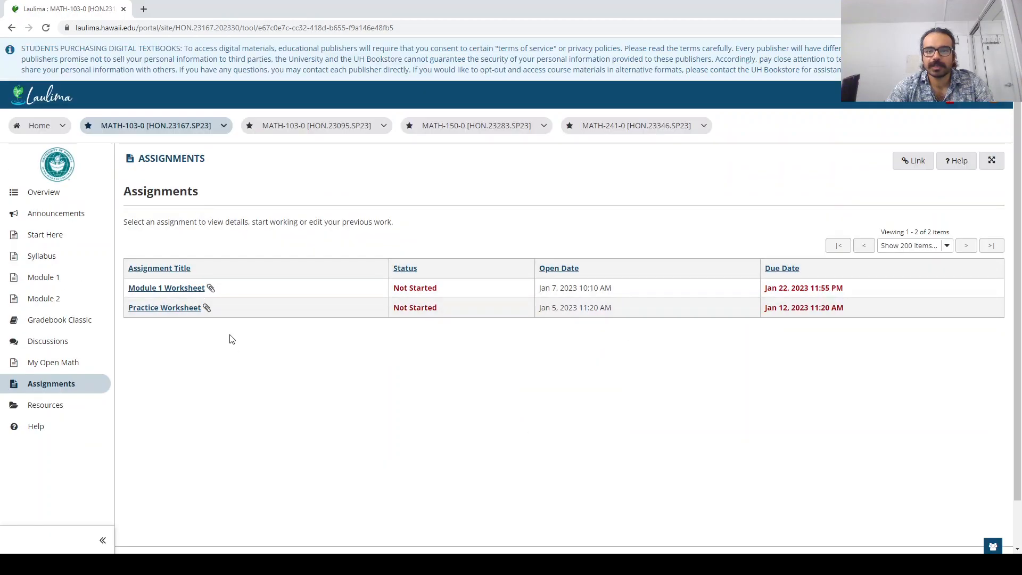
mouse_move(164, 313)
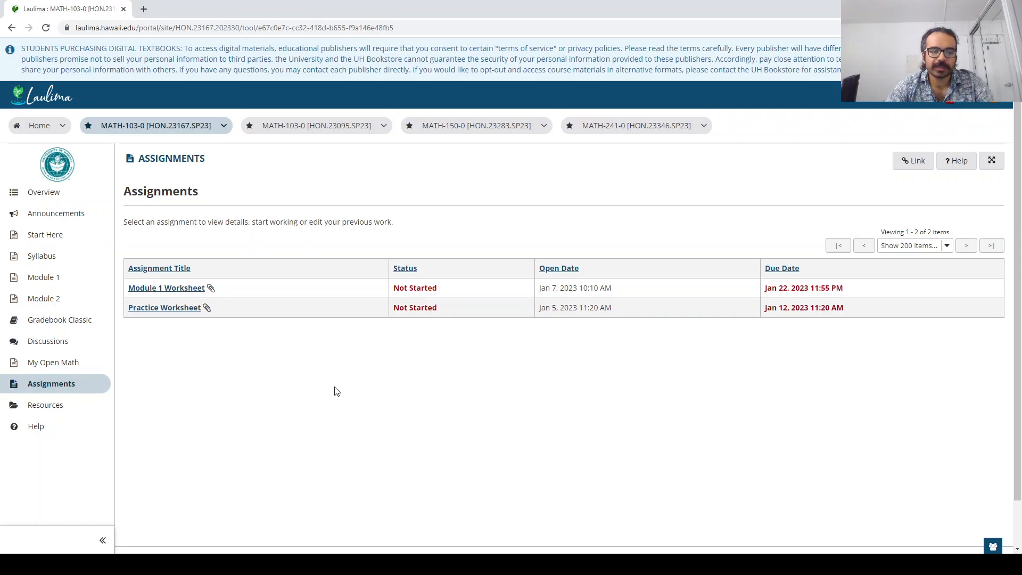
mouse_move(325, 367)
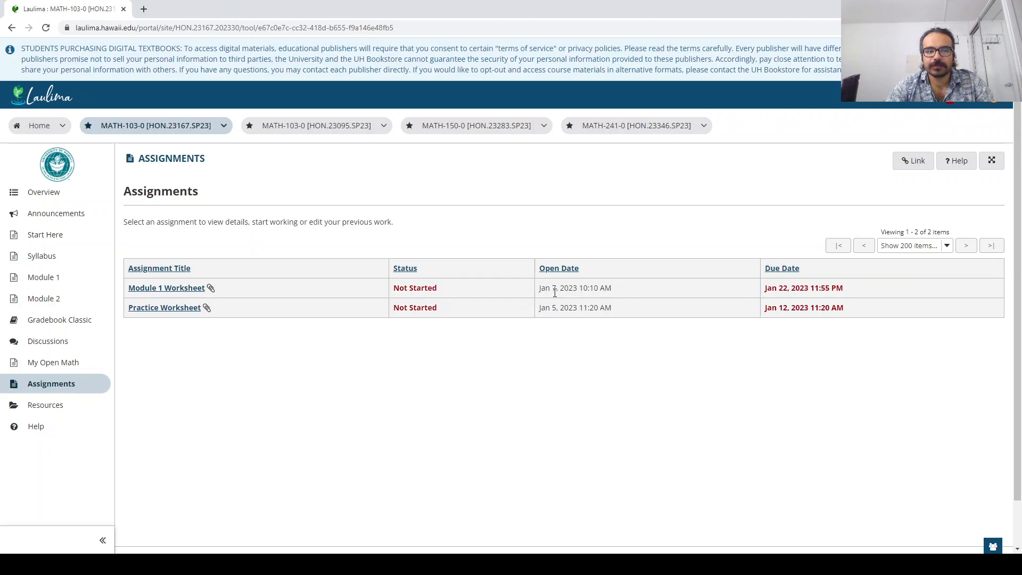
mouse_move(786, 294)
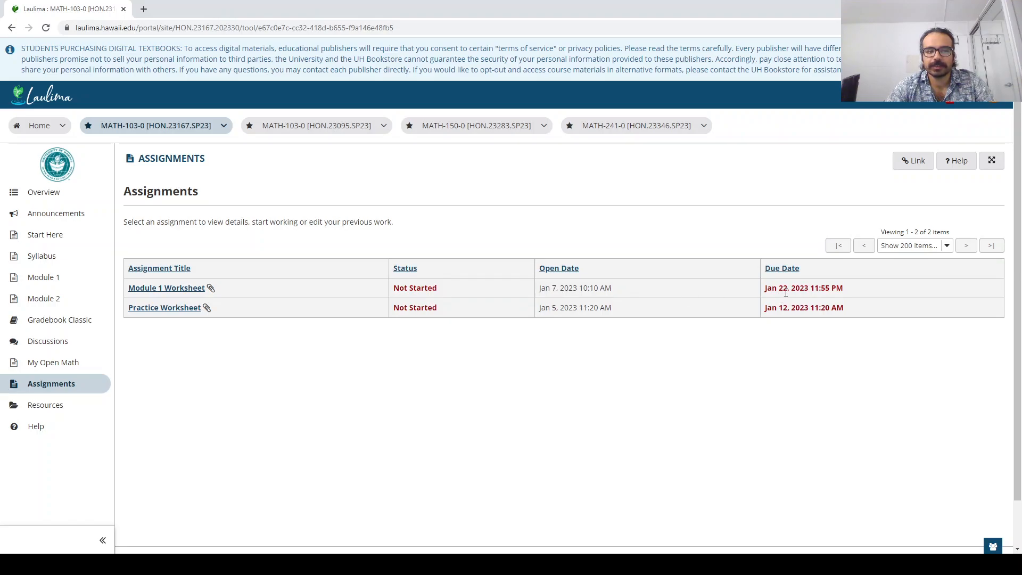
mouse_move(210, 329)
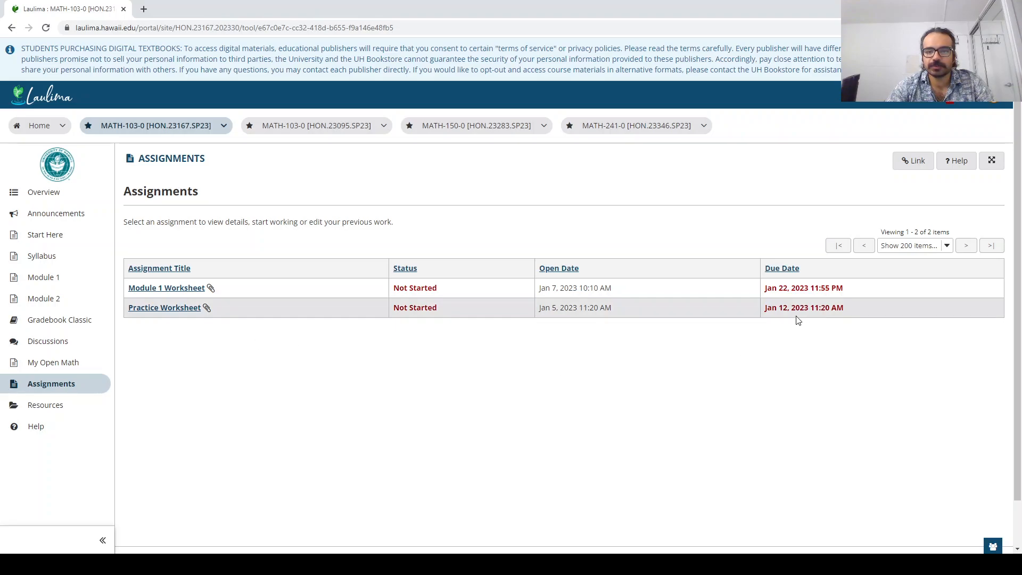
mouse_move(162, 328)
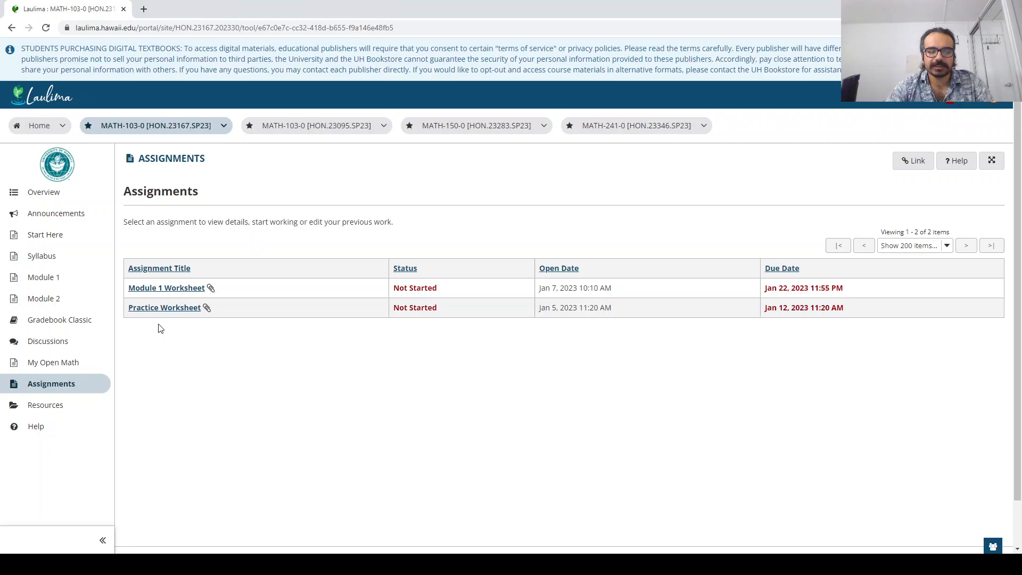
mouse_move(169, 322)
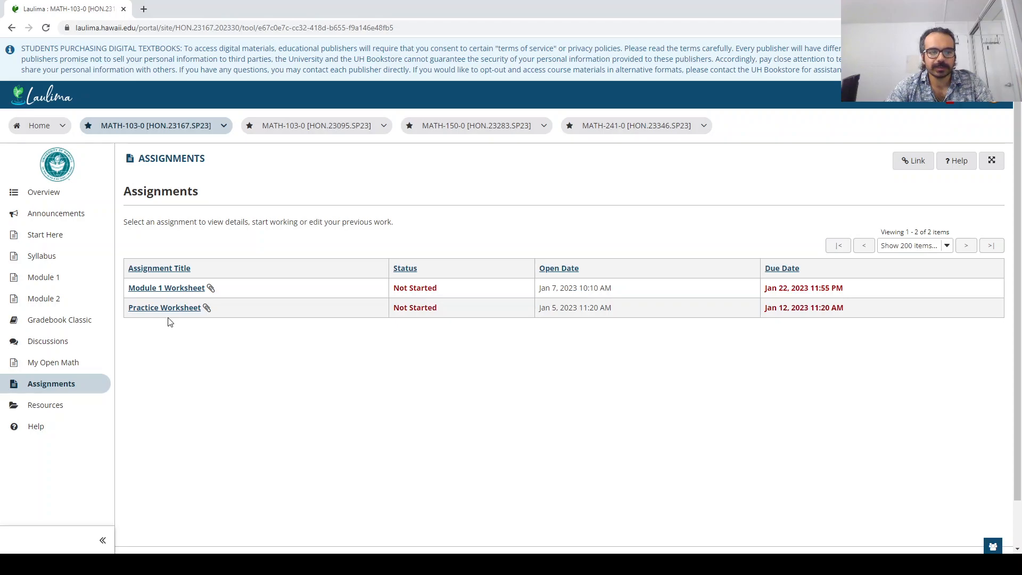
Step: Open the Practice Worksheet details and view the attached Worksheet 0 PDF
left_click(164, 308)
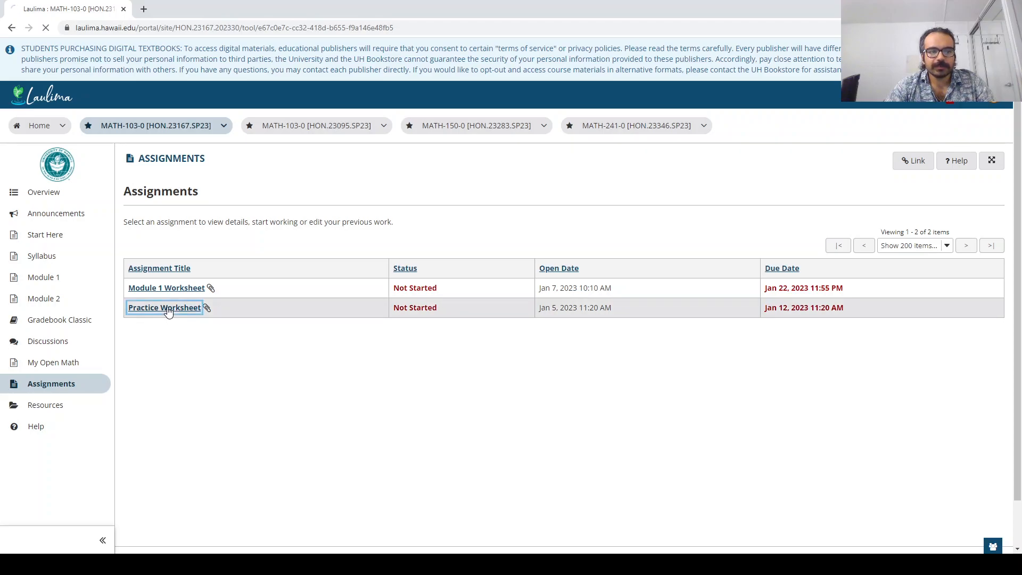
left_click(164, 308)
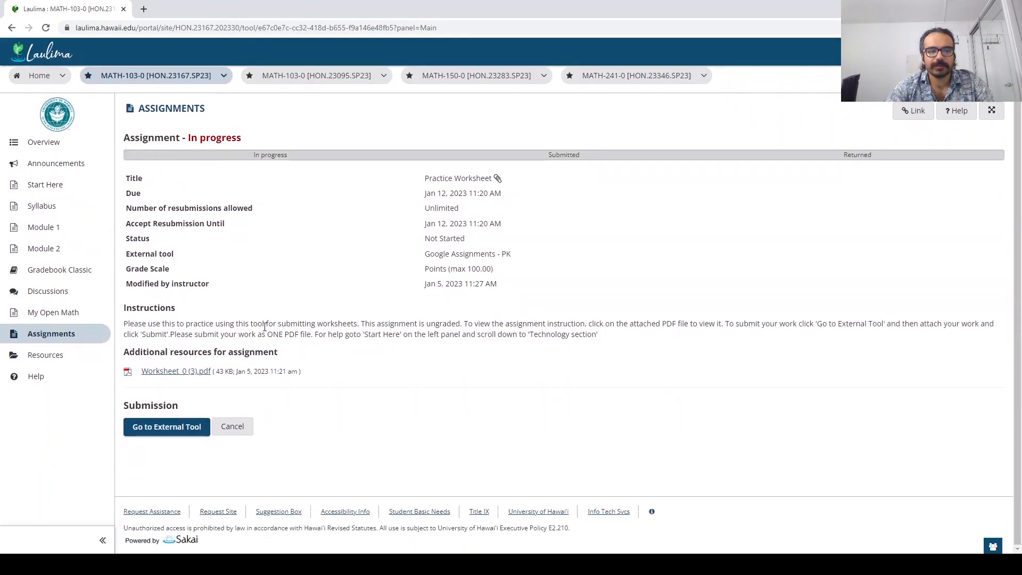
mouse_move(137, 362)
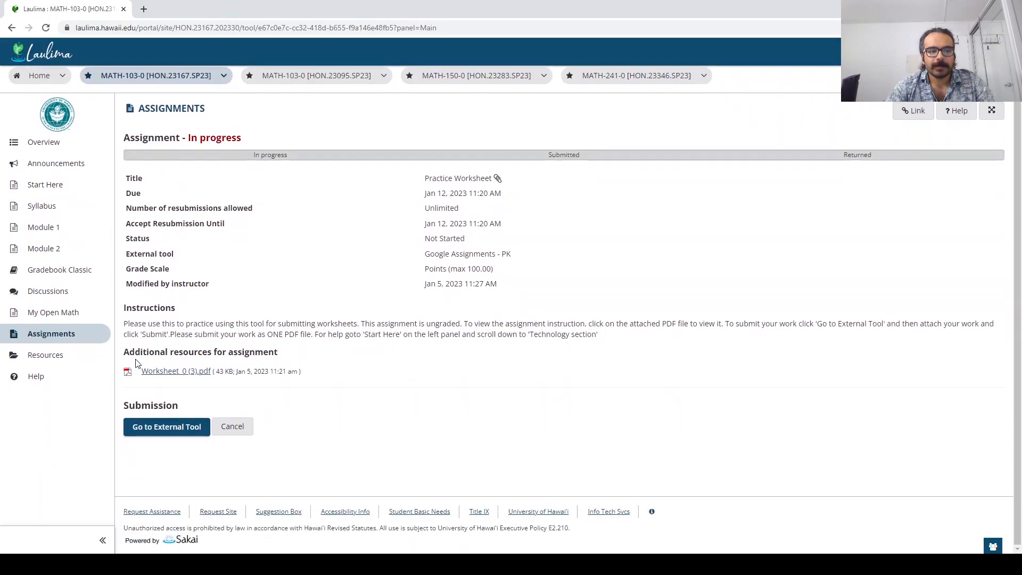
mouse_move(177, 376)
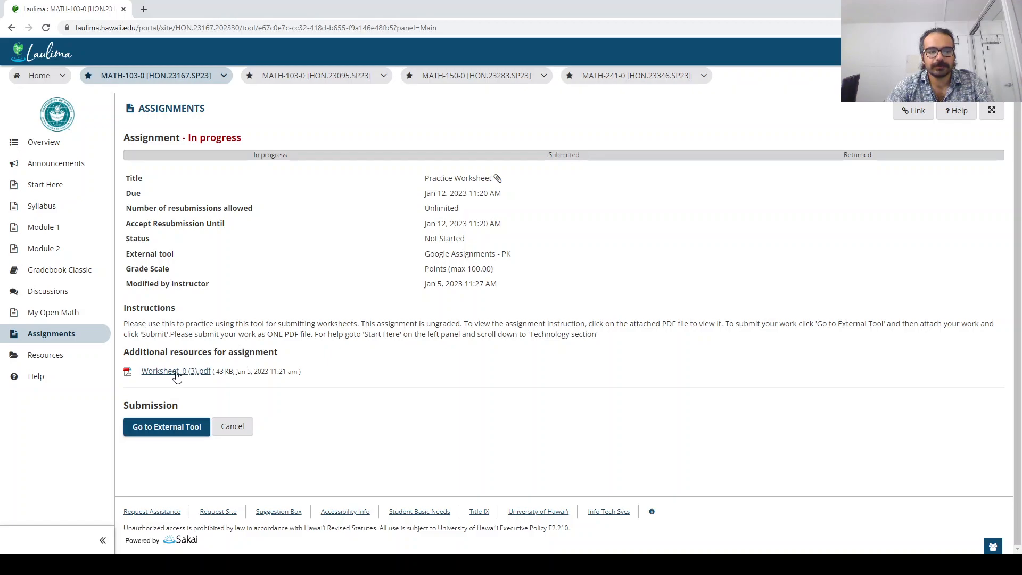
left_click(176, 371)
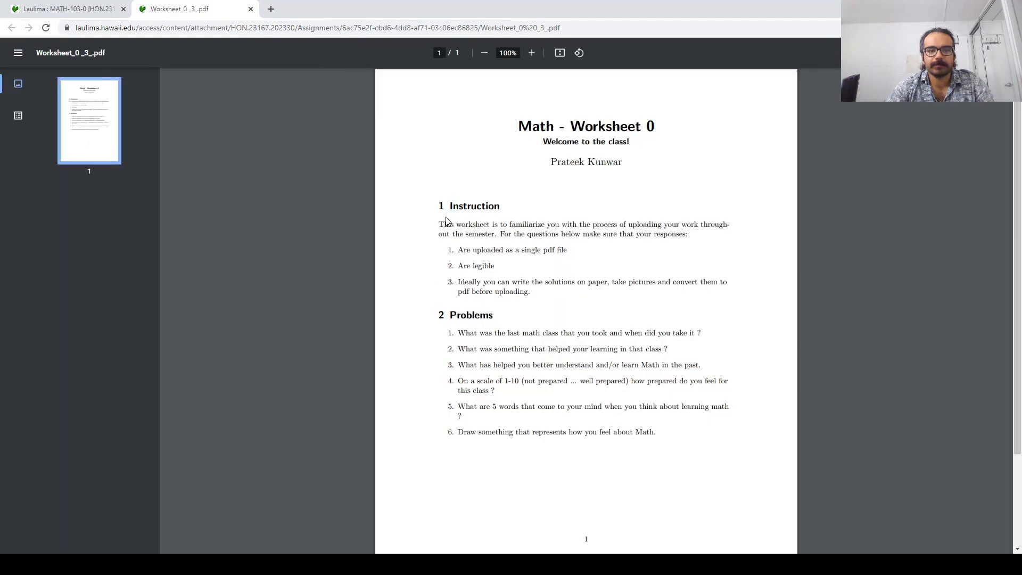
scroll("down", 3)
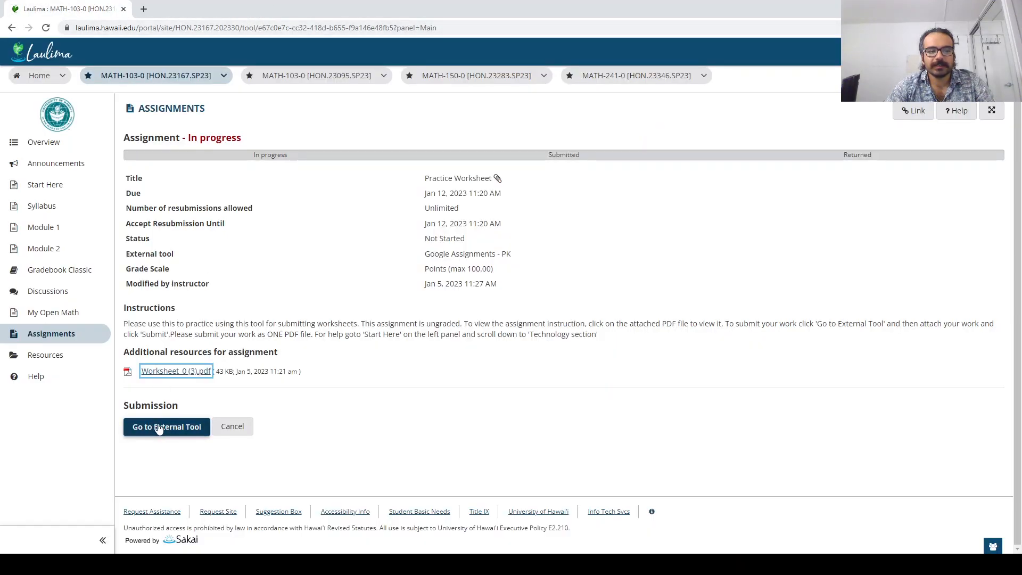
Step: Launch the external tool and open the 100-point Practice Worksheet submission page
left_click(167, 426)
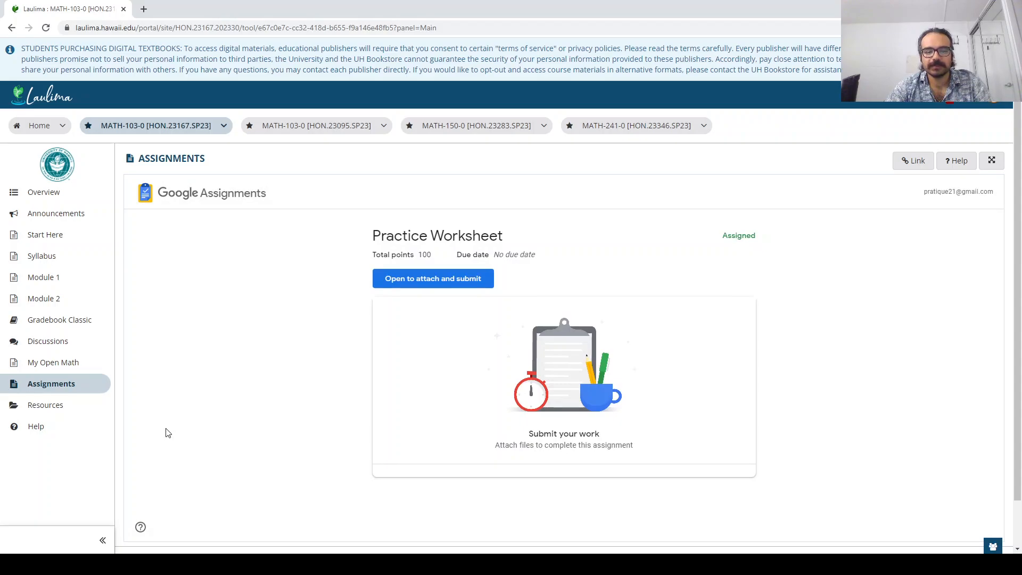
mouse_move(642, 358)
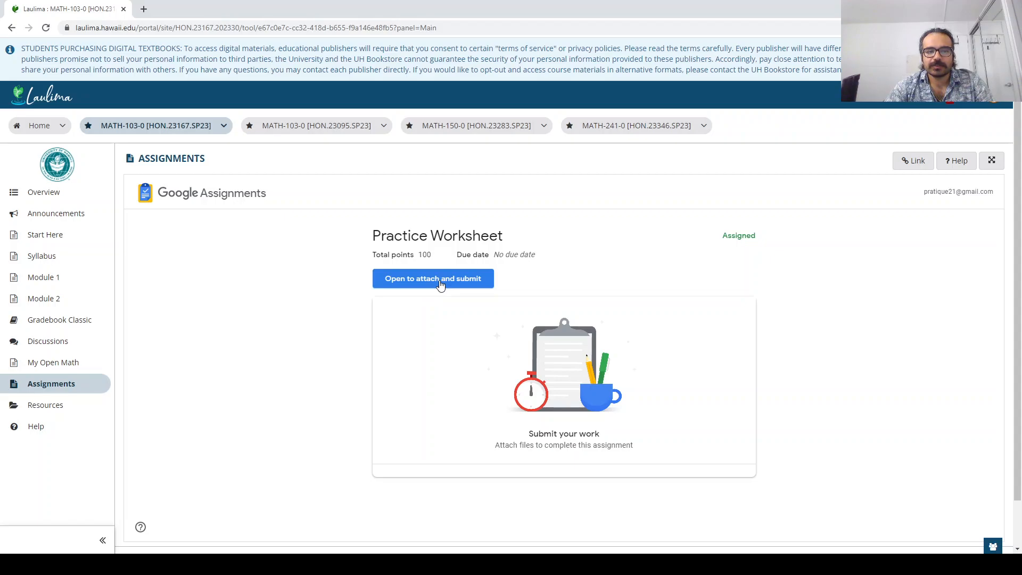
left_click(433, 278)
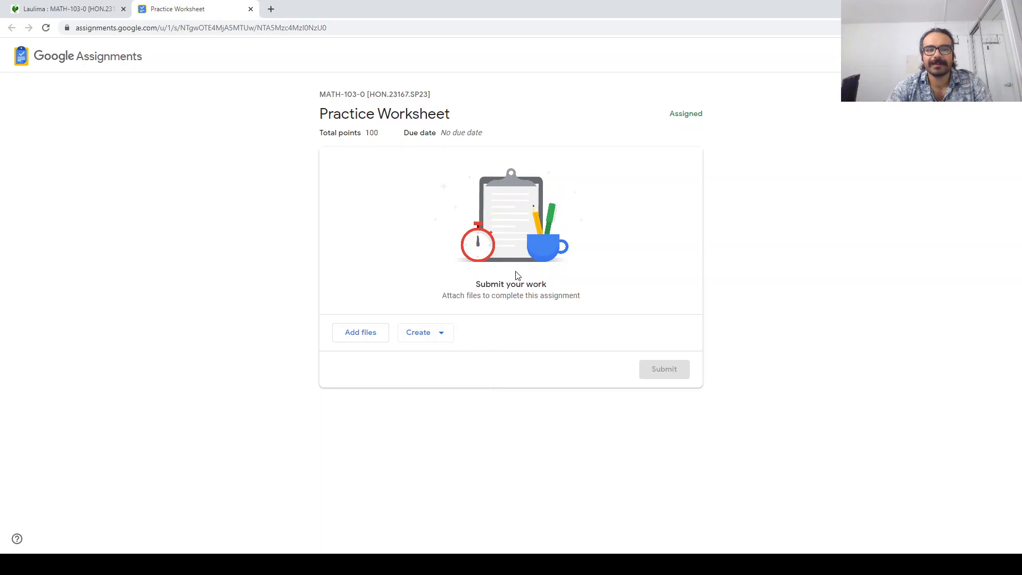
mouse_move(449, 250)
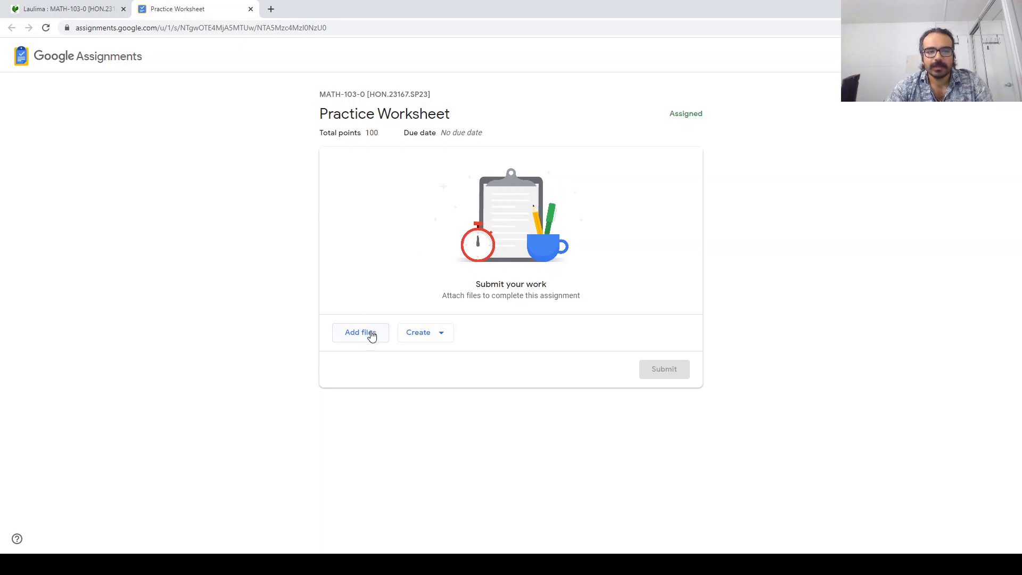
Step: Add 1232_001.pdf from My Drive, then submit and confirm the Practice Worksheet
left_click(361, 333)
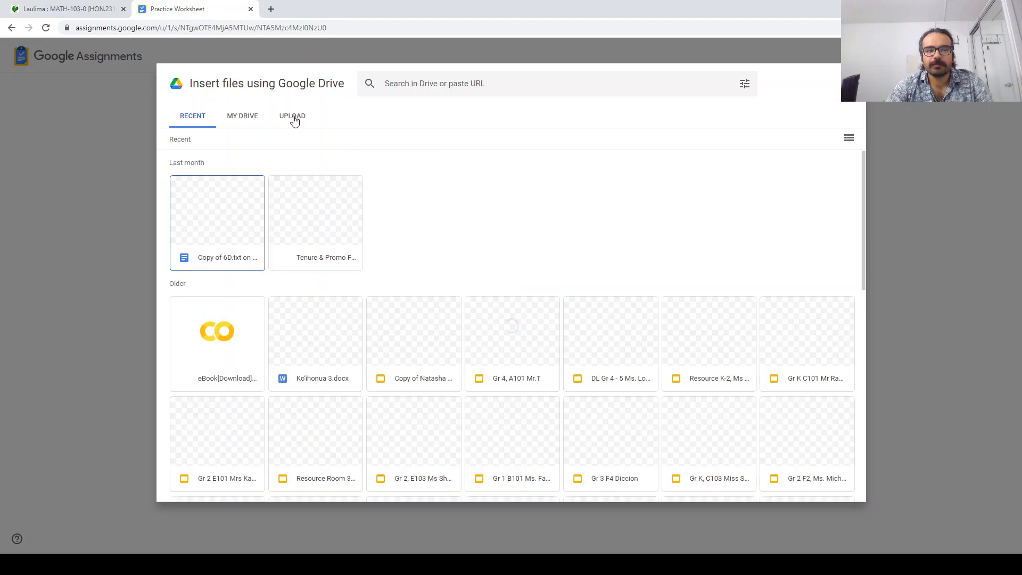
left_click(291, 116)
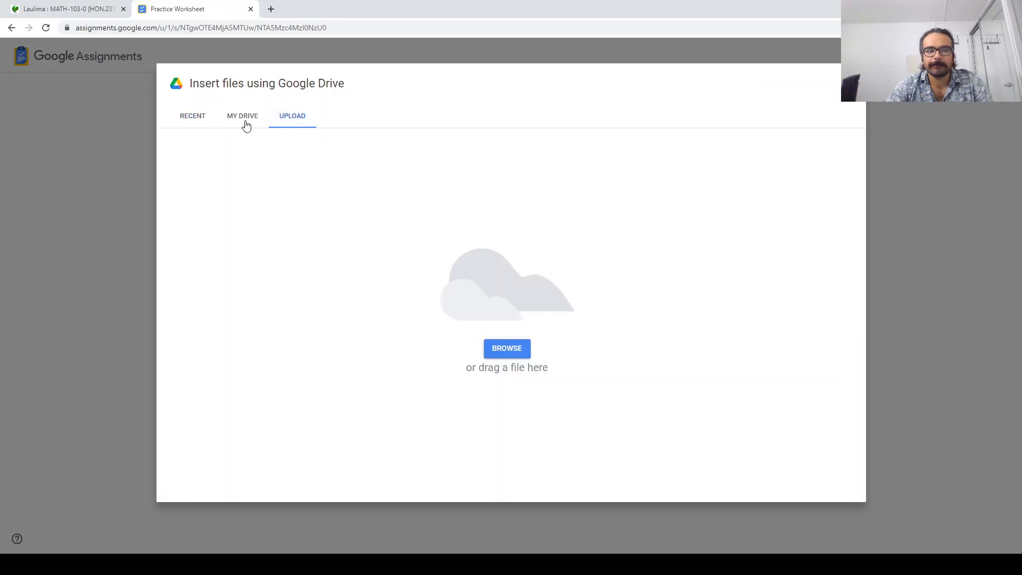
left_click(242, 116)
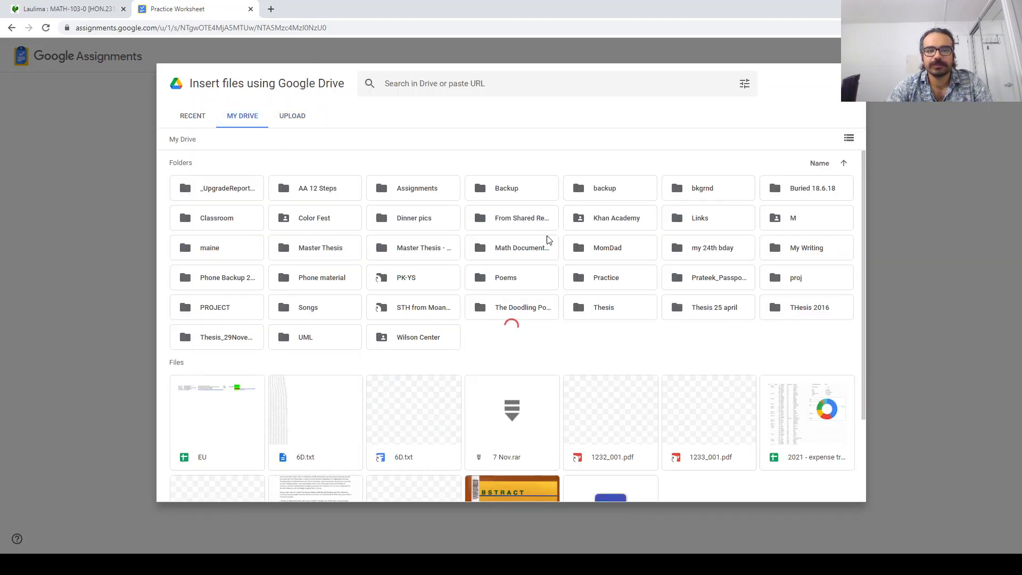
scroll("down", 3)
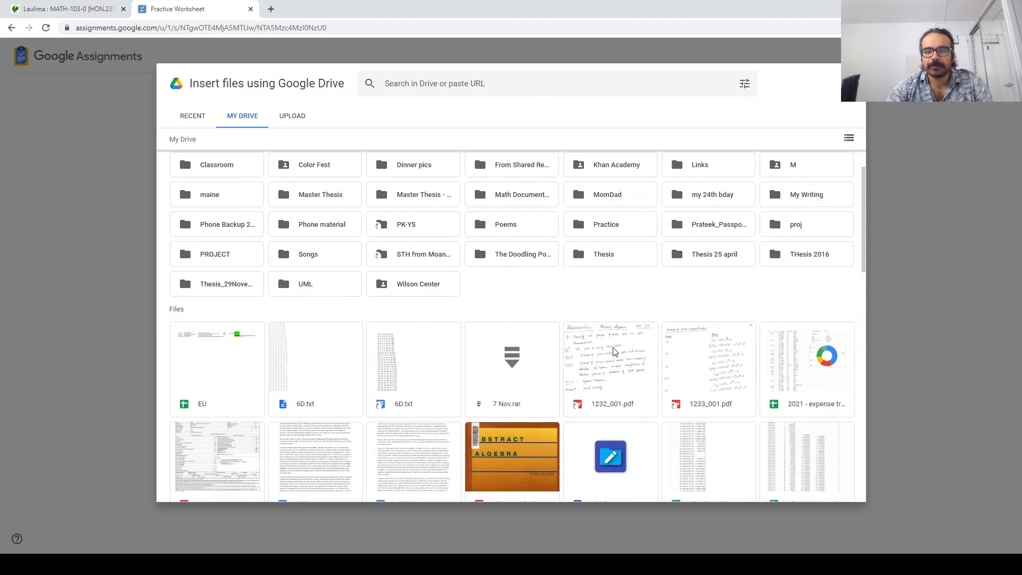
left_click(611, 359)
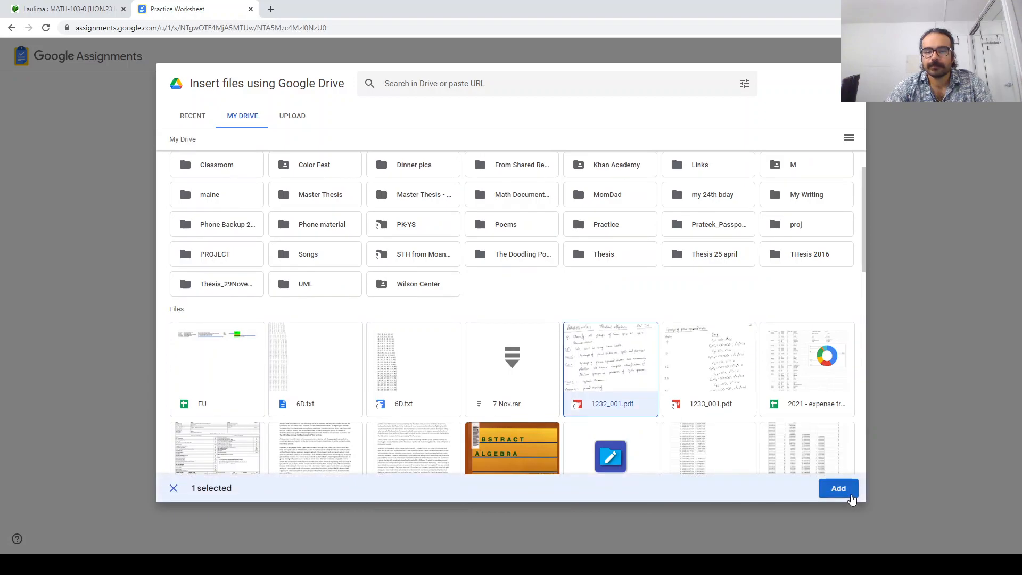
left_click(838, 488)
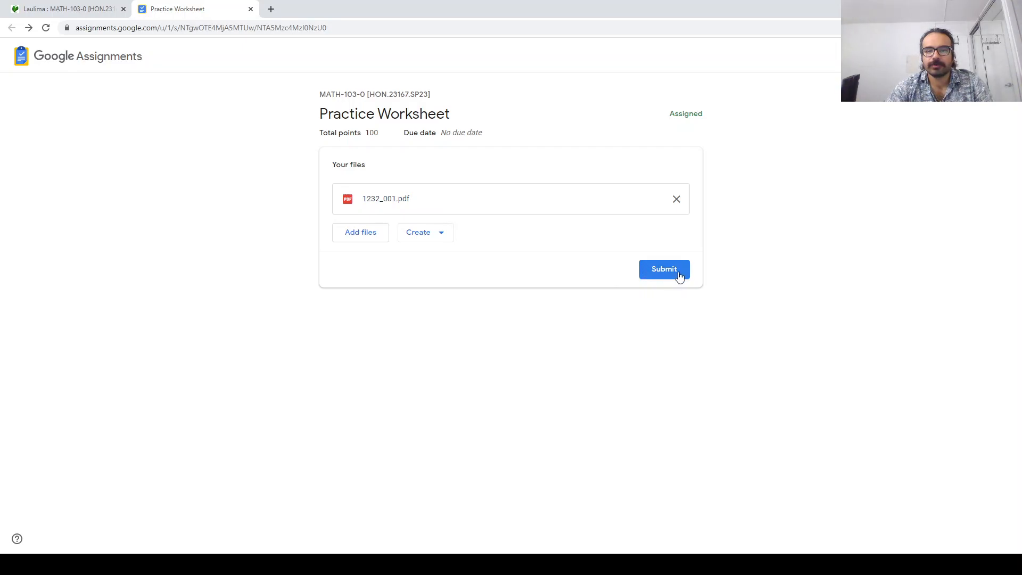
left_click(664, 269)
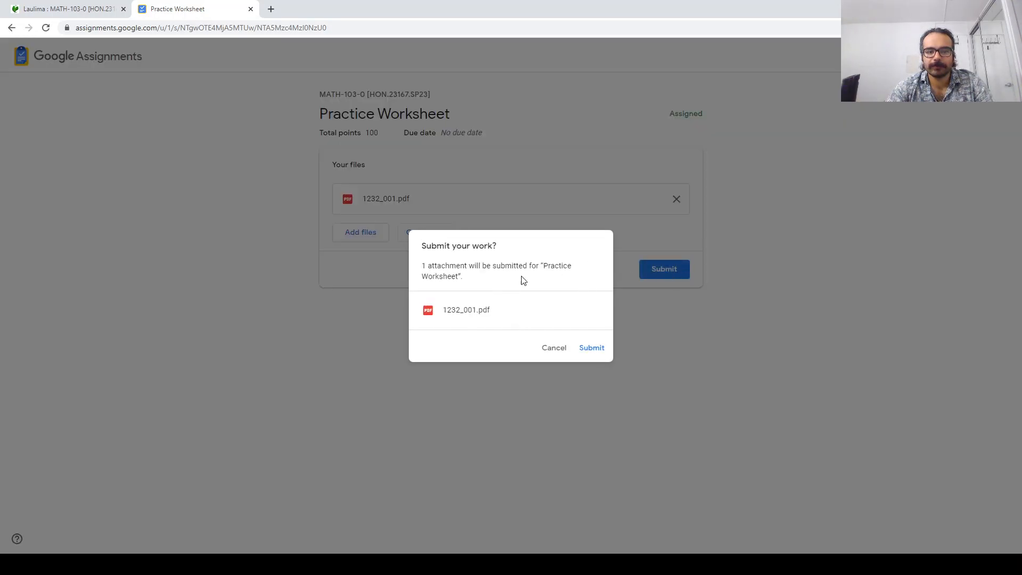
left_click(592, 347)
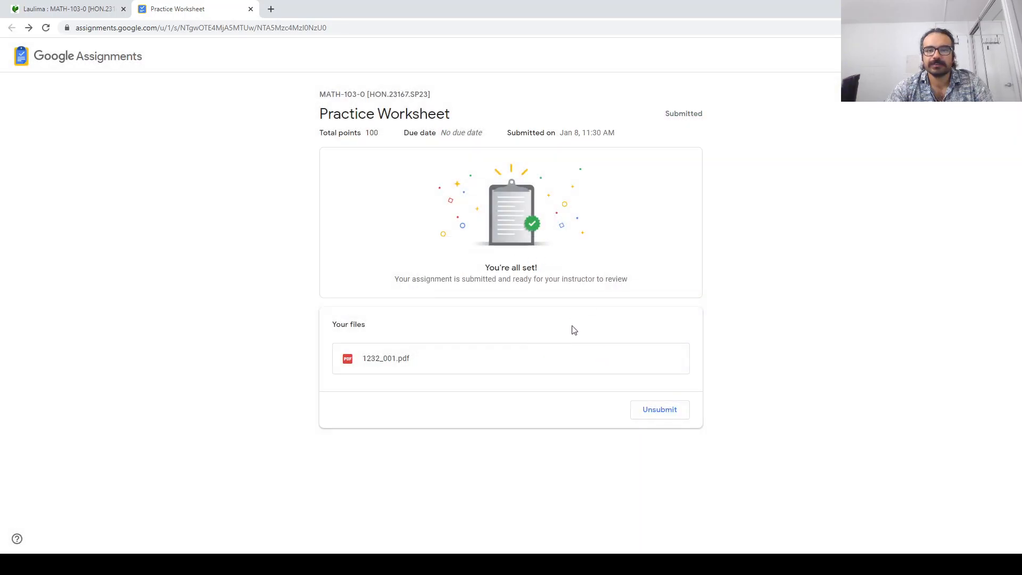
mouse_move(516, 312)
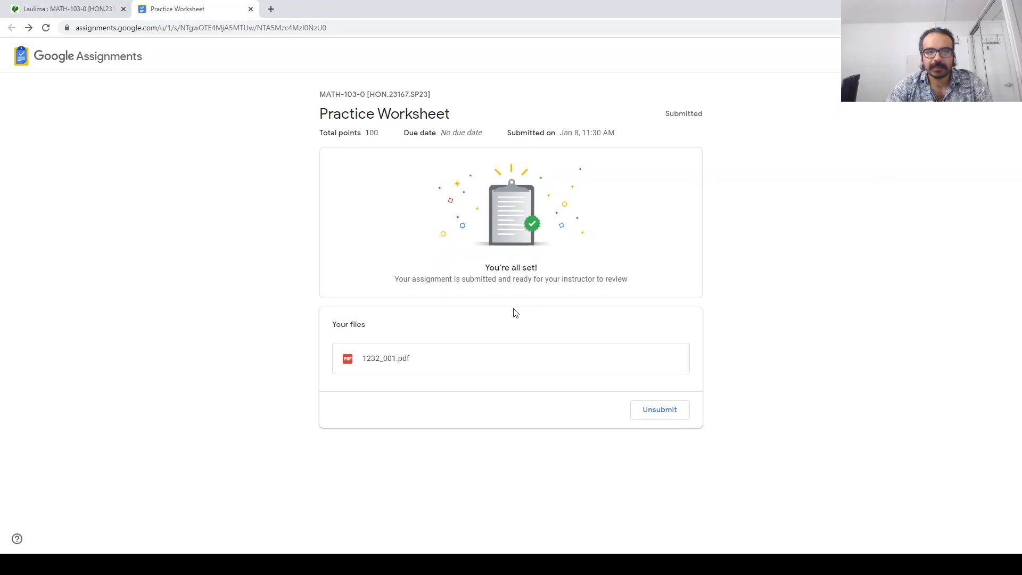
mouse_move(716, 419)
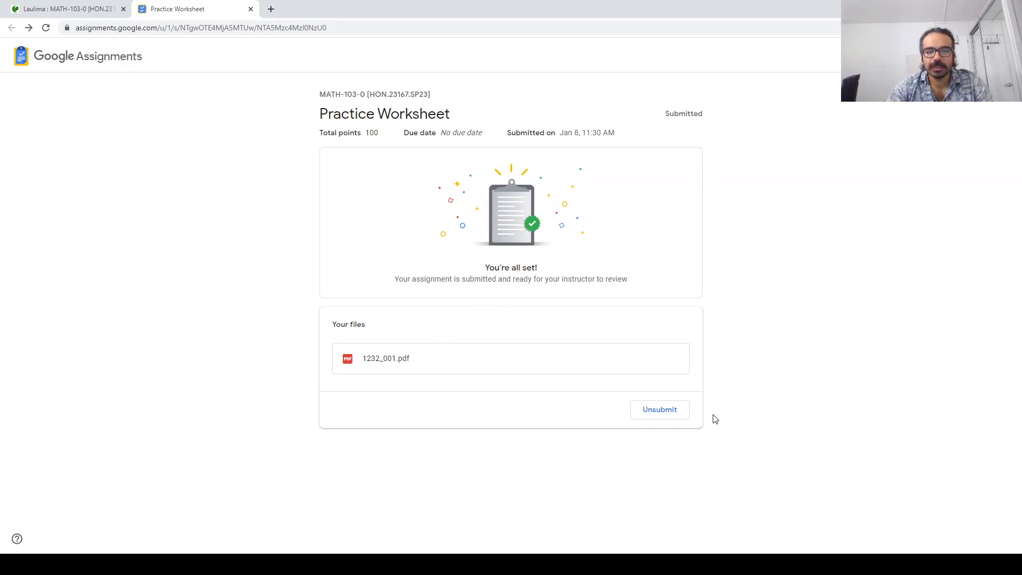
Step: Confirm unsubmitting the Practice Worksheet and remove the 1232_001.pdf attachment
left_click(660, 409)
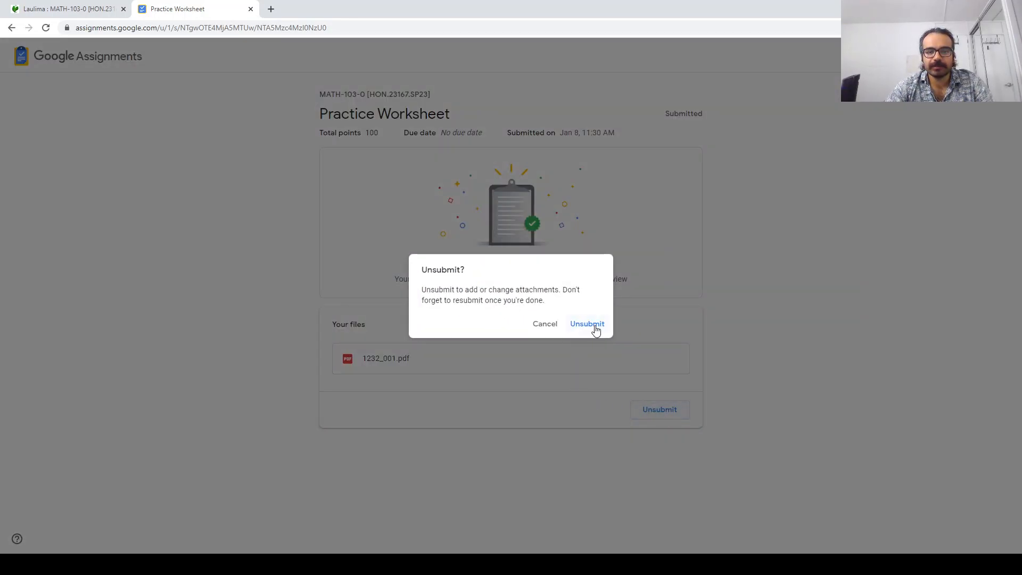
left_click(586, 323)
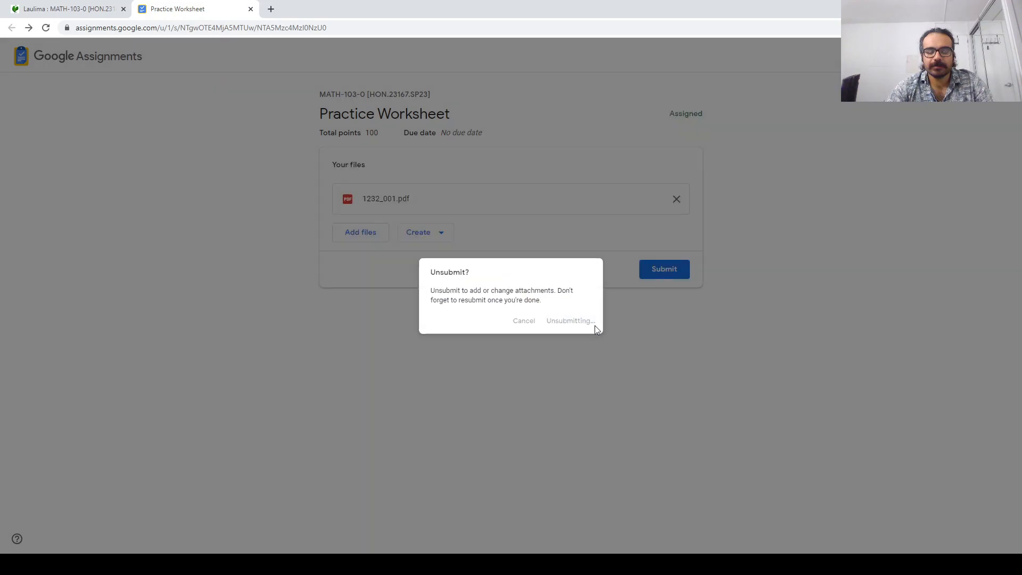
left_click(570, 320)
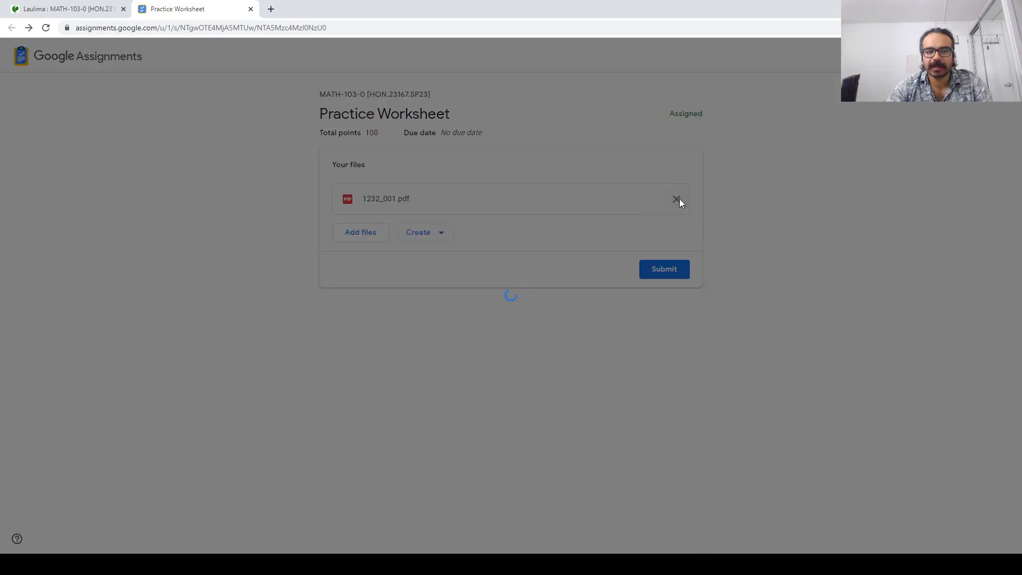
left_click(676, 198)
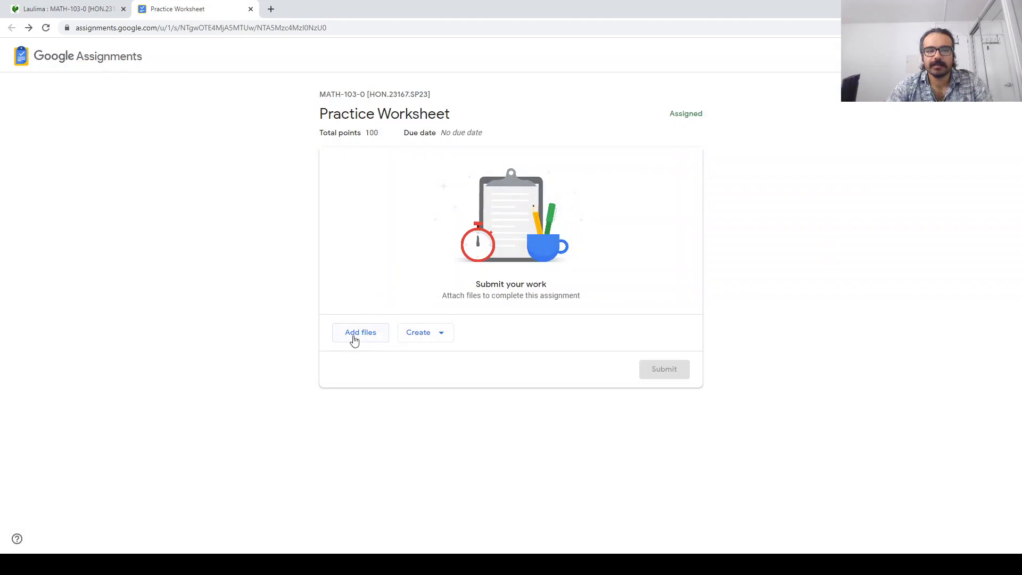
Step: Re-add 1232_001.pdf from My Drive and confirm resubmitting the Practice Worksheet
left_click(360, 332)
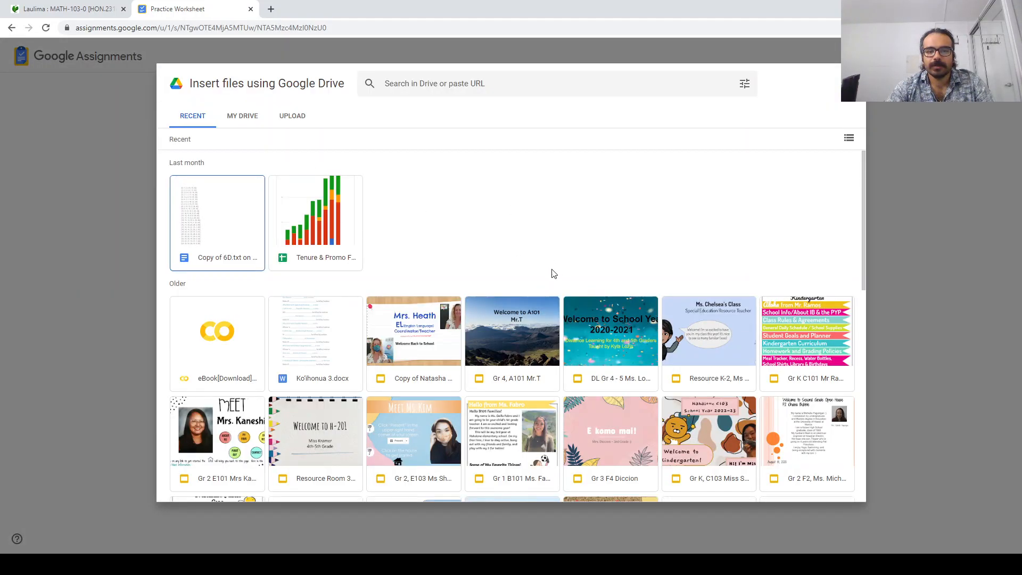
left_click(242, 116)
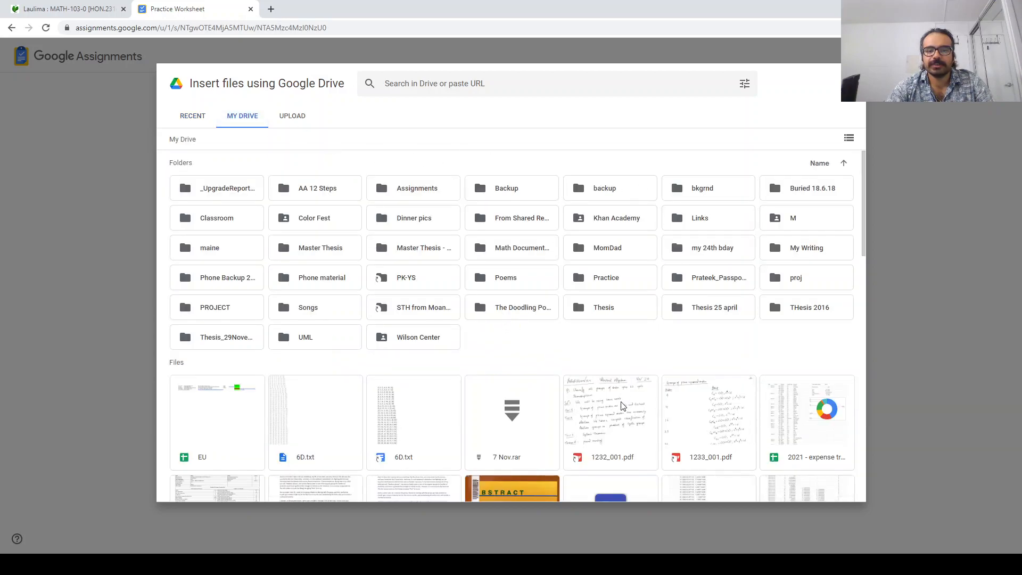
left_click(839, 496)
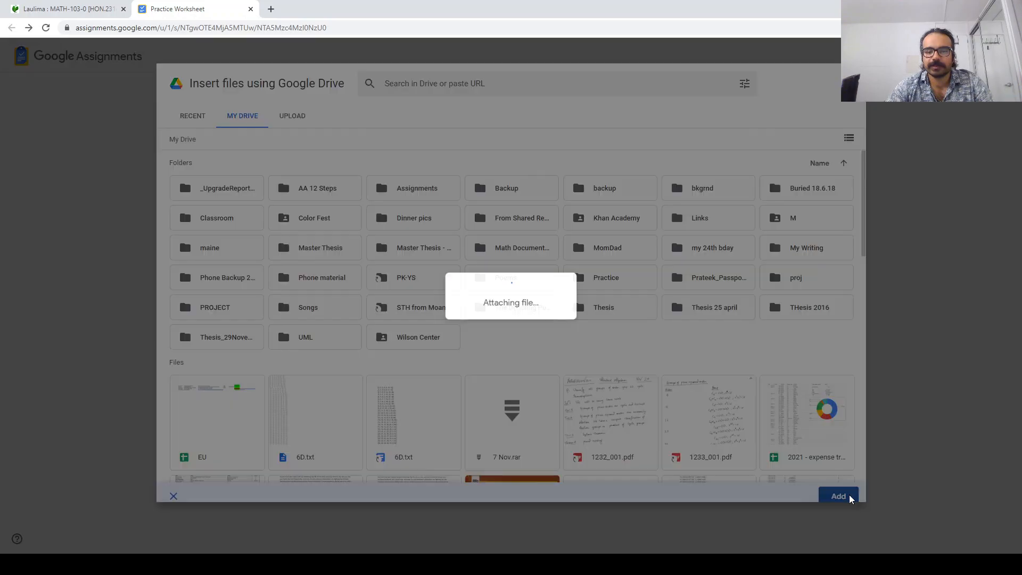
left_click(839, 497)
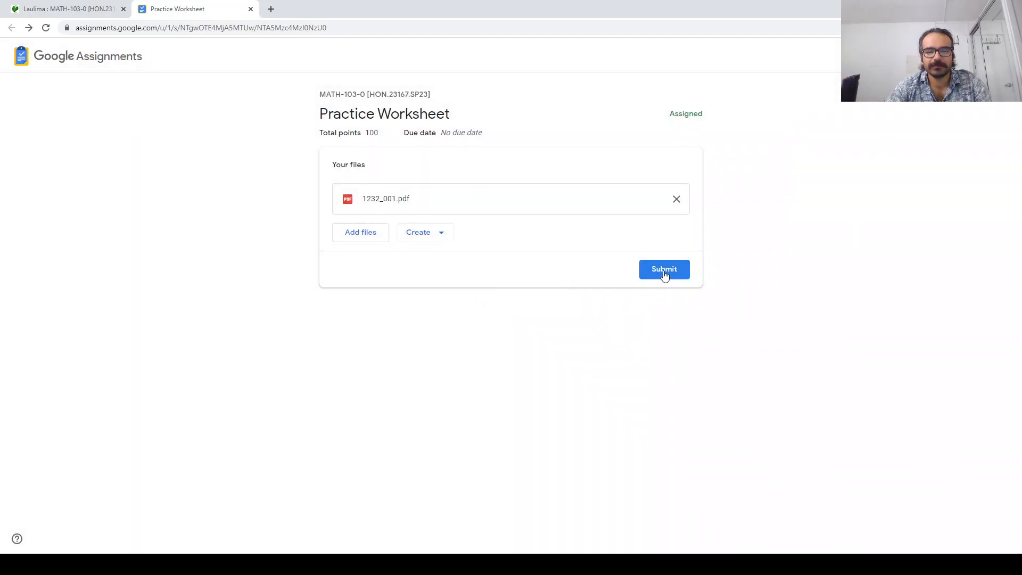
left_click(664, 269)
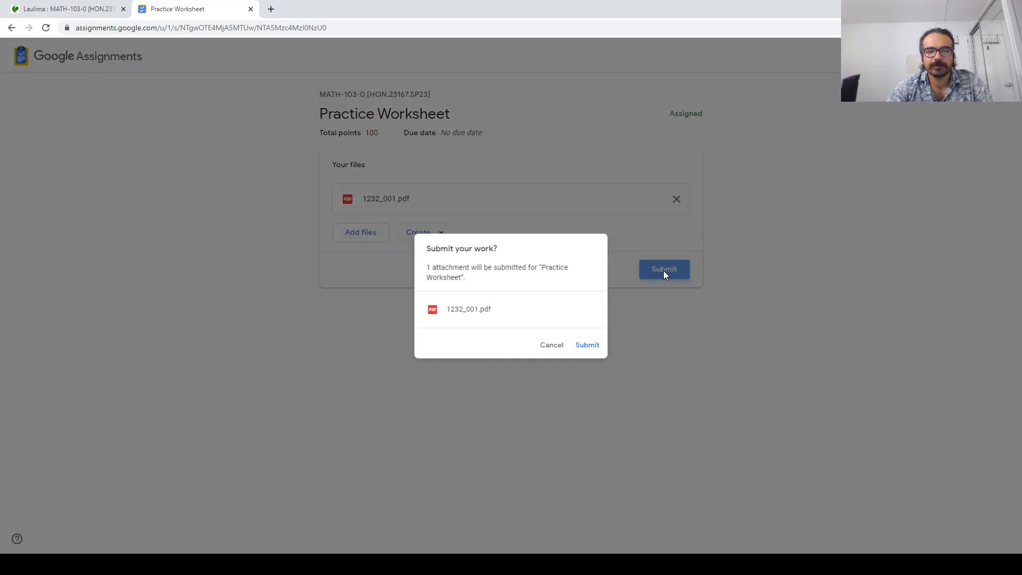
left_click(587, 344)
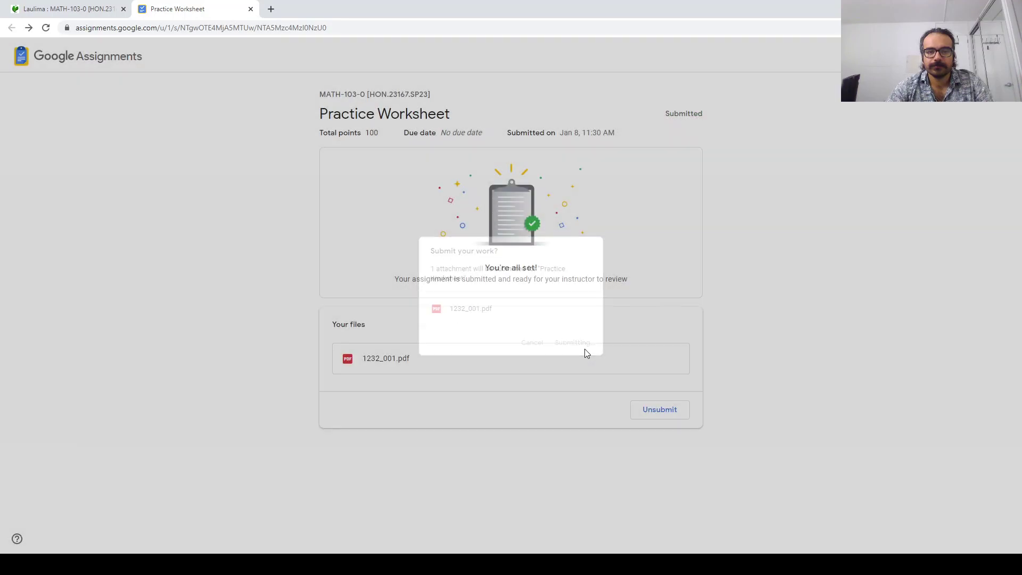
Step: Submit the Practice Worksheet and confirm Laulima lists it as Submitted Jan 8, 2023
left_click(573, 343)
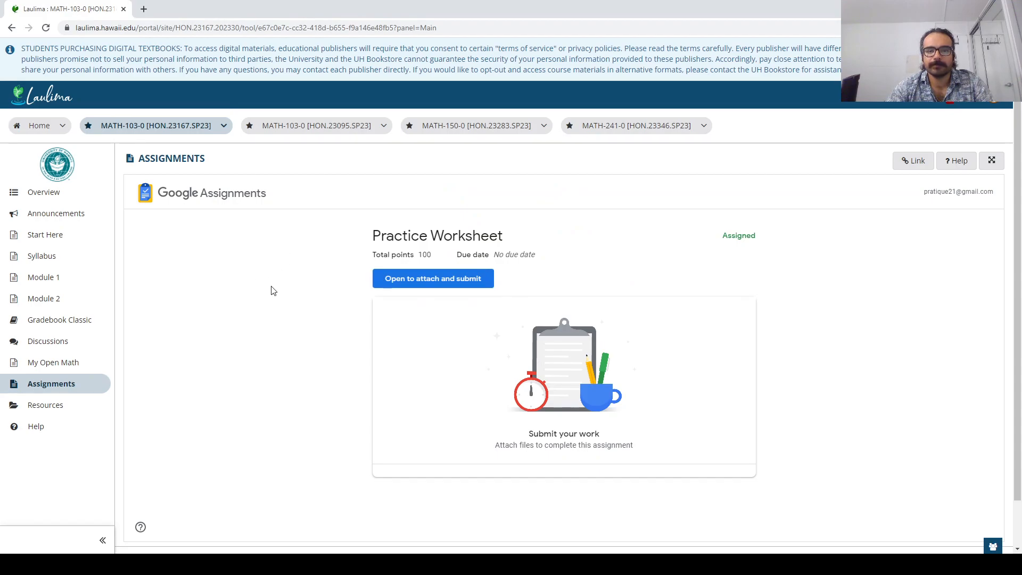
left_click(51, 383)
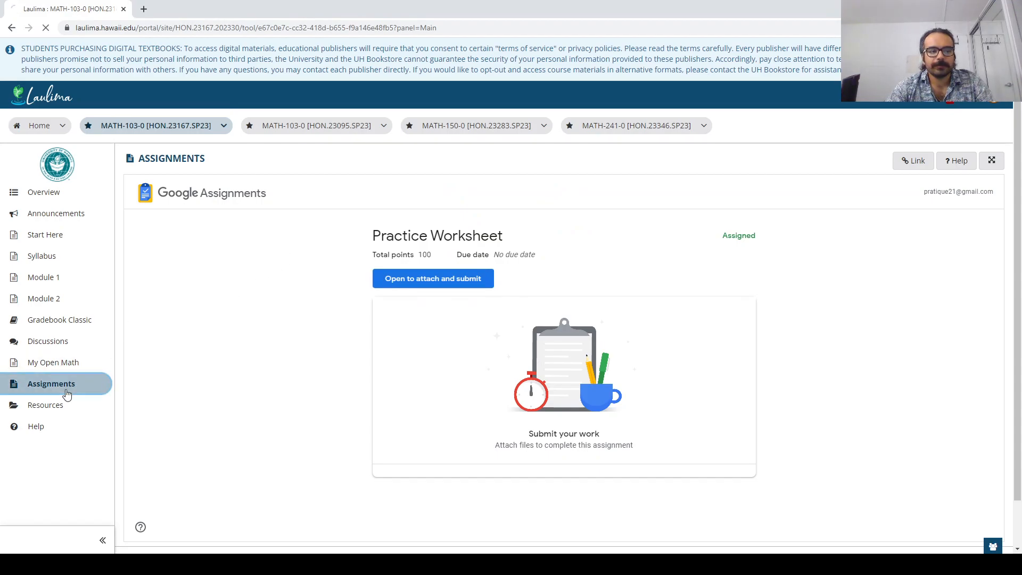
left_click(51, 383)
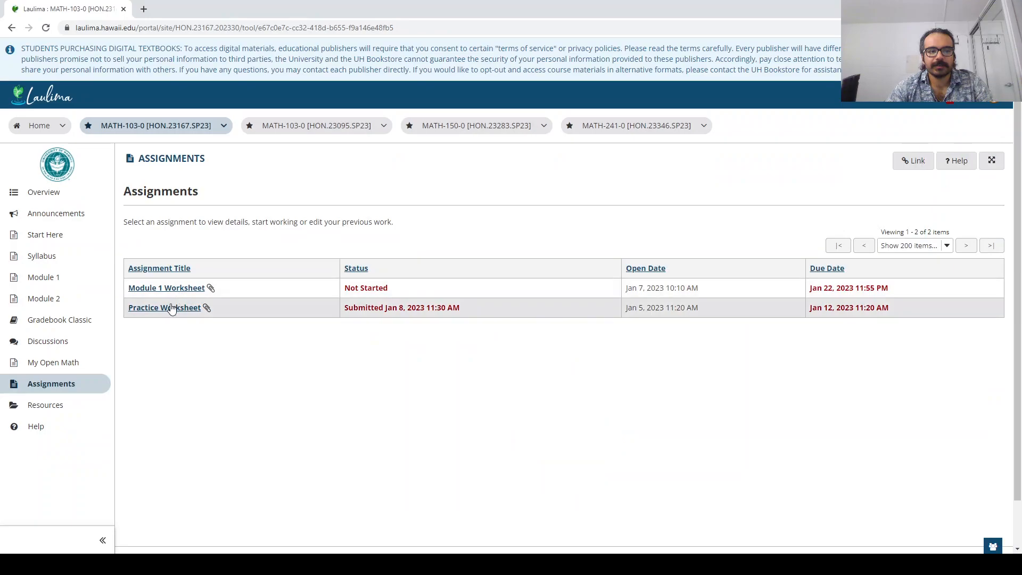
mouse_move(313, 314)
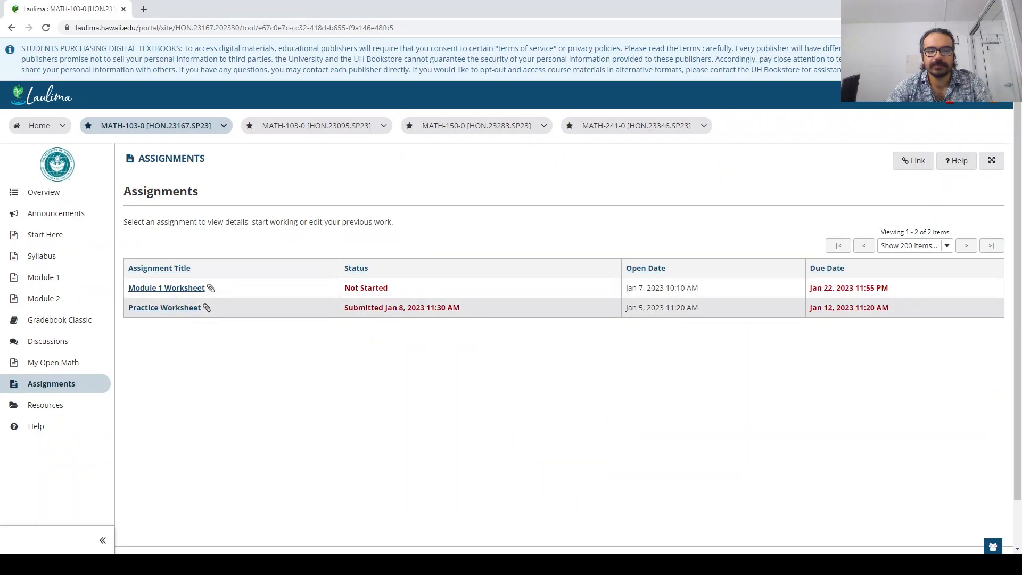
mouse_move(464, 314)
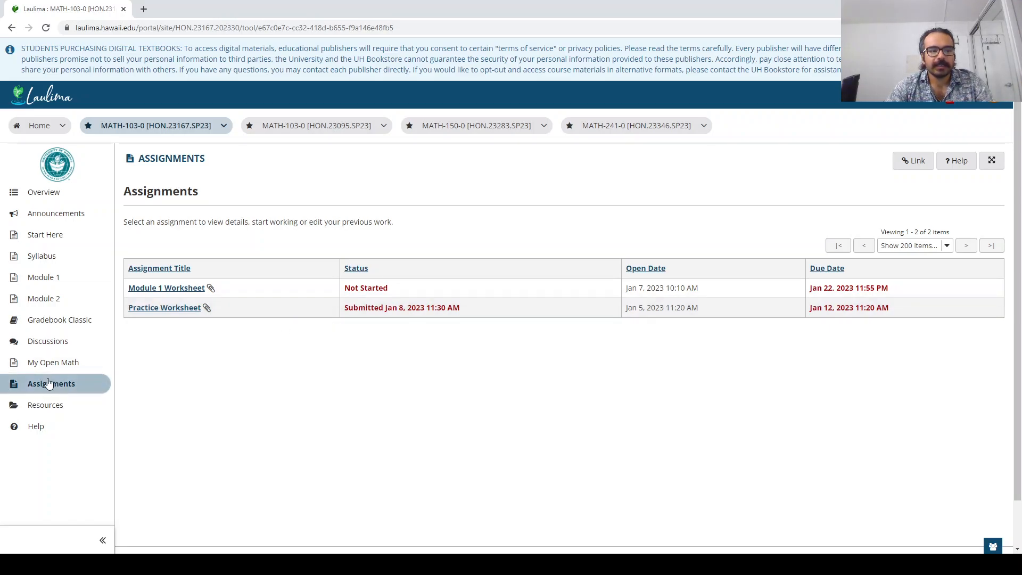
mouse_move(142, 330)
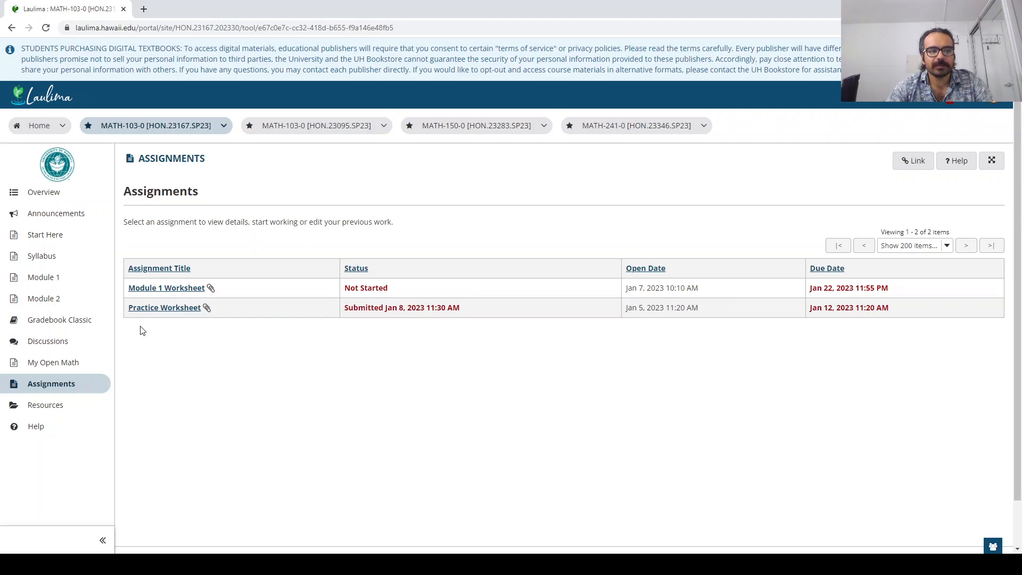
mouse_move(45, 391)
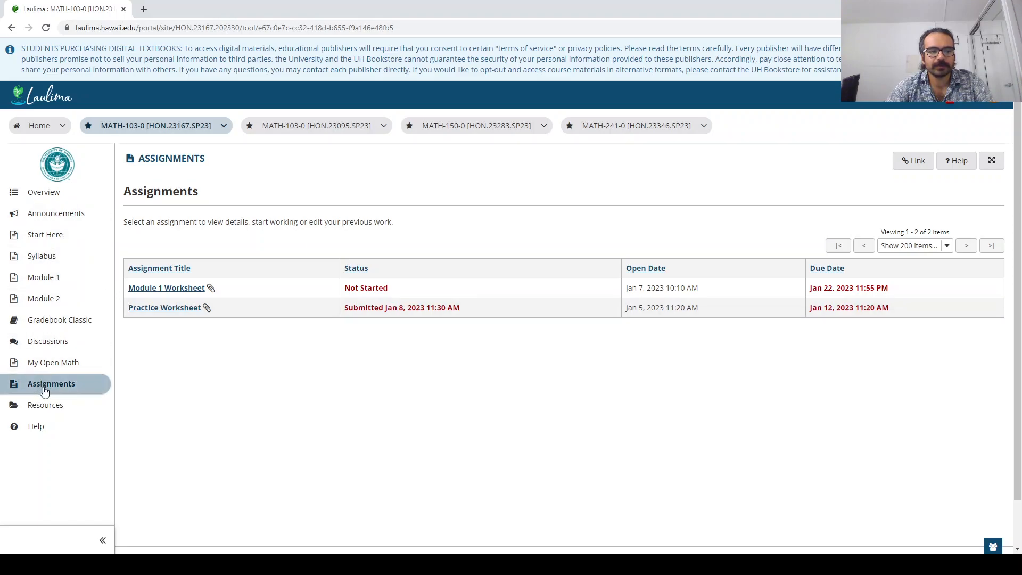
left_click(44, 277)
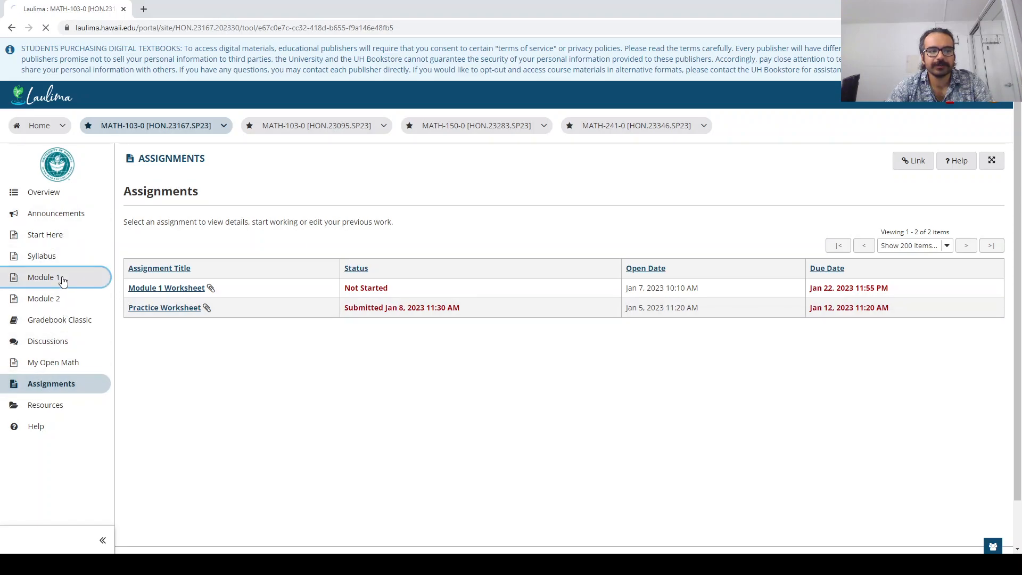
Step: Review Module 1's learning objectives, Due This Module checklist and Learning Materials
left_click(44, 276)
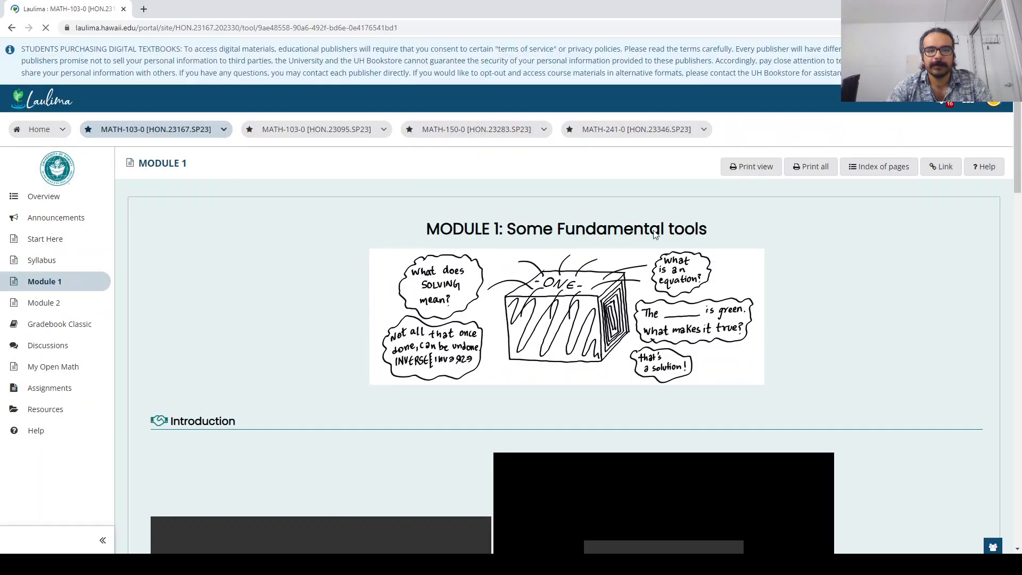
scroll("down", 3)
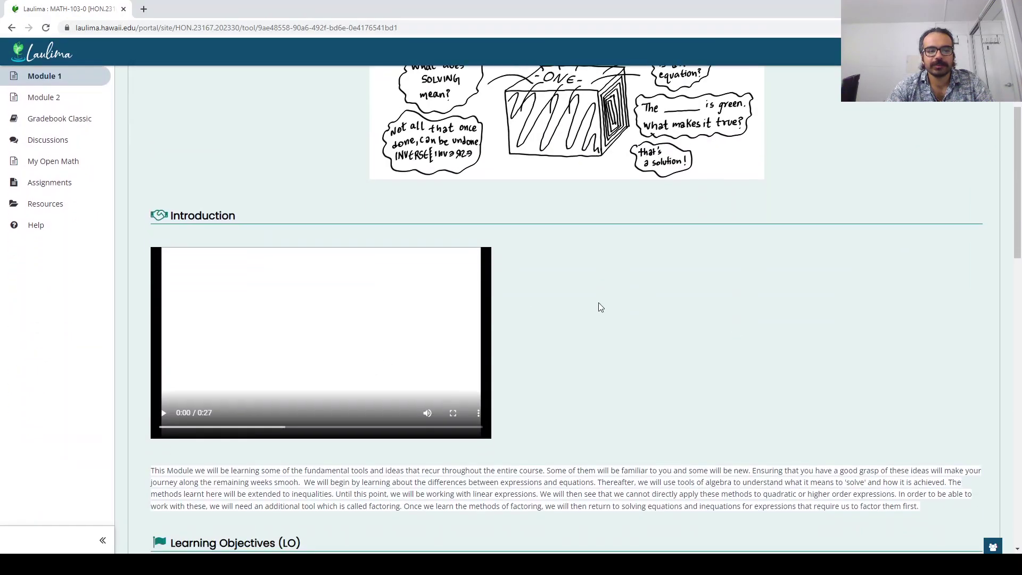
scroll("down", 3)
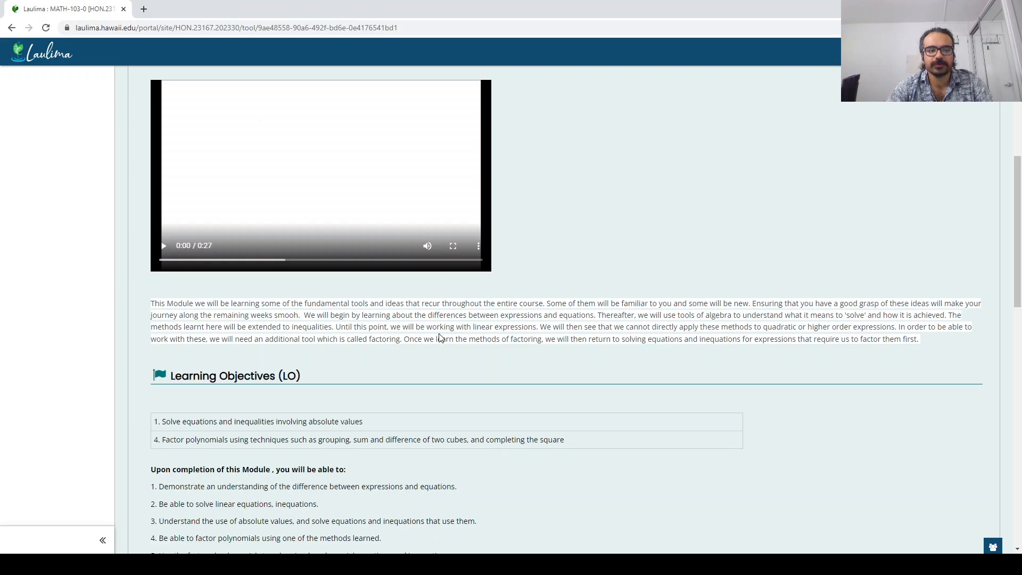
scroll("down", 3)
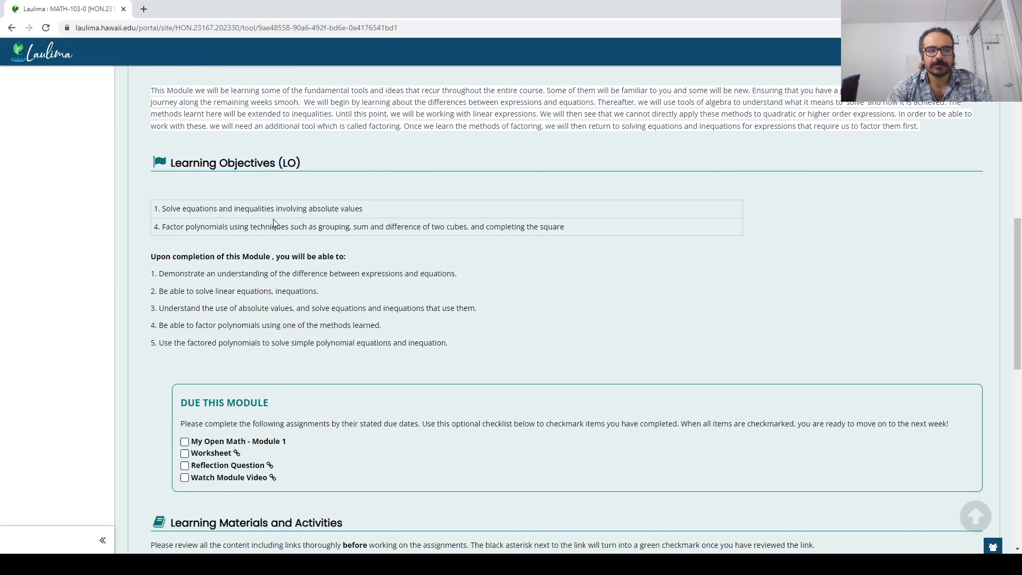
mouse_move(241, 356)
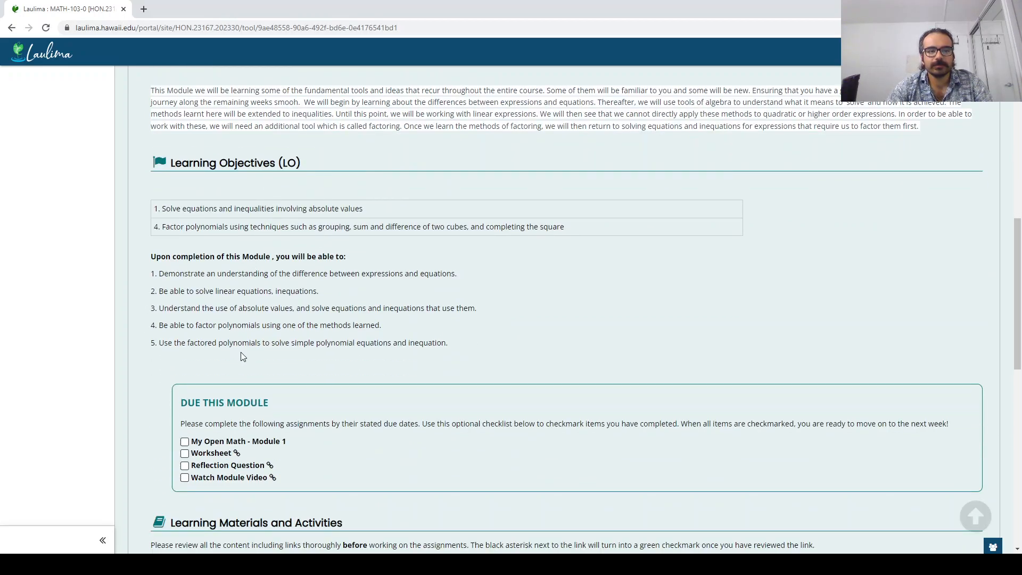
scroll("down", 3)
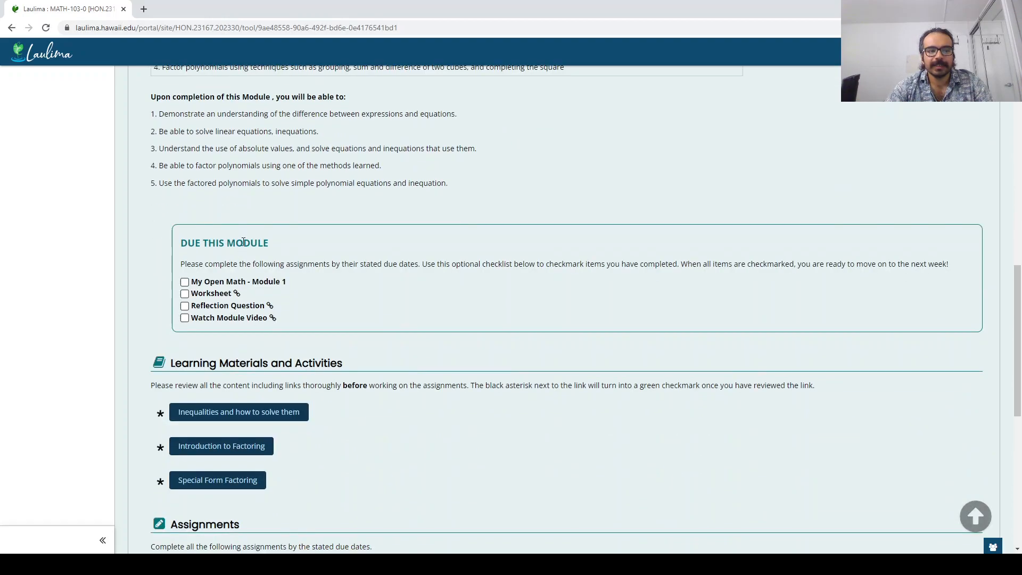
mouse_move(252, 325)
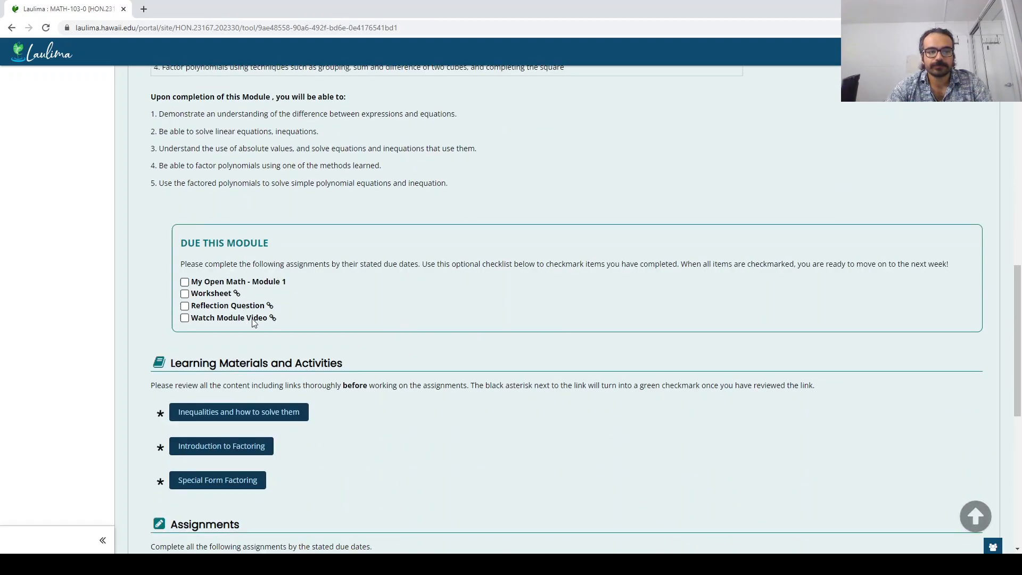
scroll("down", 3)
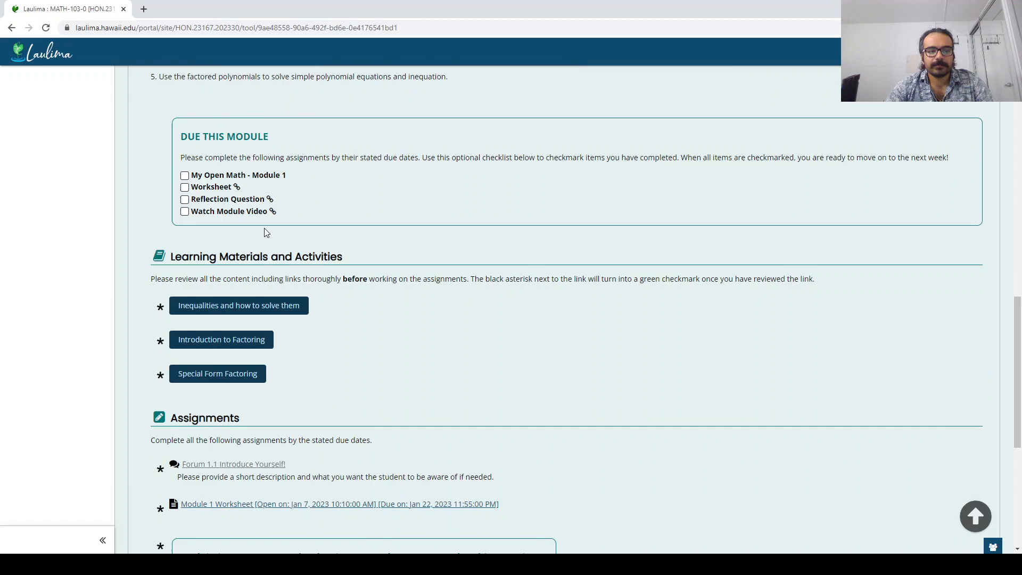
mouse_move(236, 360)
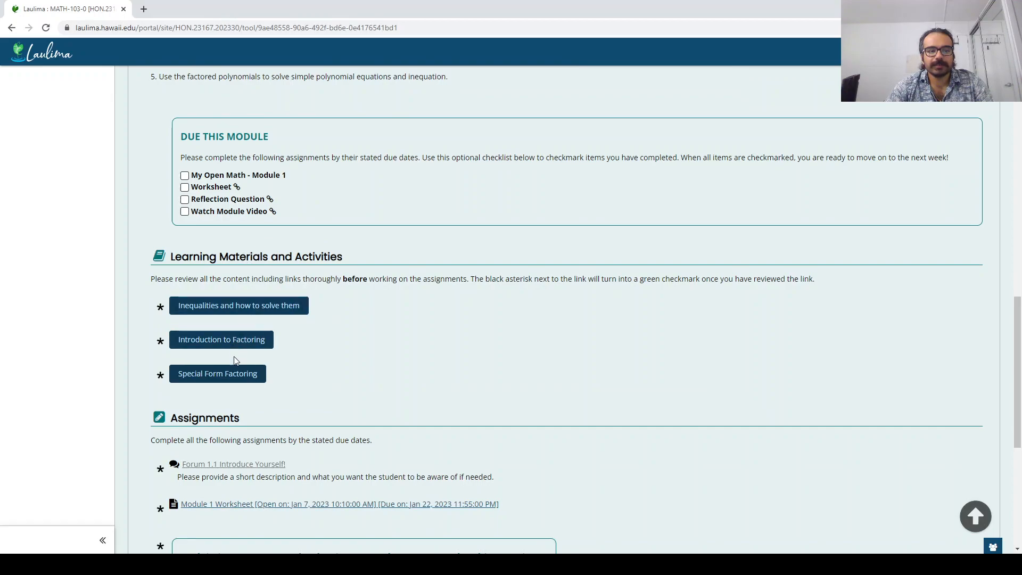
mouse_move(250, 316)
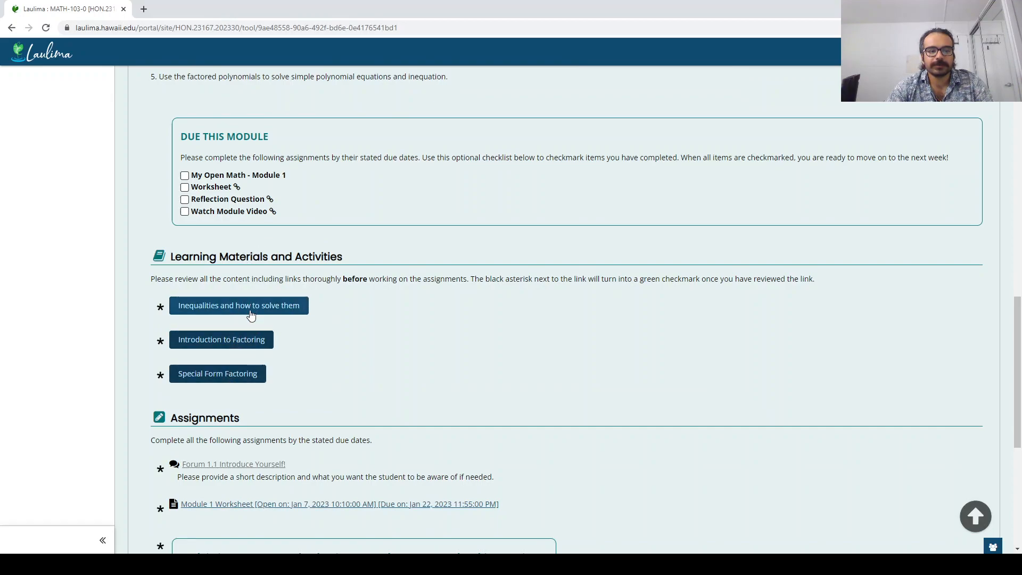
left_click(221, 339)
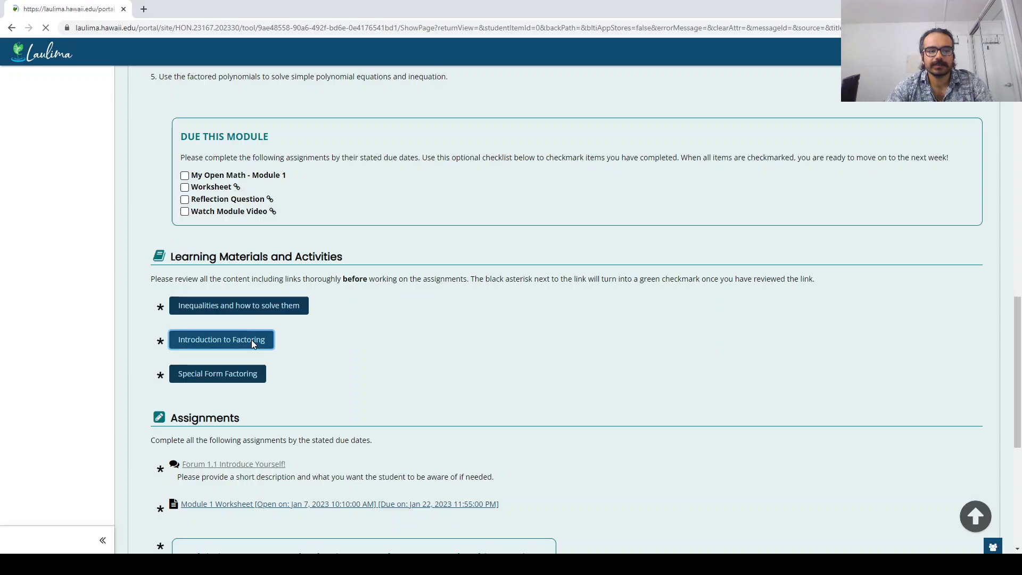
Step: Browse the Factoring Techniques lesson videos, then return to Module 1's Assignments section
left_click(222, 339)
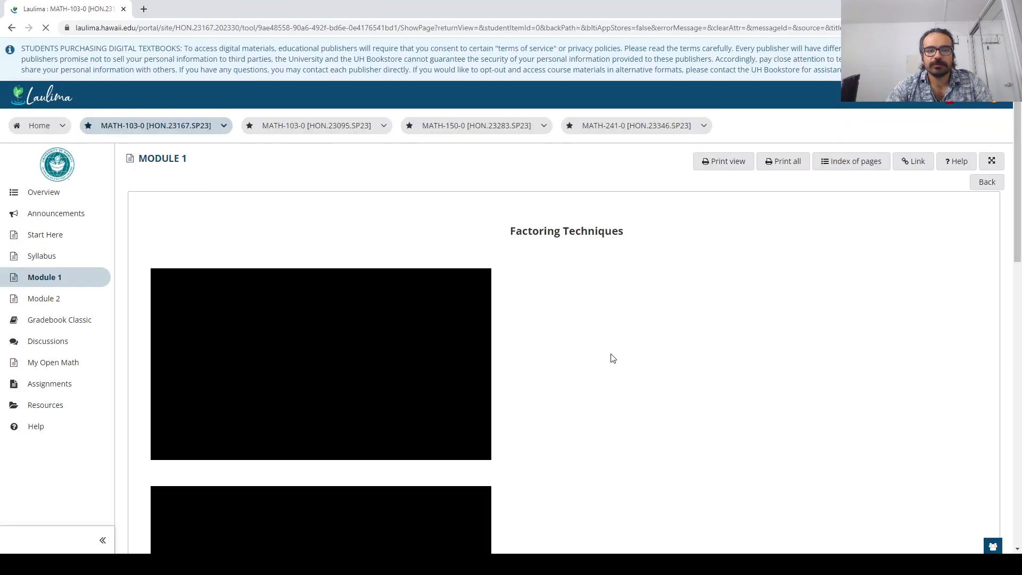
scroll("down", 3)
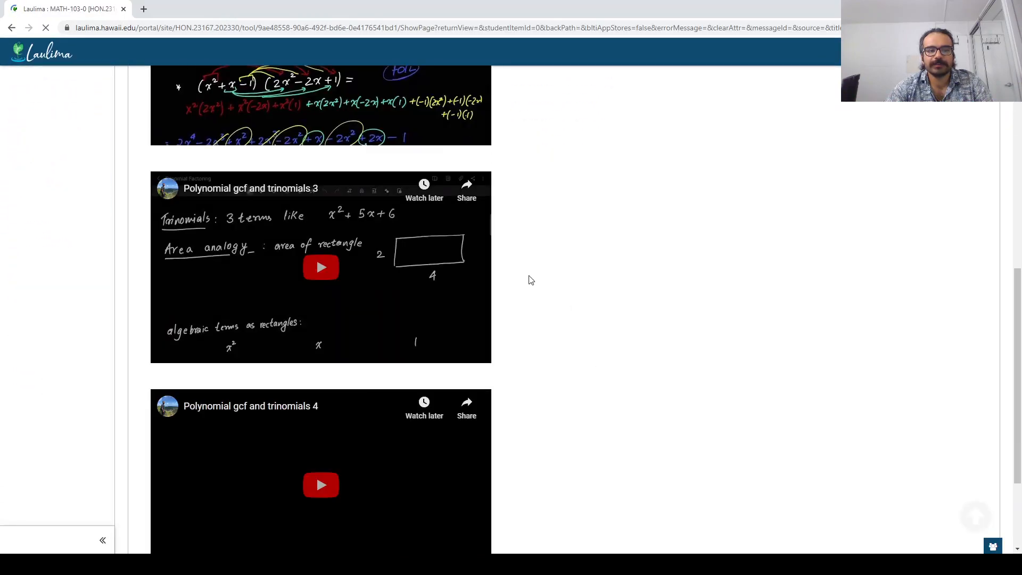
scroll("down", 3)
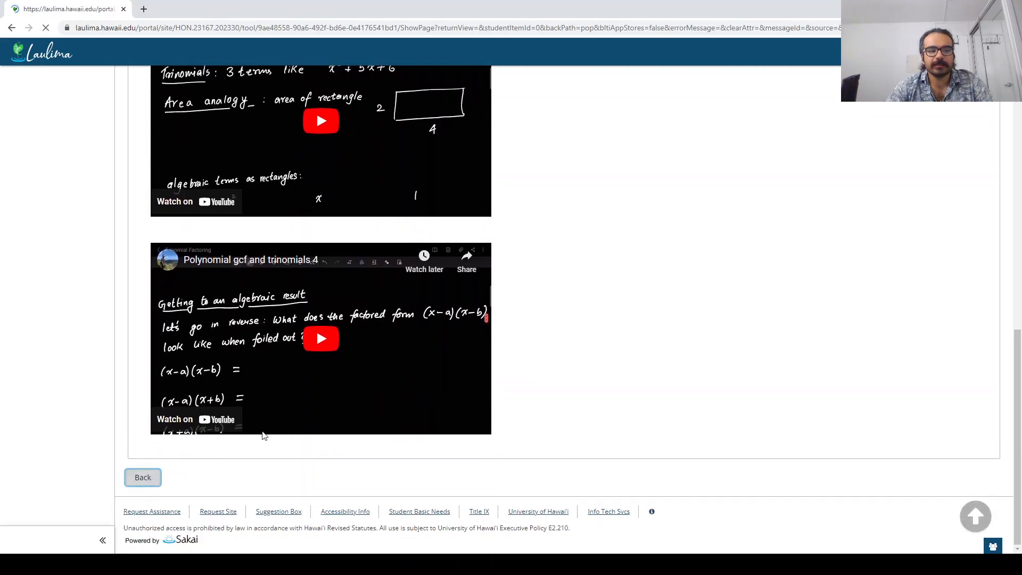
left_click(142, 478)
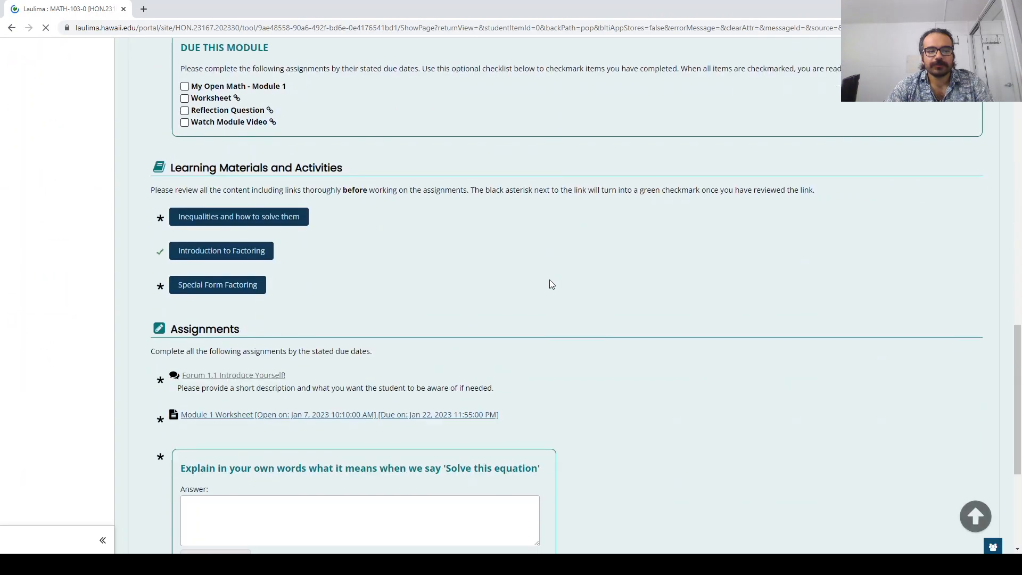
scroll("down", 3)
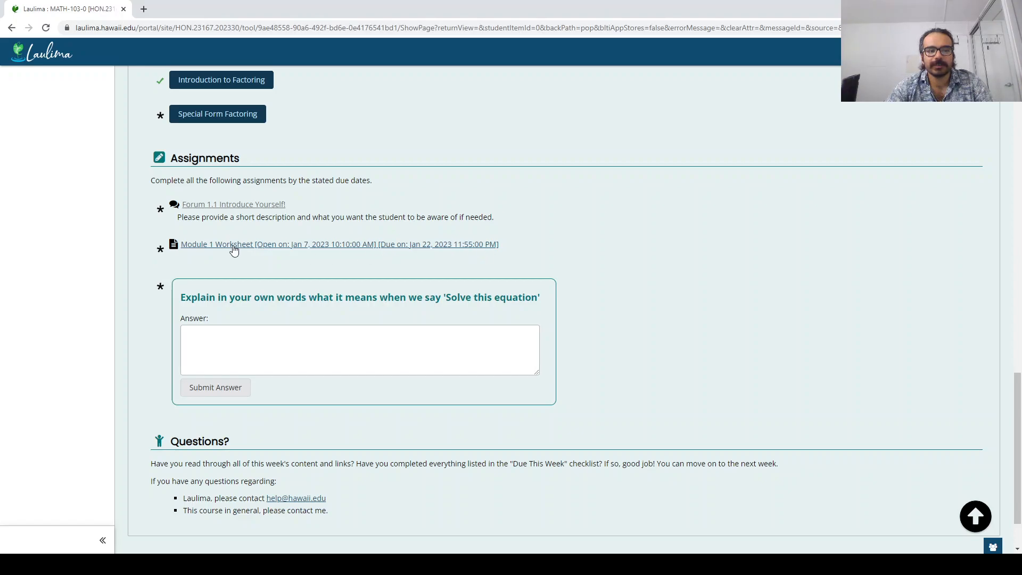
left_click(213, 244)
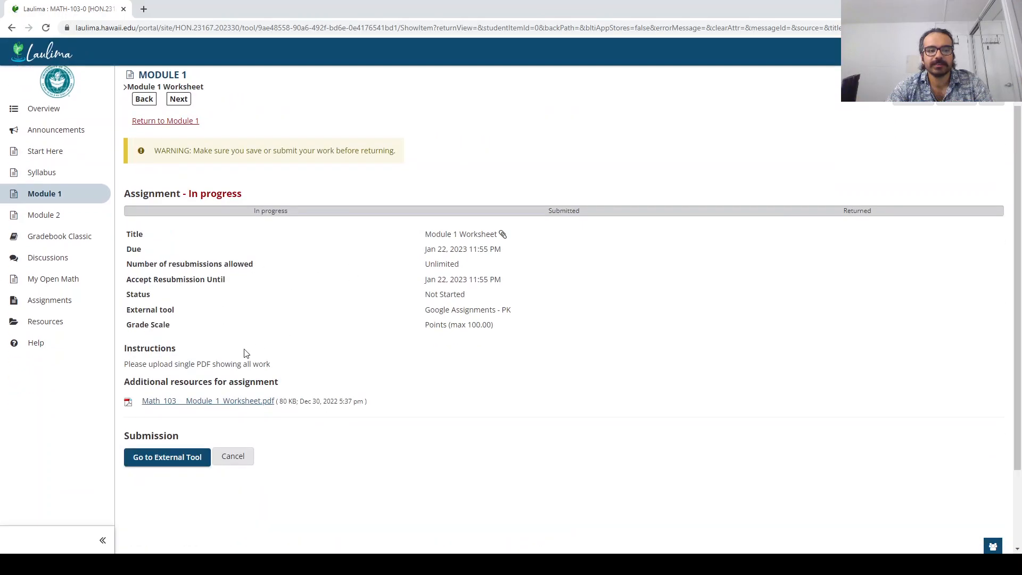
mouse_move(233, 353)
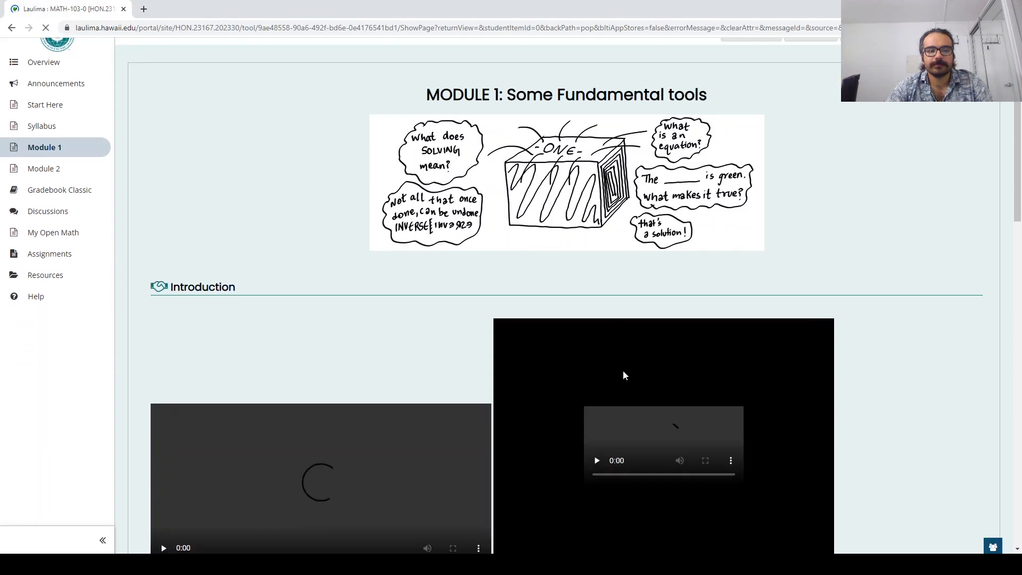
Step: Answer the Module 1 reflection question with 'test answer' and submit it
scroll("down", 3)
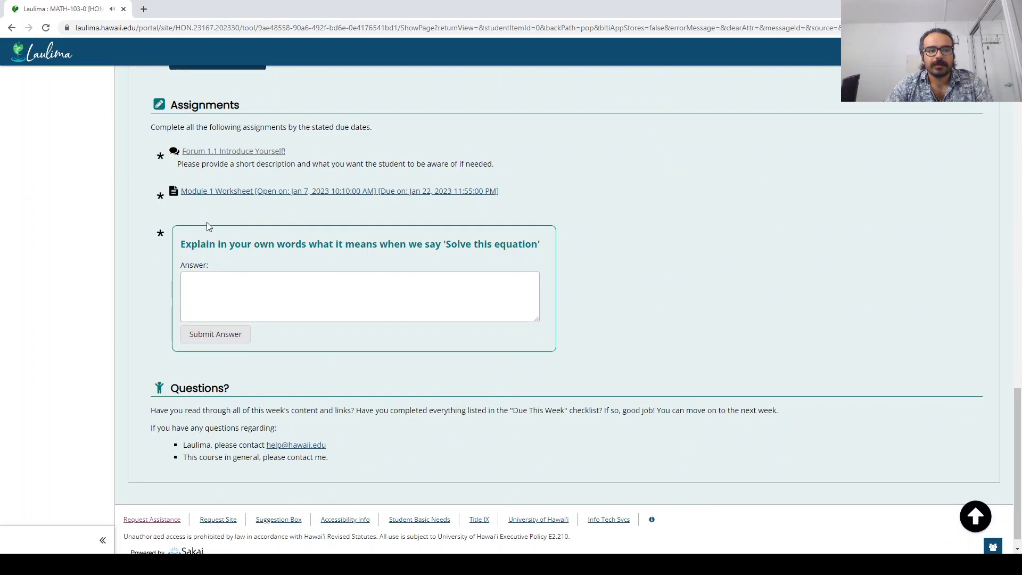
mouse_move(421, 159)
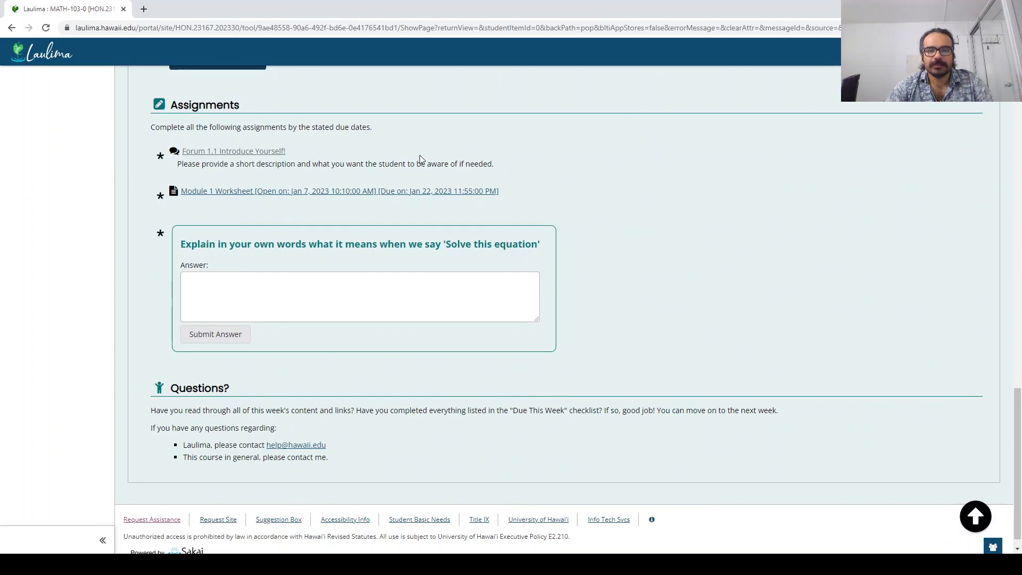
mouse_move(177, 236)
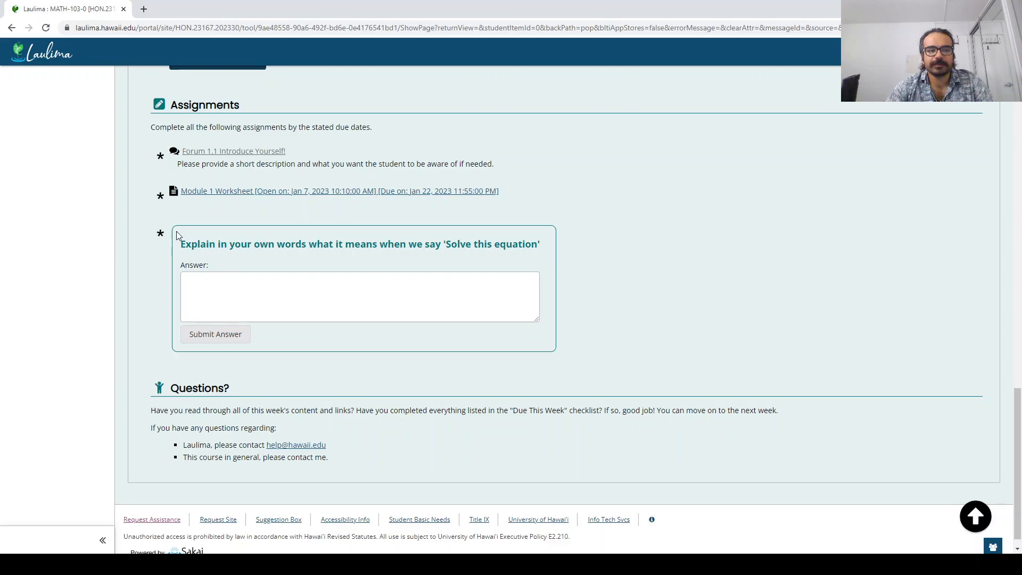
mouse_move(266, 243)
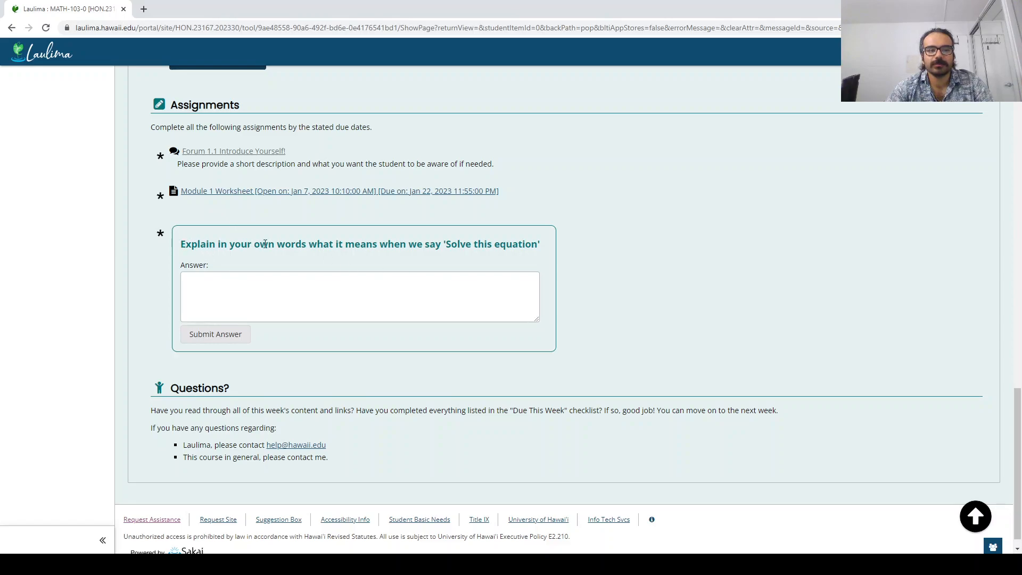
left_click(269, 296)
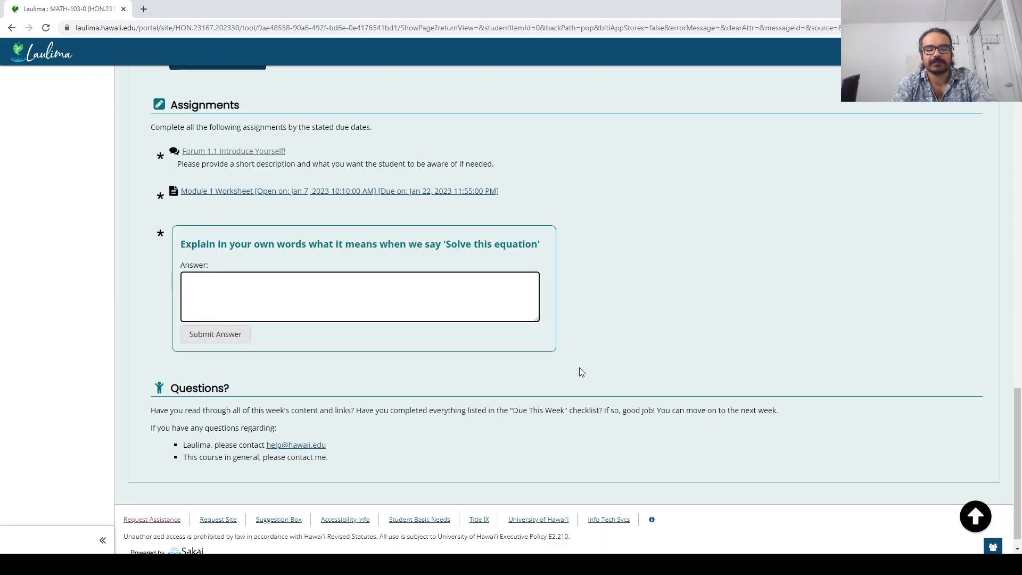
type("test answer")
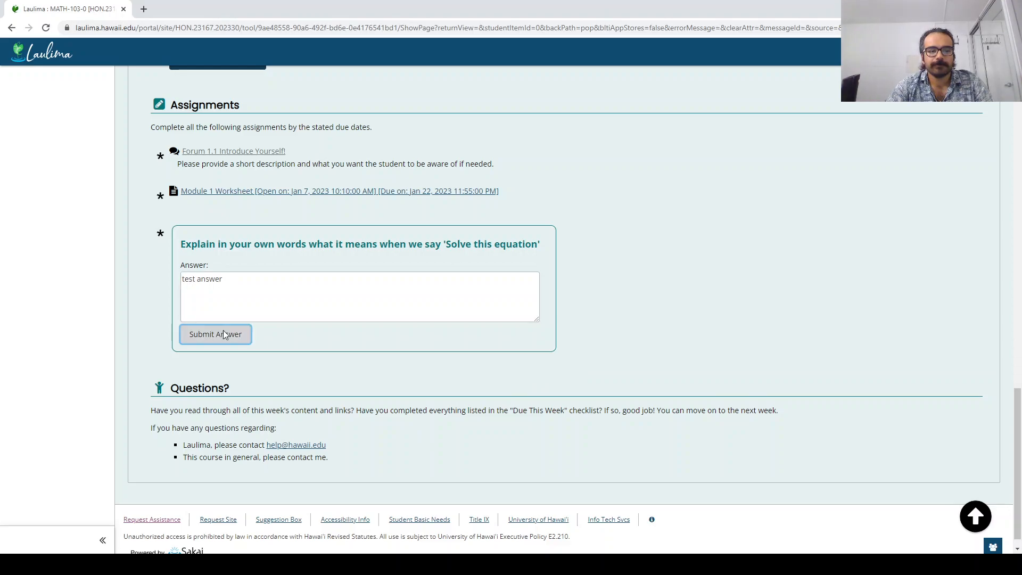
left_click(215, 334)
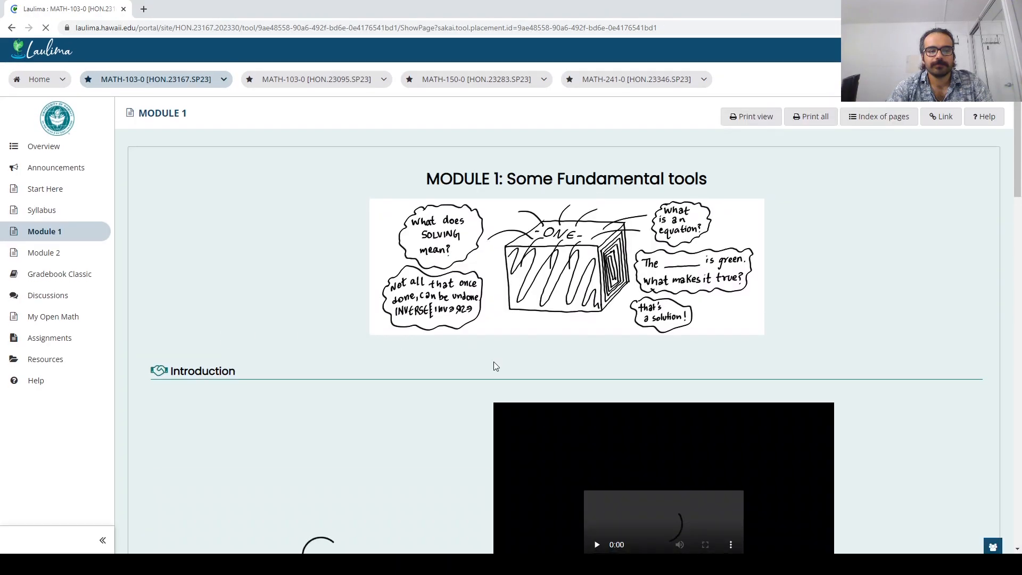
scroll("down", 3)
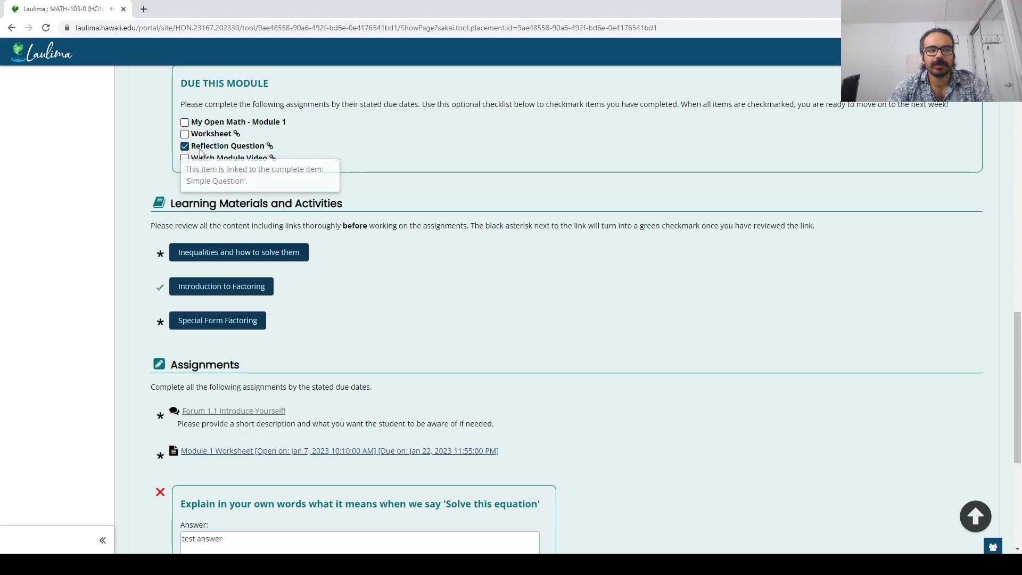
scroll("down", 3)
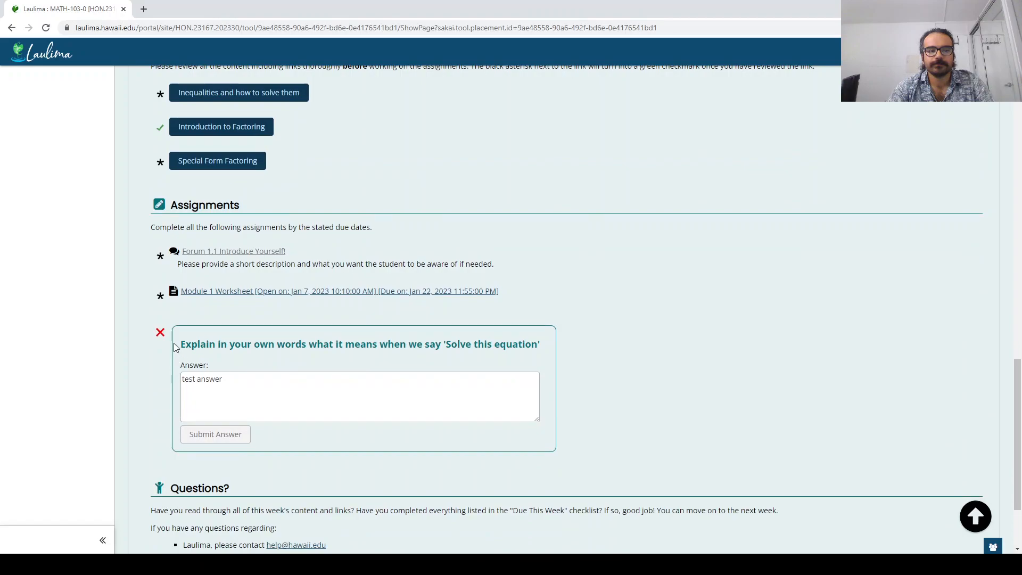
scroll("down", 3)
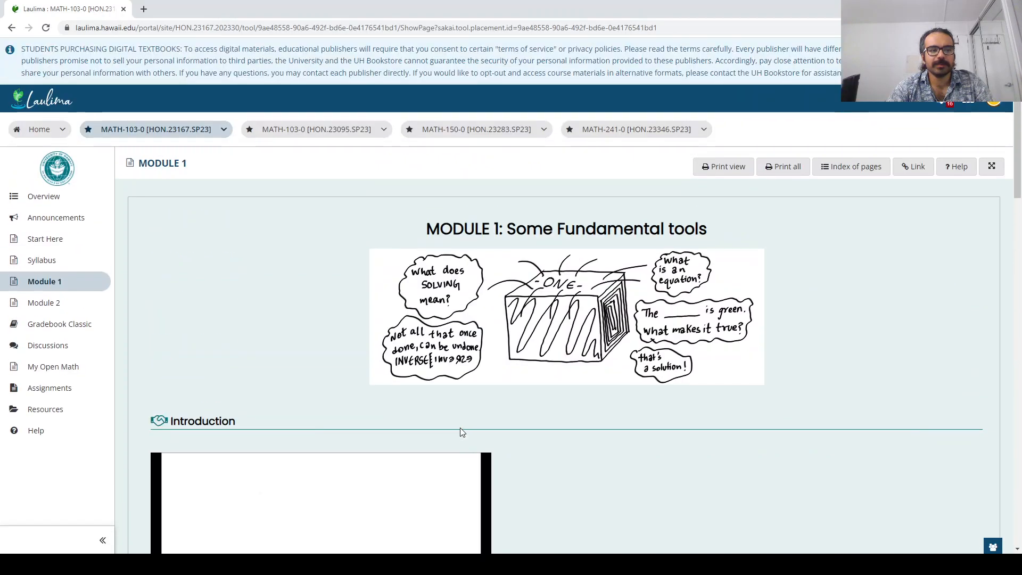
mouse_move(271, 353)
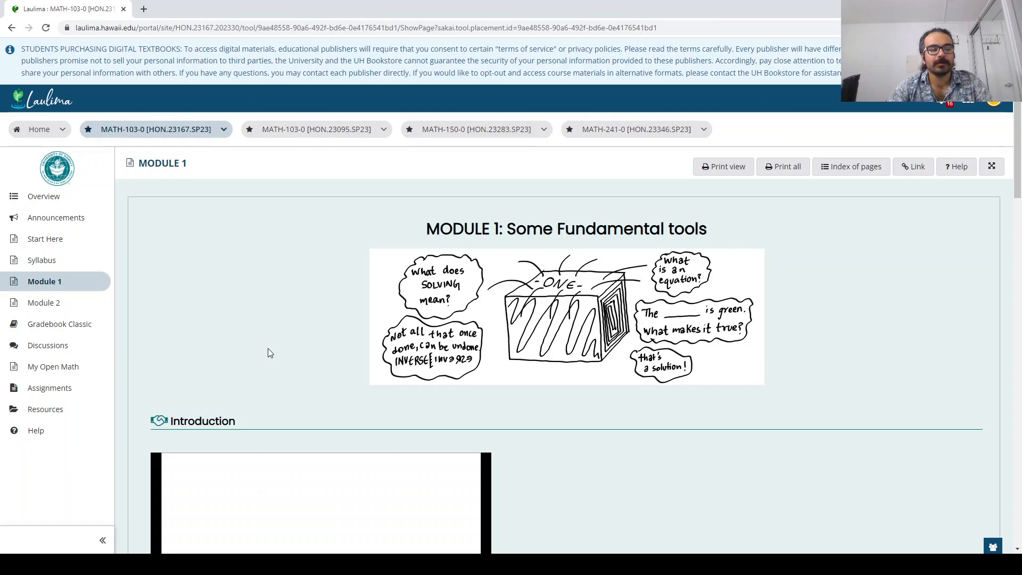
mouse_move(51, 392)
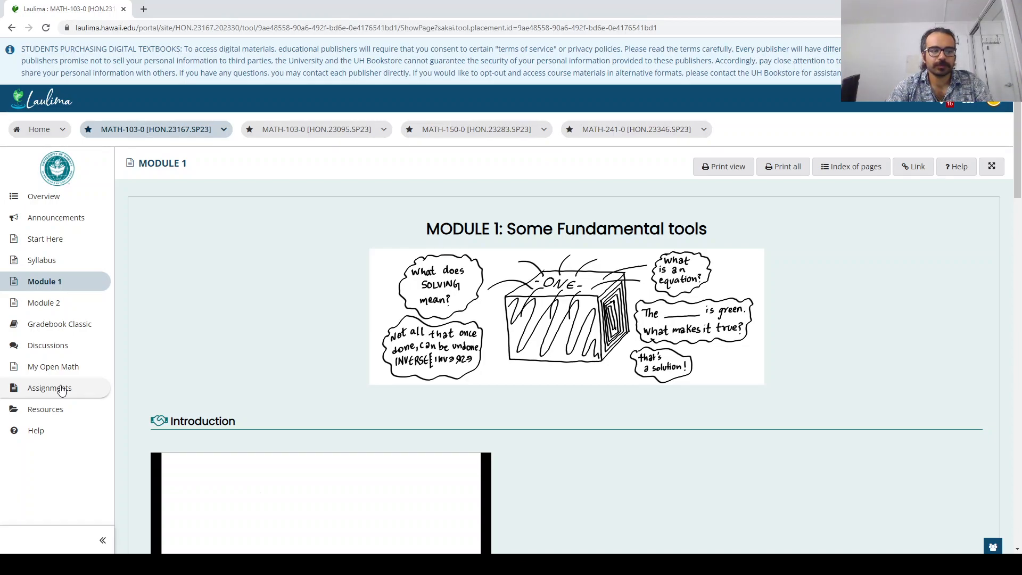
mouse_move(72, 372)
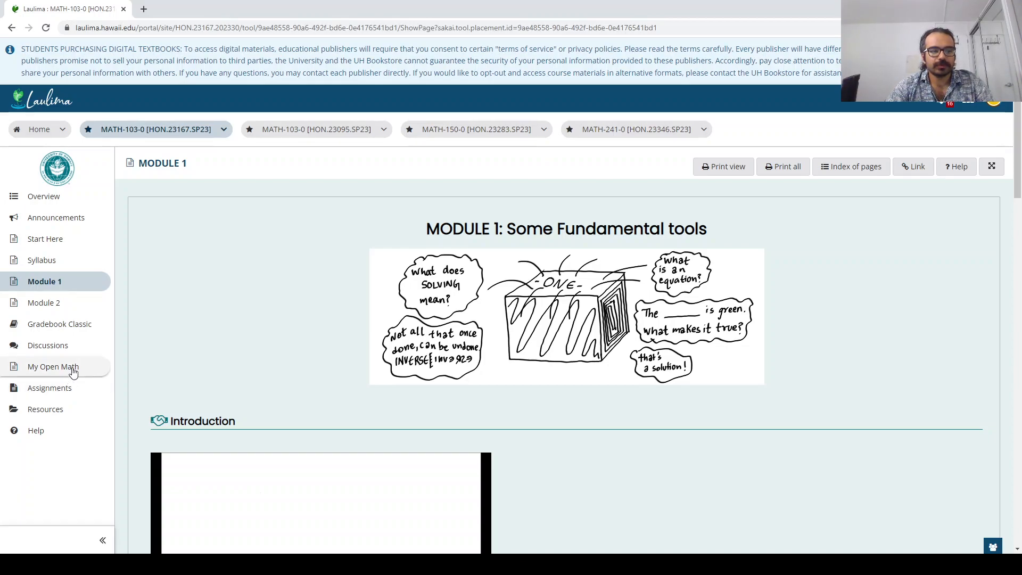
mouse_move(76, 374)
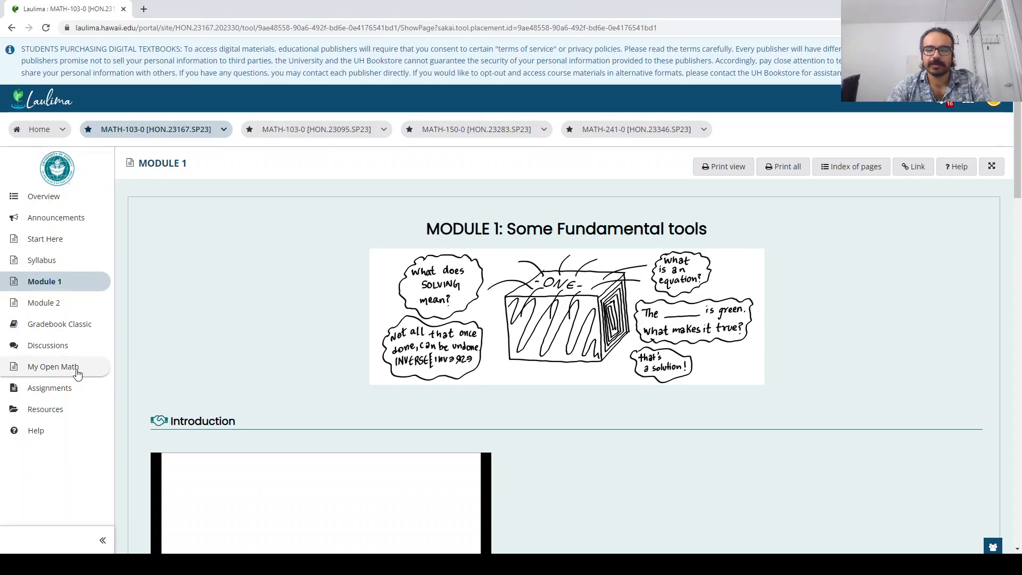
mouse_move(64, 393)
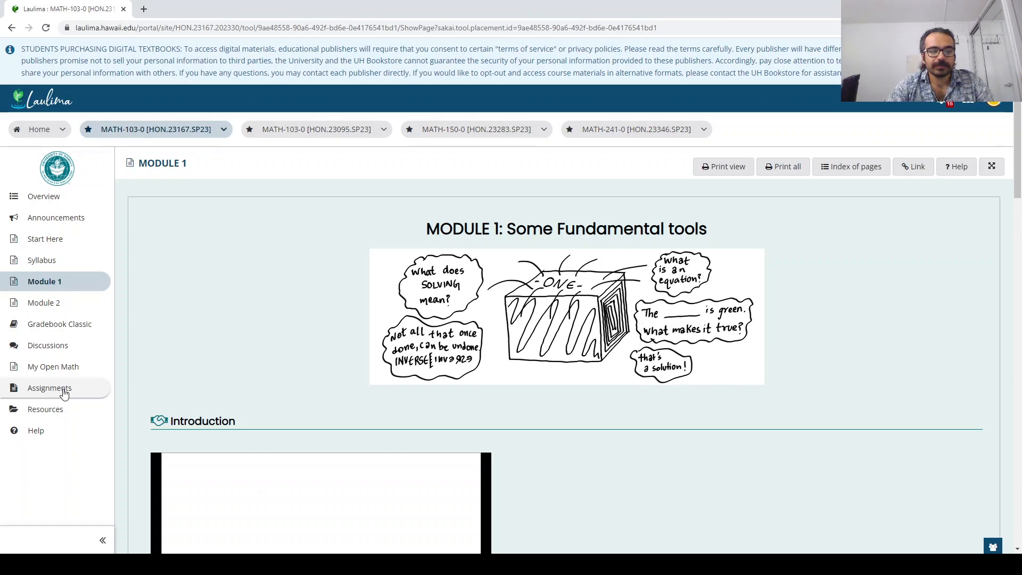
Step: Open Assignments to view the Module 1 Worksheet, due Jan 22, 2023 11:55 PM
left_click(49, 388)
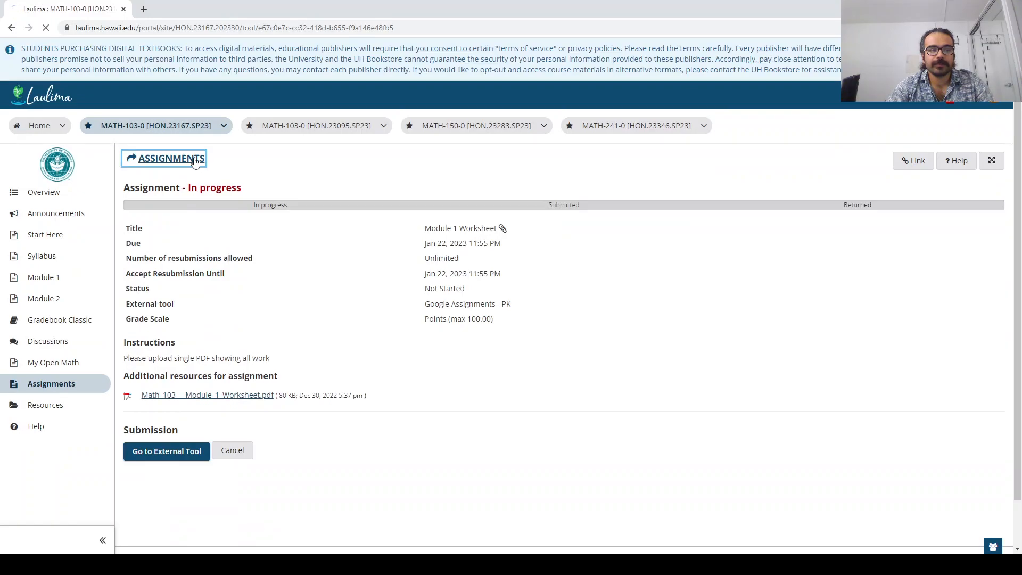
Step: Return to the full assignments list with Module 1 and Practice Worksheet statuses
left_click(172, 158)
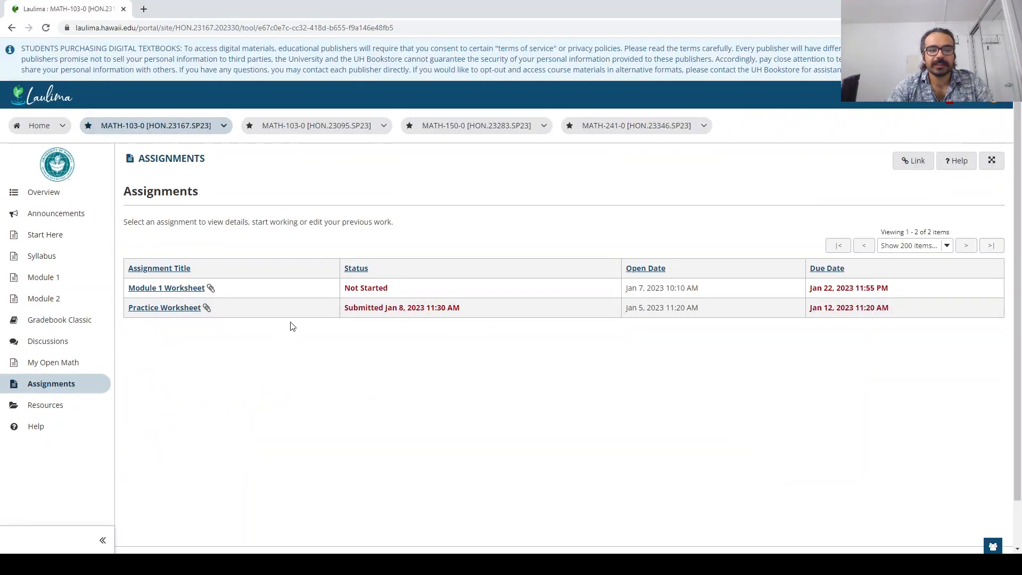
mouse_move(178, 316)
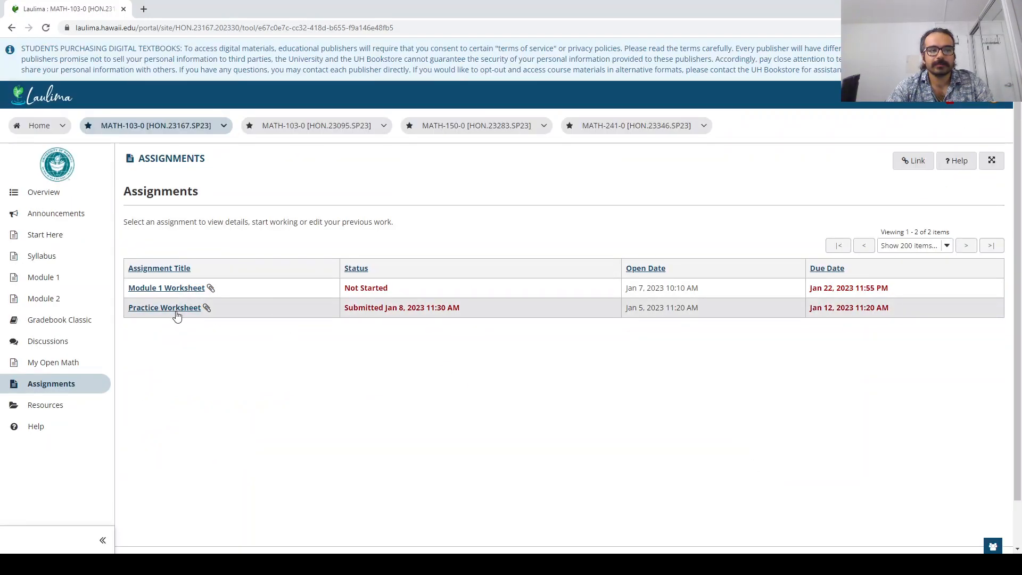
mouse_move(346, 503)
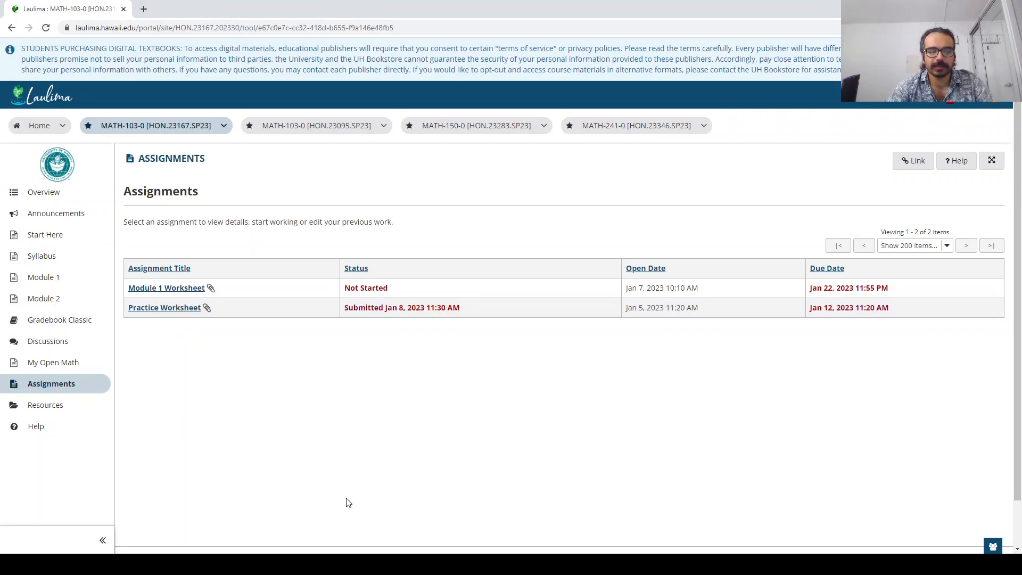
mouse_move(180, 369)
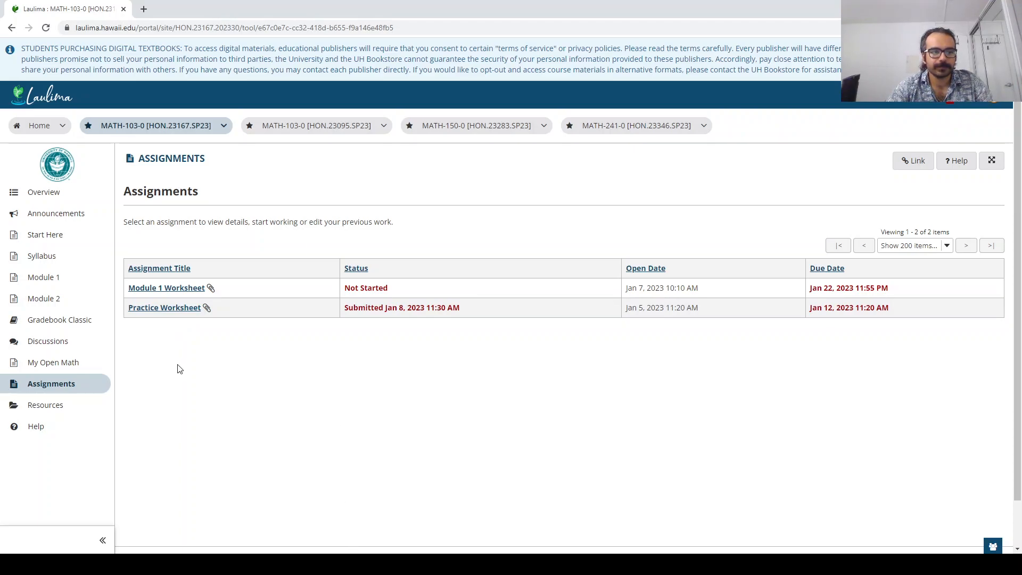